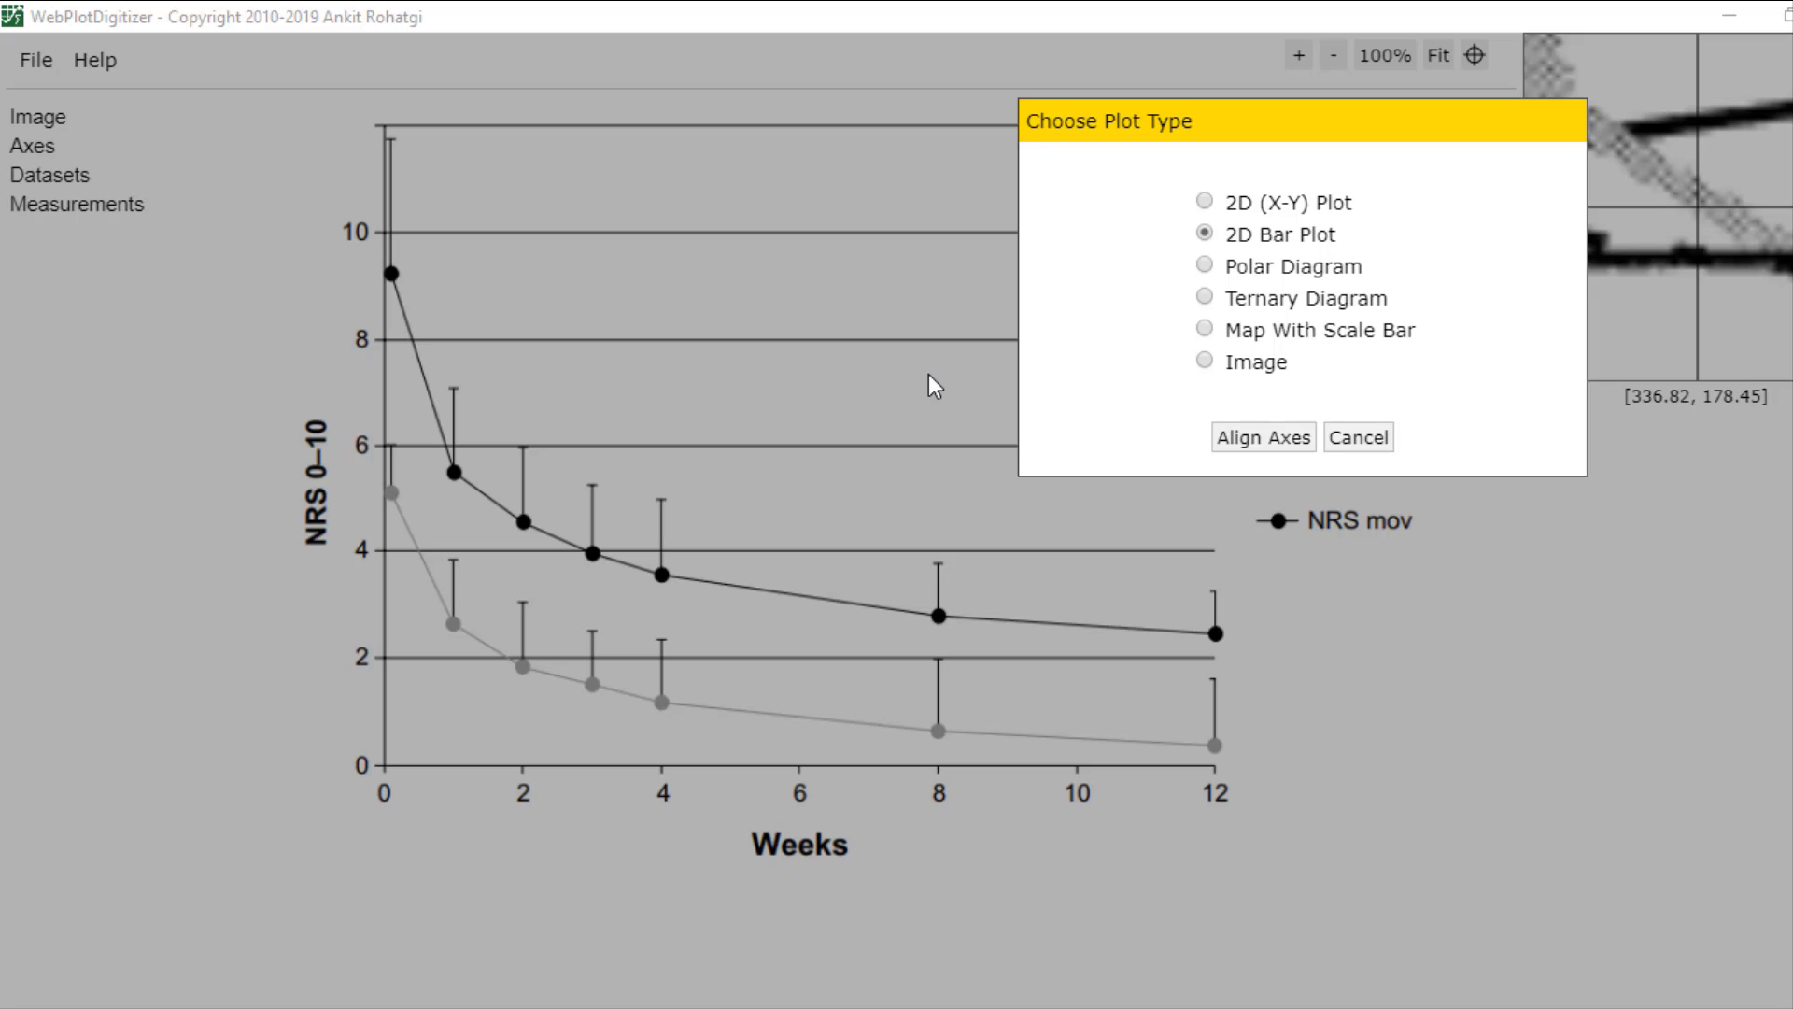
{"action": "mouse_move", "coordinate": [635, 508]}
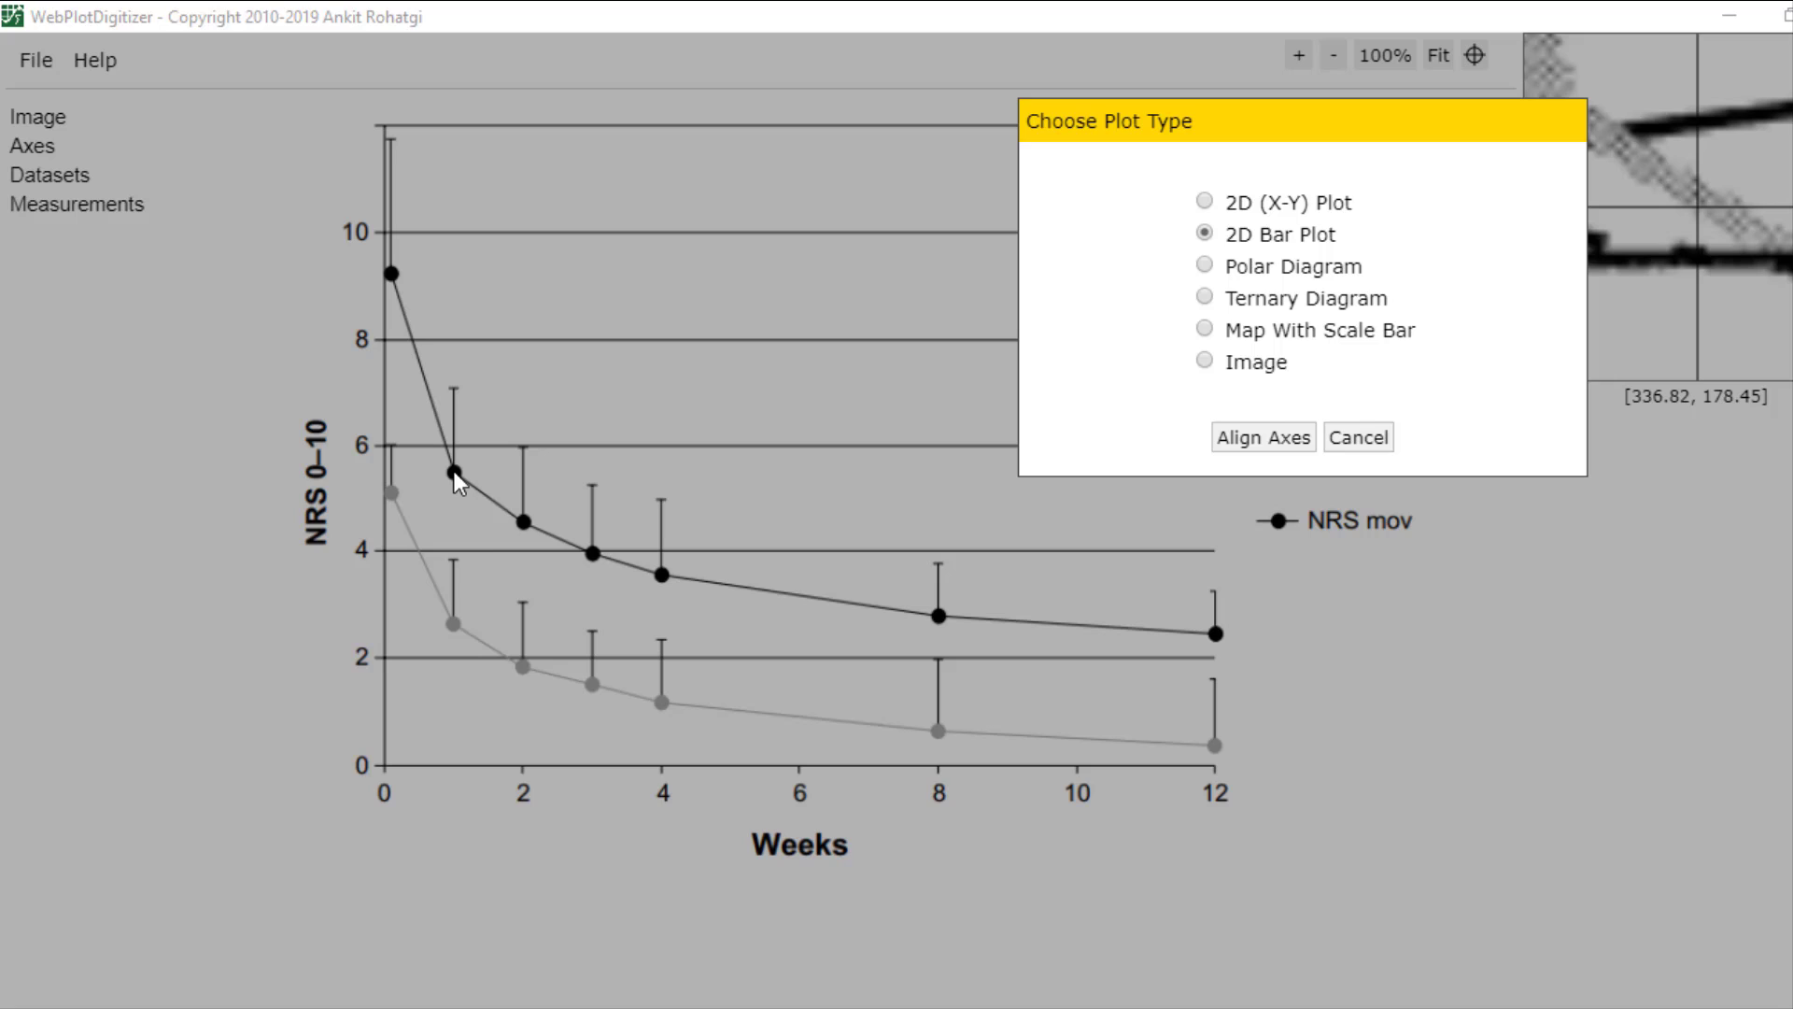
{"action": "mouse_move", "coordinate": [538, 674]}
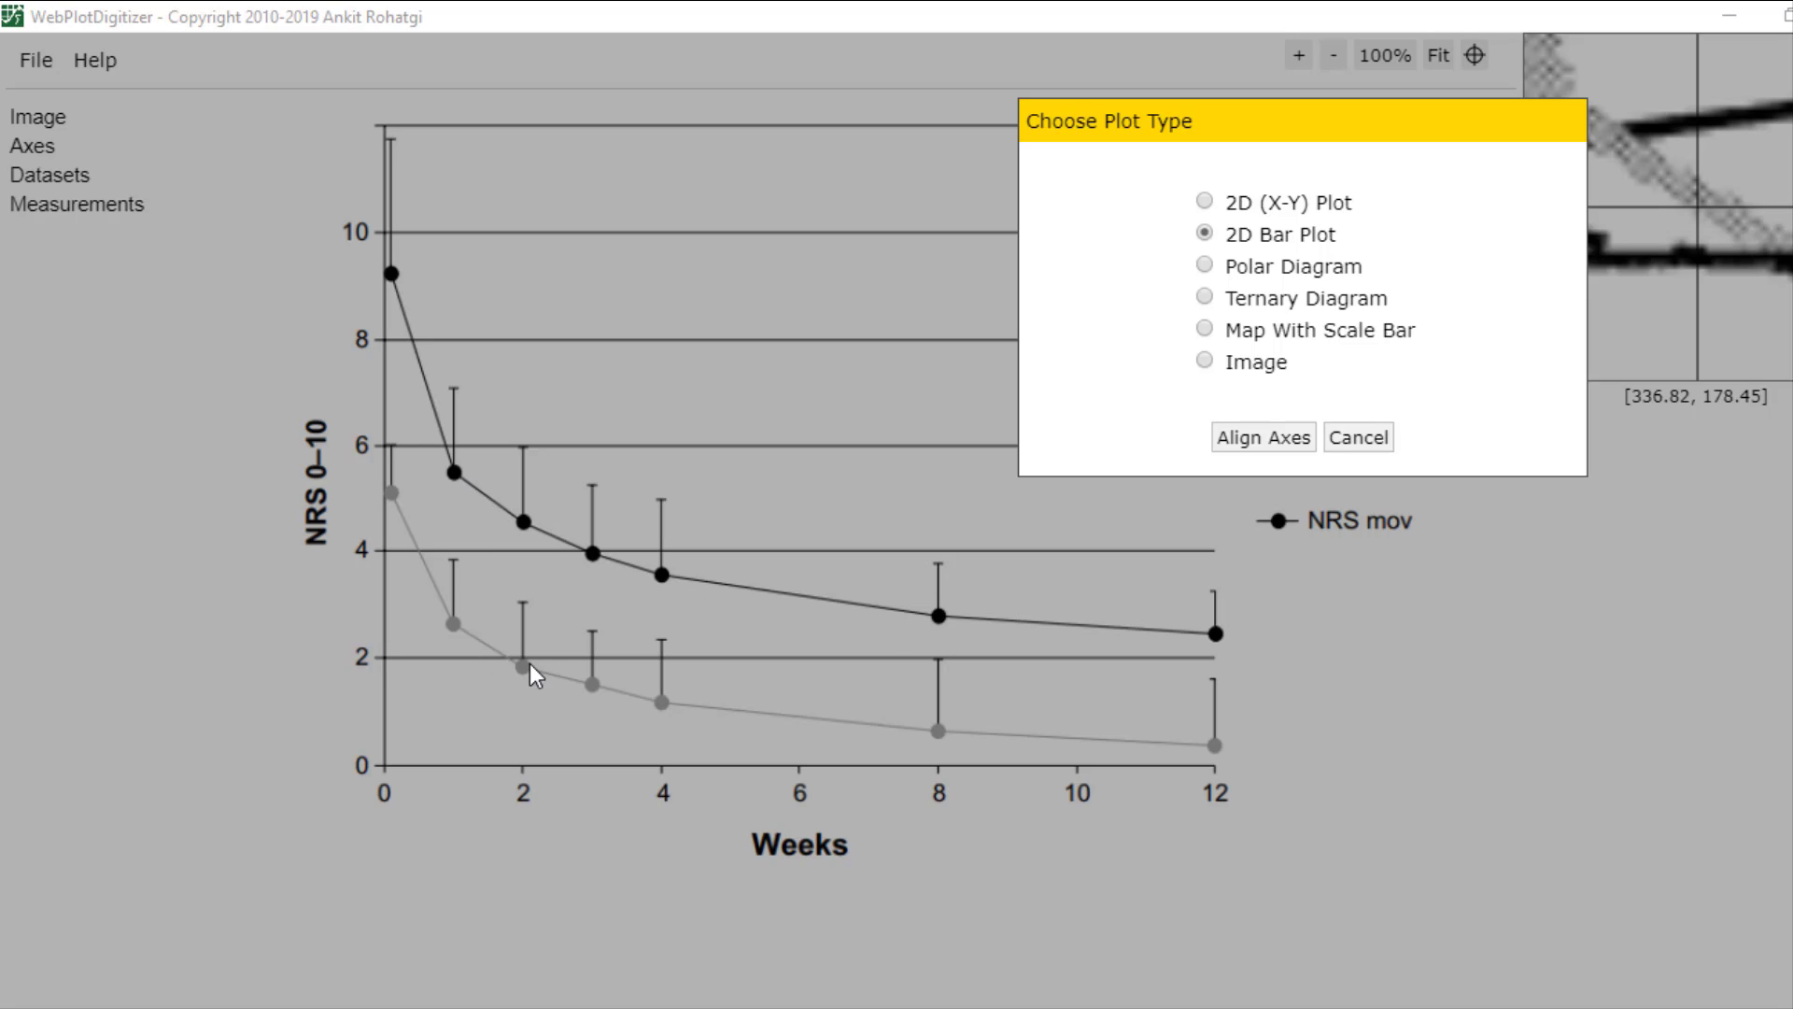
{"action": "mouse_move", "coordinate": [1221, 206]}
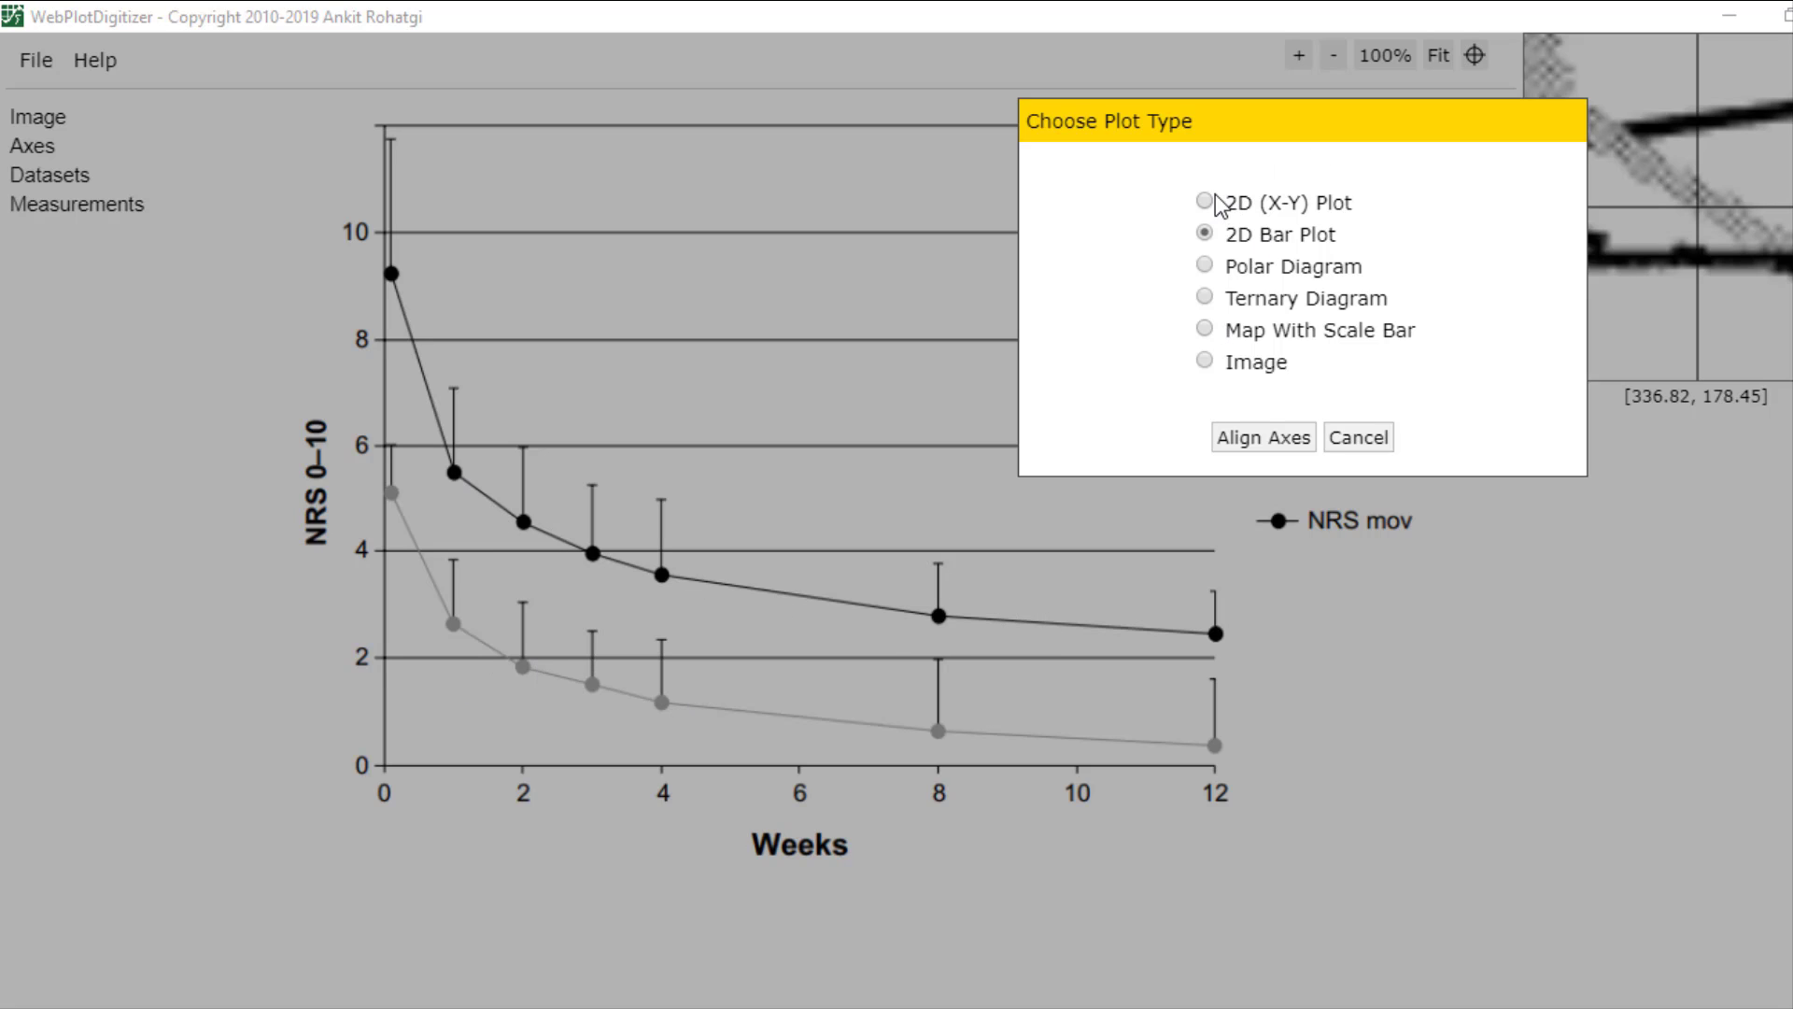
Calibrate the 2D X–Y plot axes: Weeks 0 to 12, NRS 0 to 10
{"action": "left_click", "coordinate": [1202, 201]}
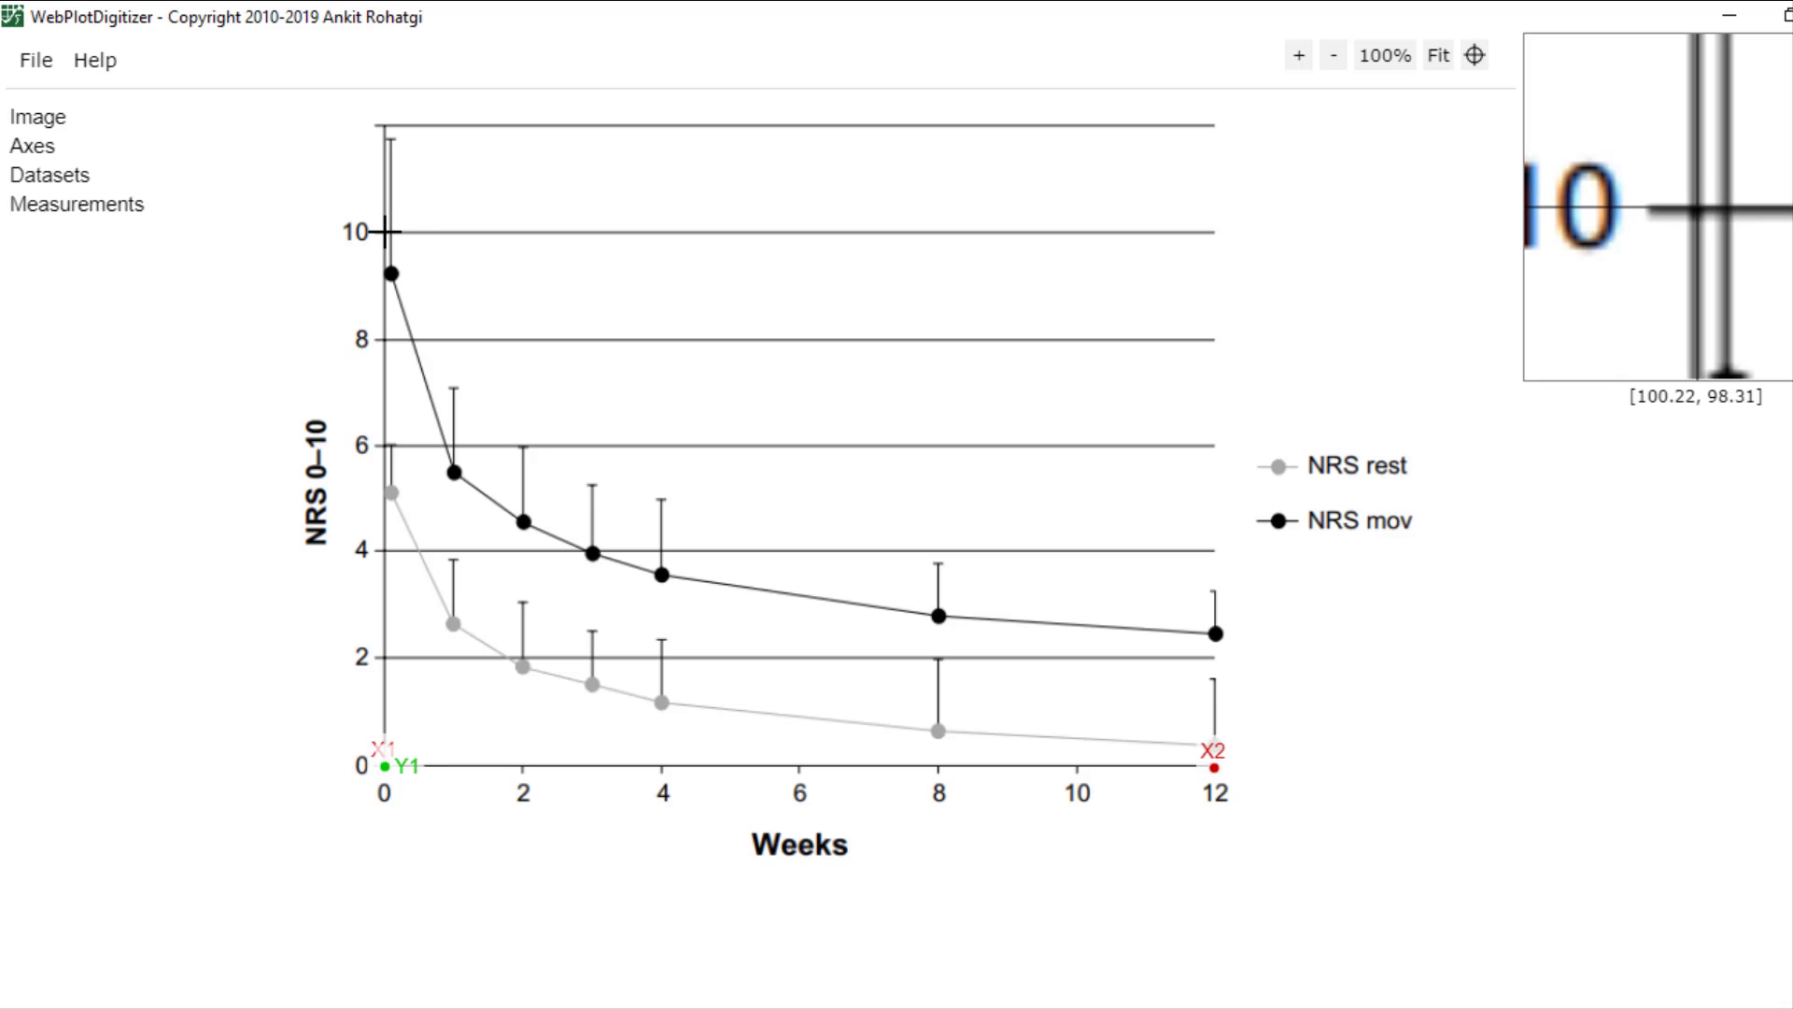
{"action": "left_click", "coordinate": [384, 232]}
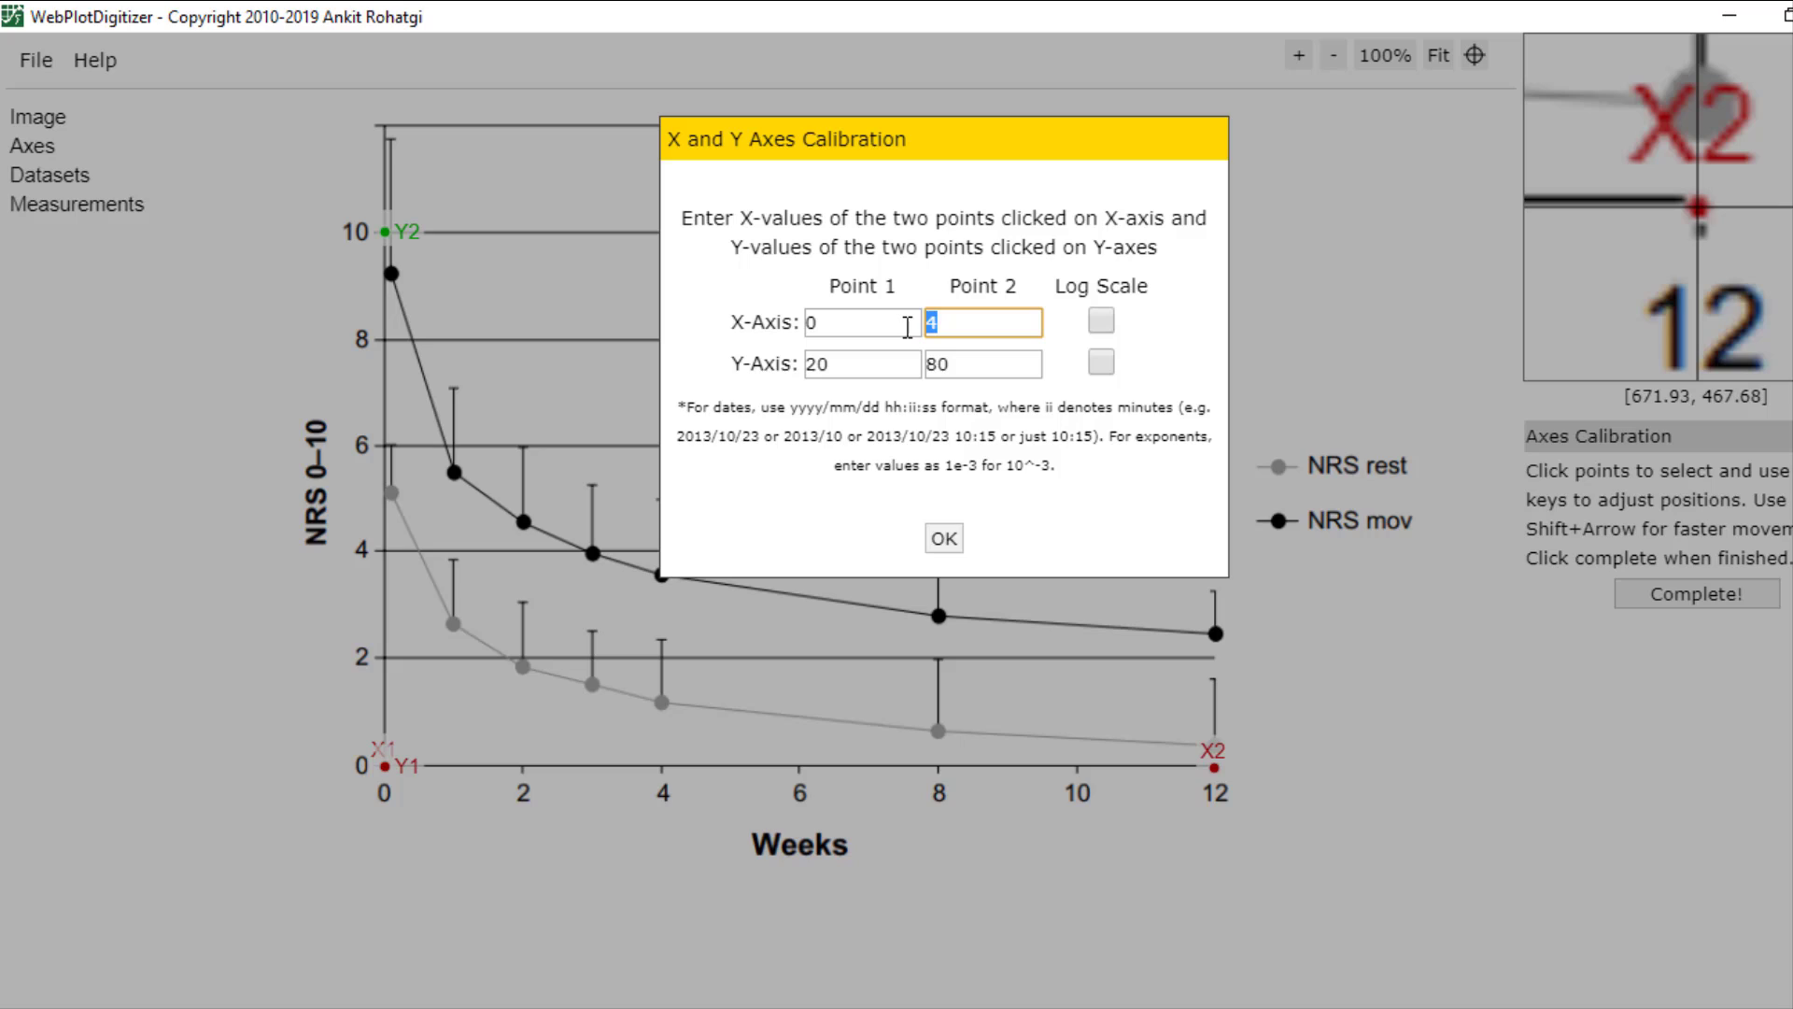
{"action": "type", "text": "12"}
{"action": "left_click", "coordinate": [862, 363]}
{"action": "type", "text": "0"}
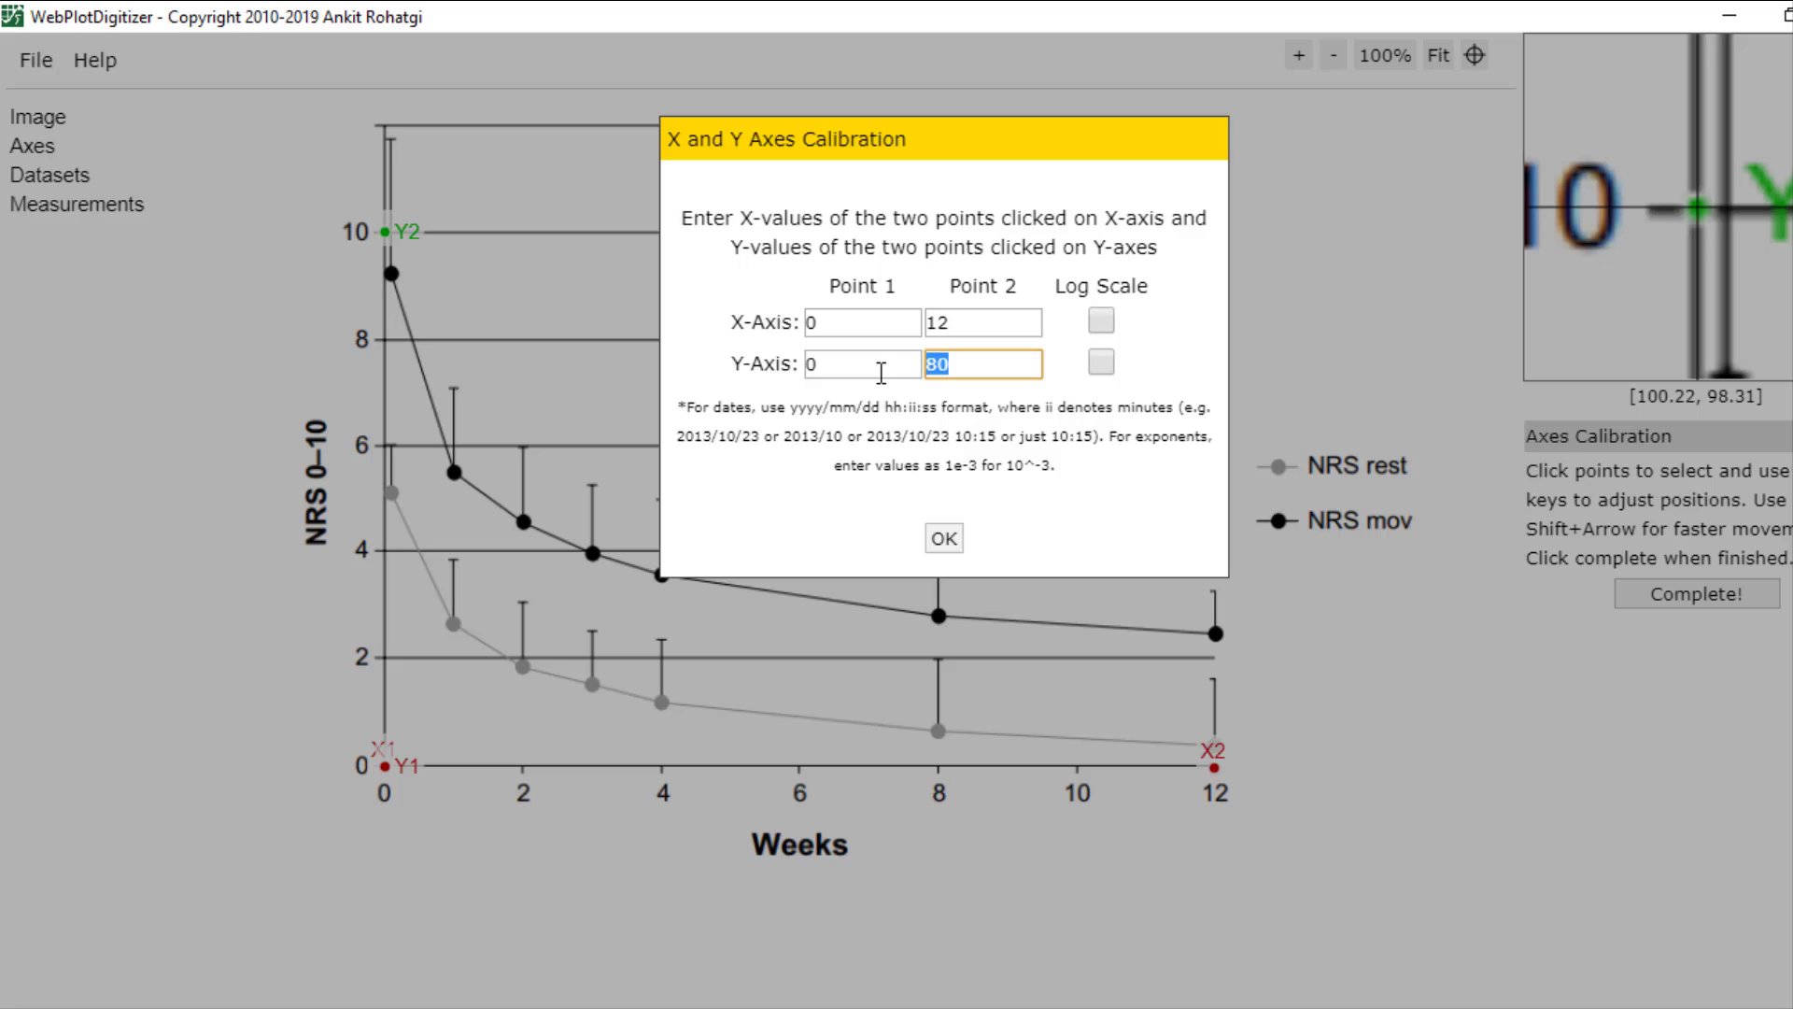
{"action": "type", "text": "10"}
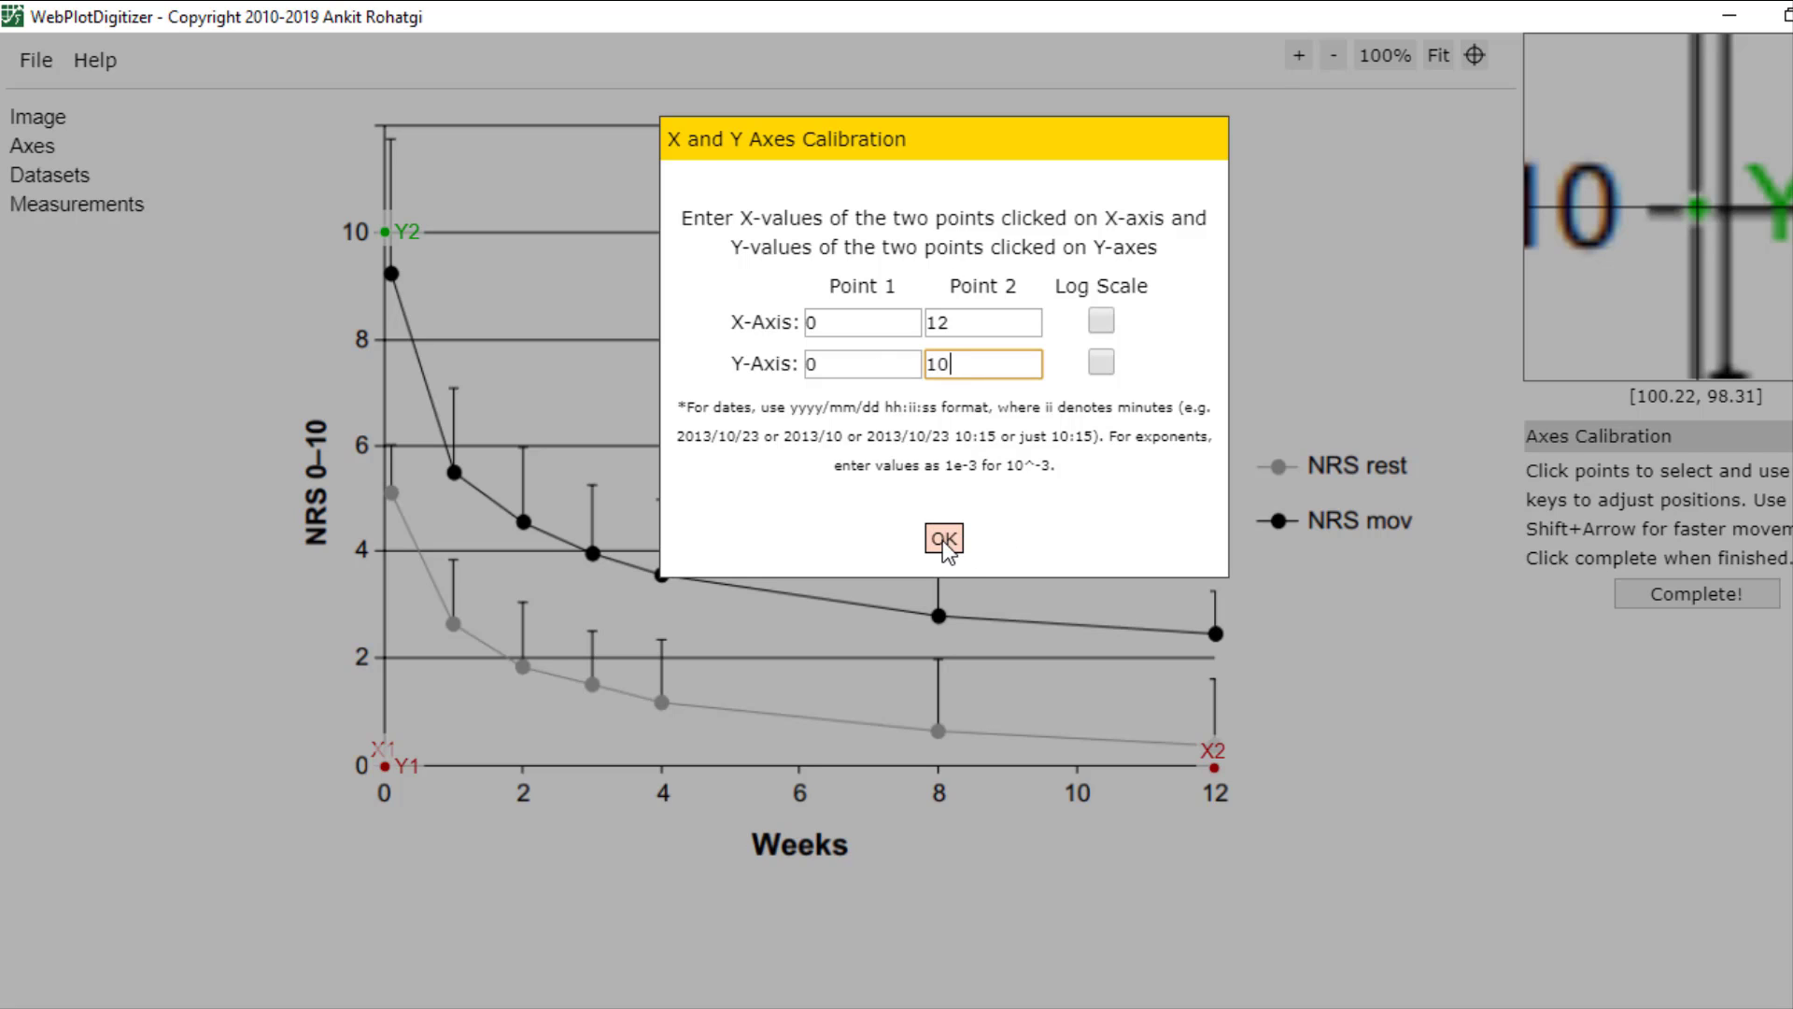
{"action": "left_click", "coordinate": [941, 538]}
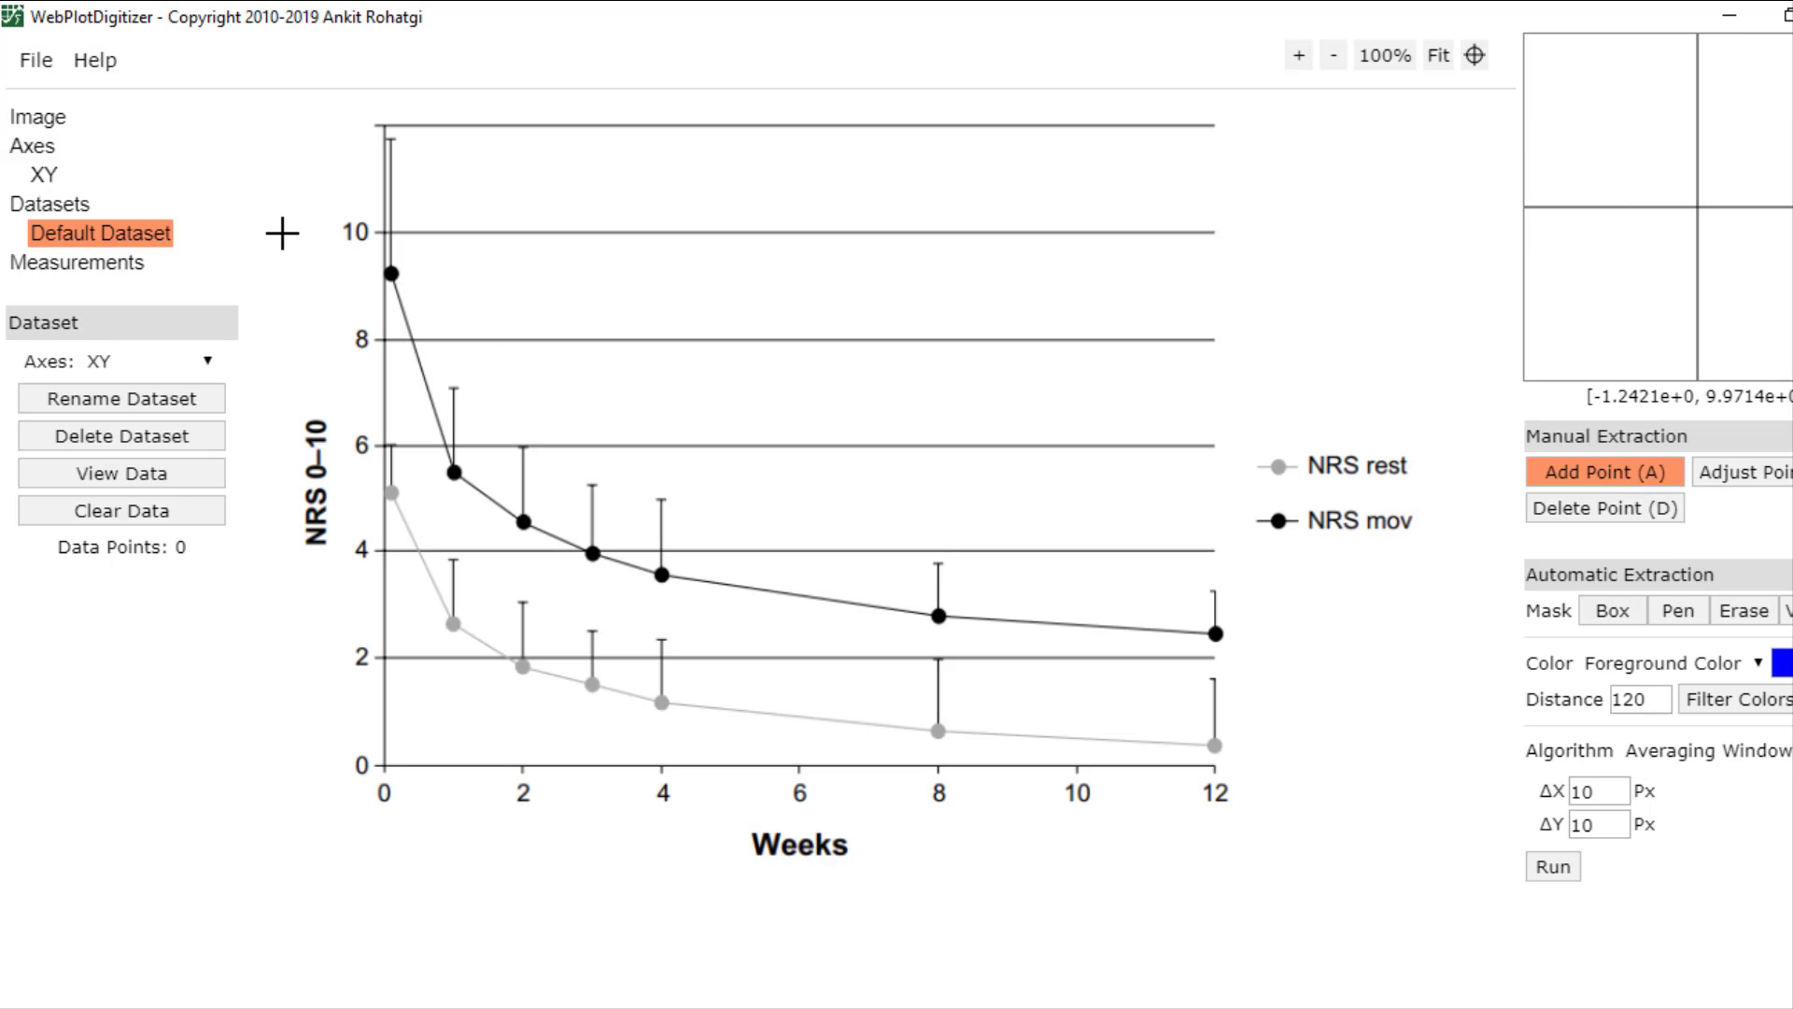
Add an NRS mov dataset and rename Default Dataset to NRS rest
{"action": "left_click", "coordinate": [55, 203]}
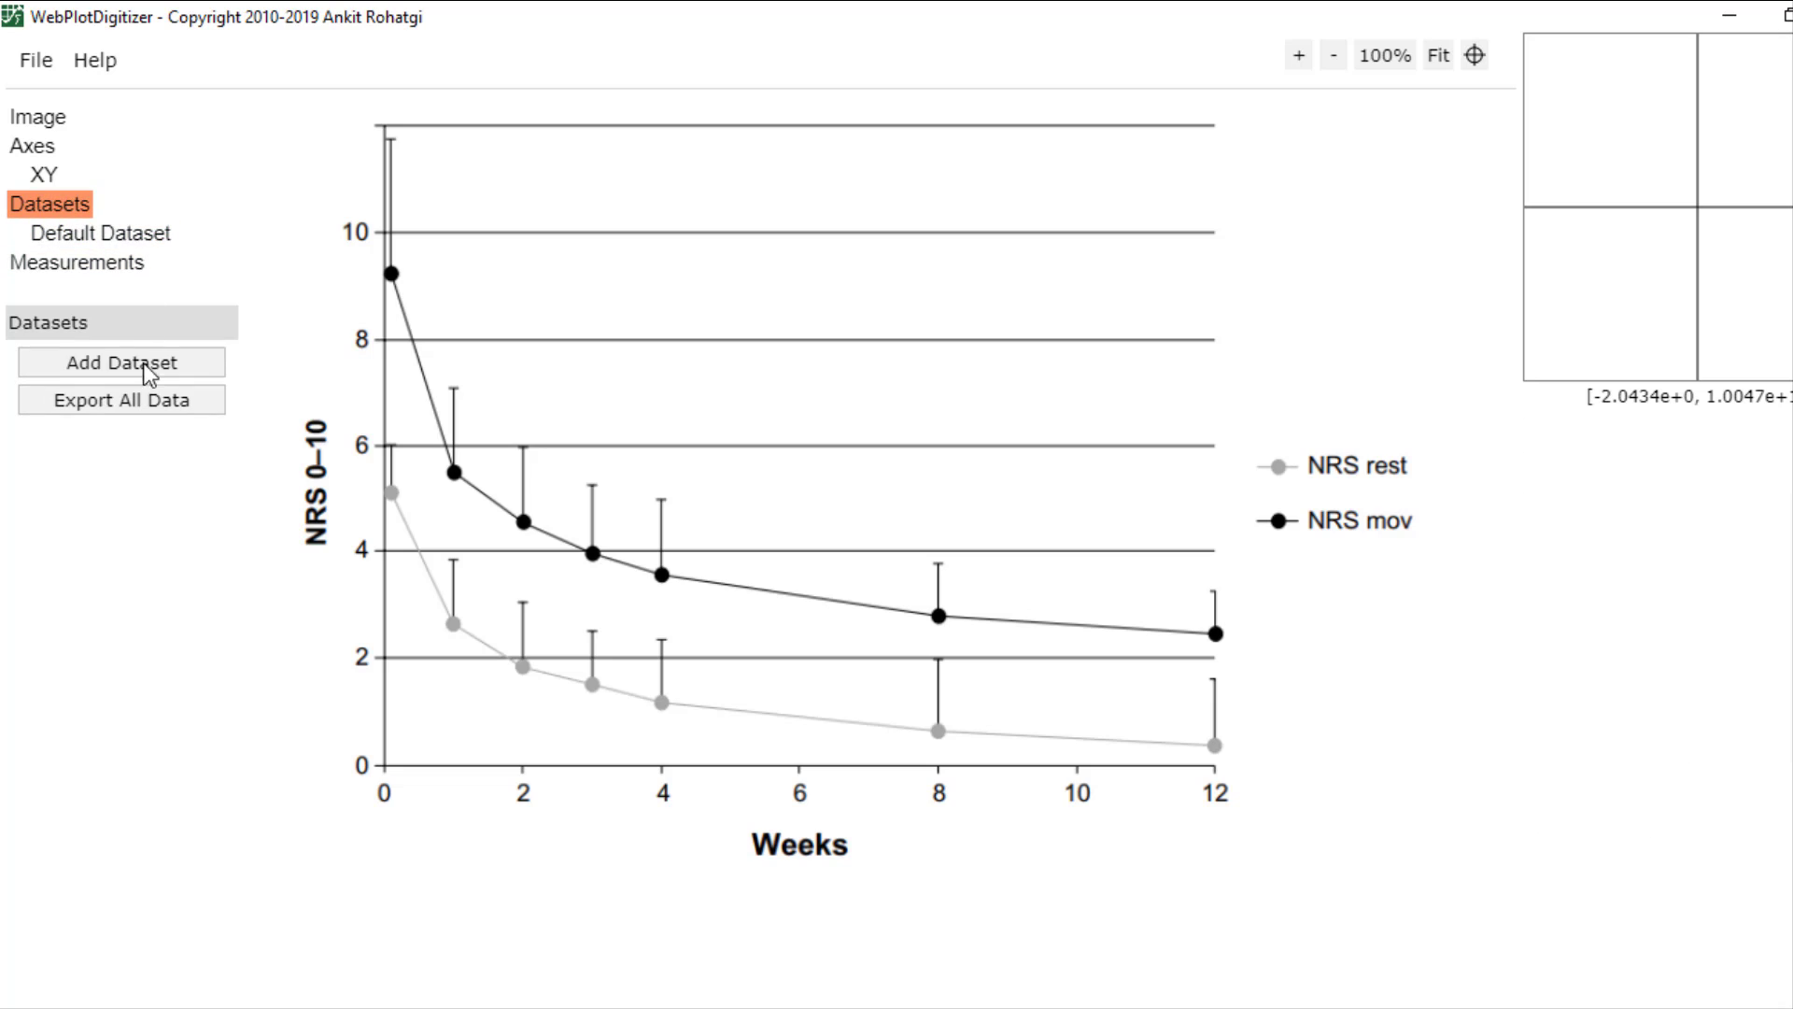
{"action": "left_click", "coordinate": [121, 362]}
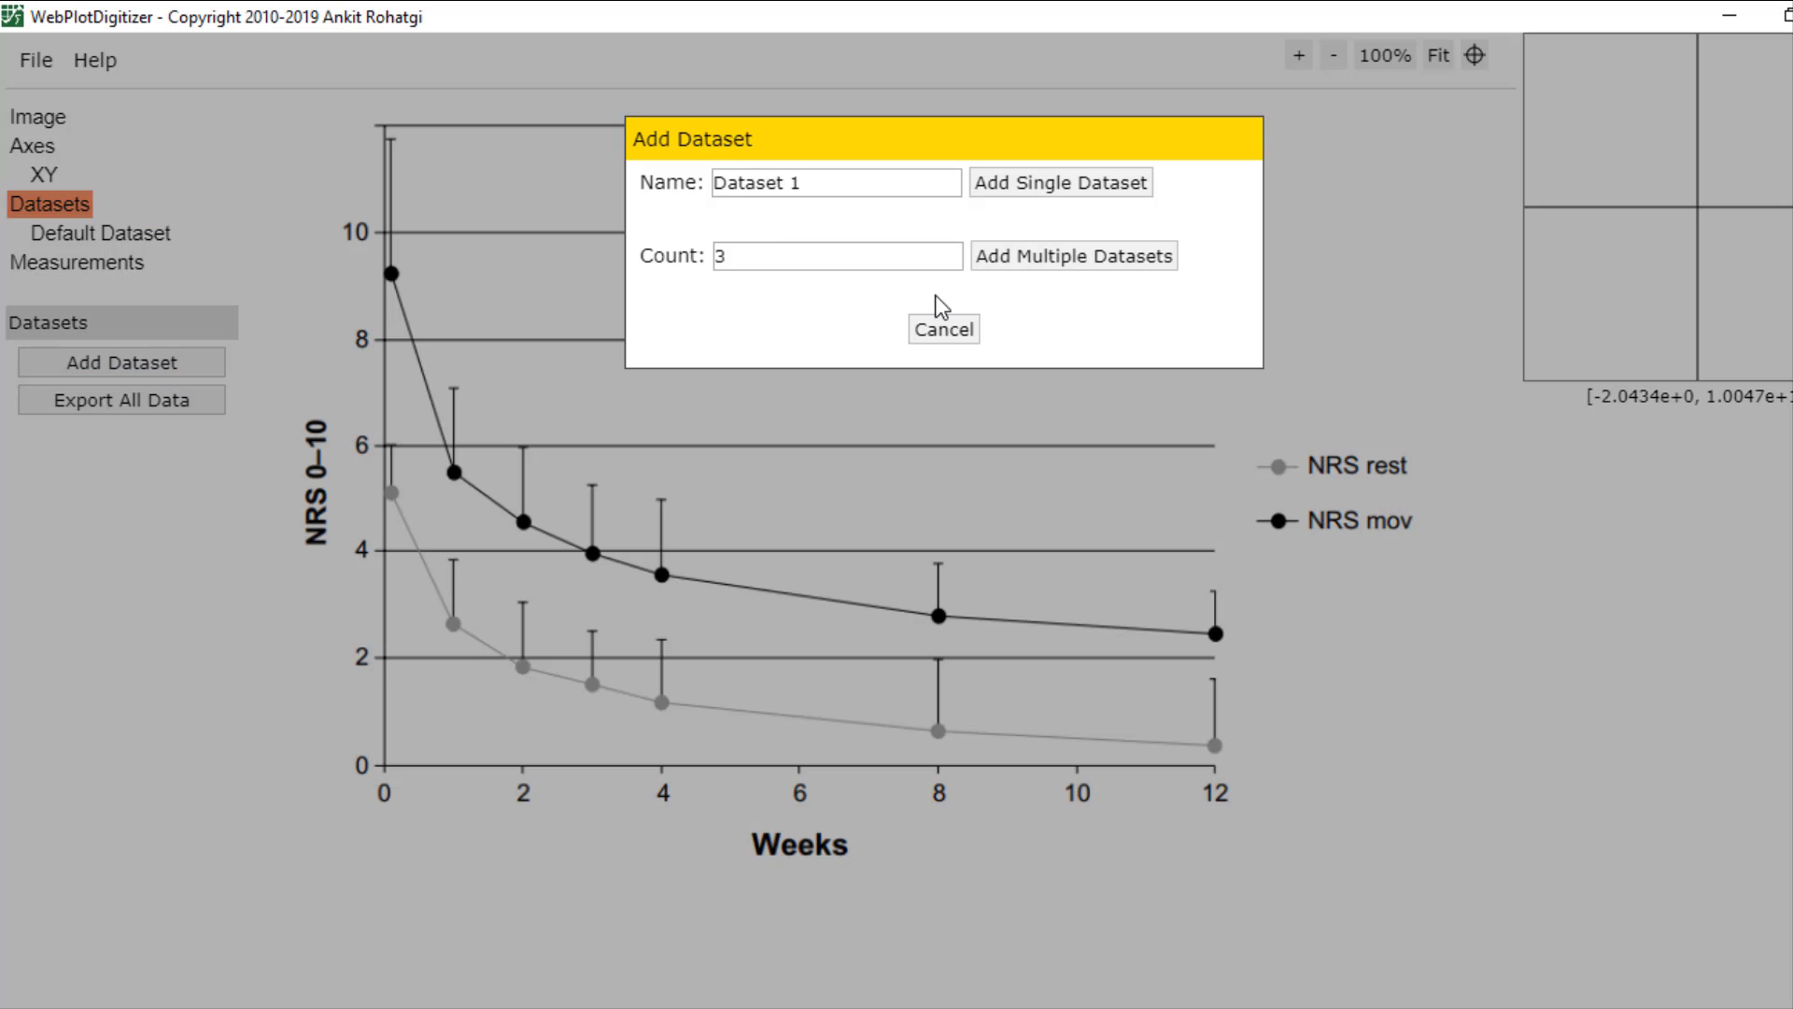
{"action": "mouse_move", "coordinate": [583, 647]}
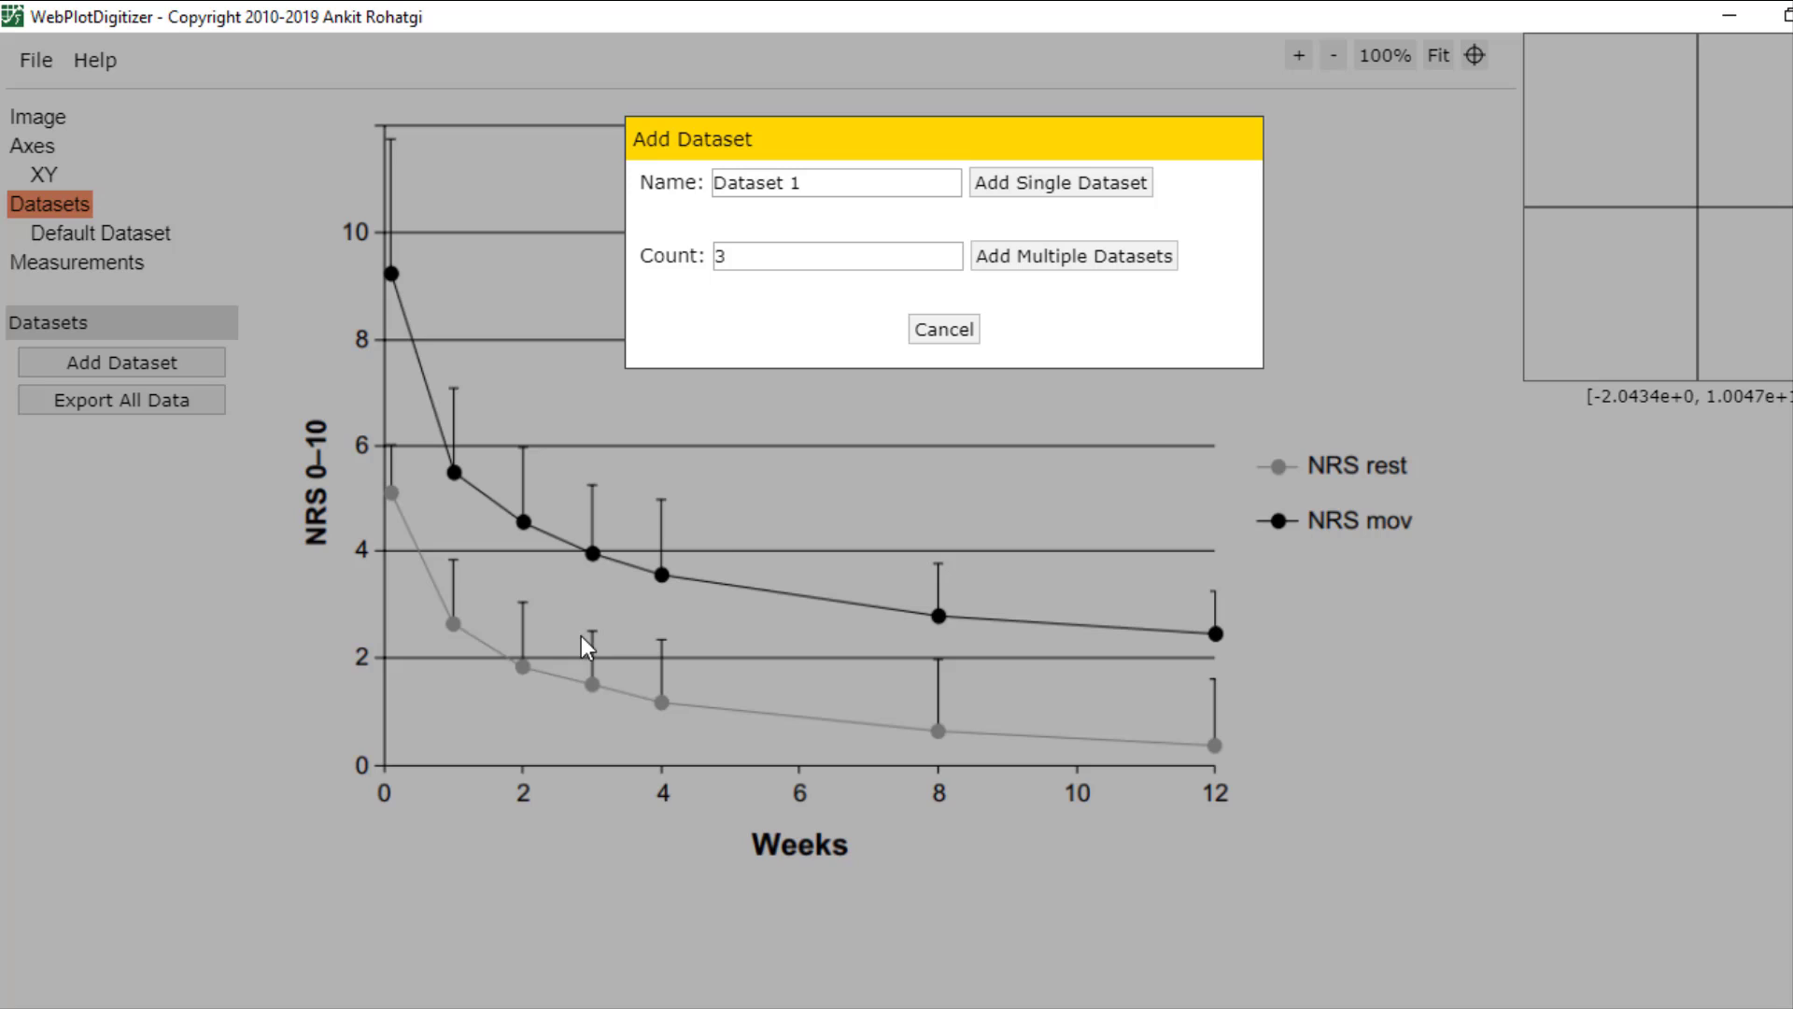
{"action": "mouse_move", "coordinate": [1418, 541]}
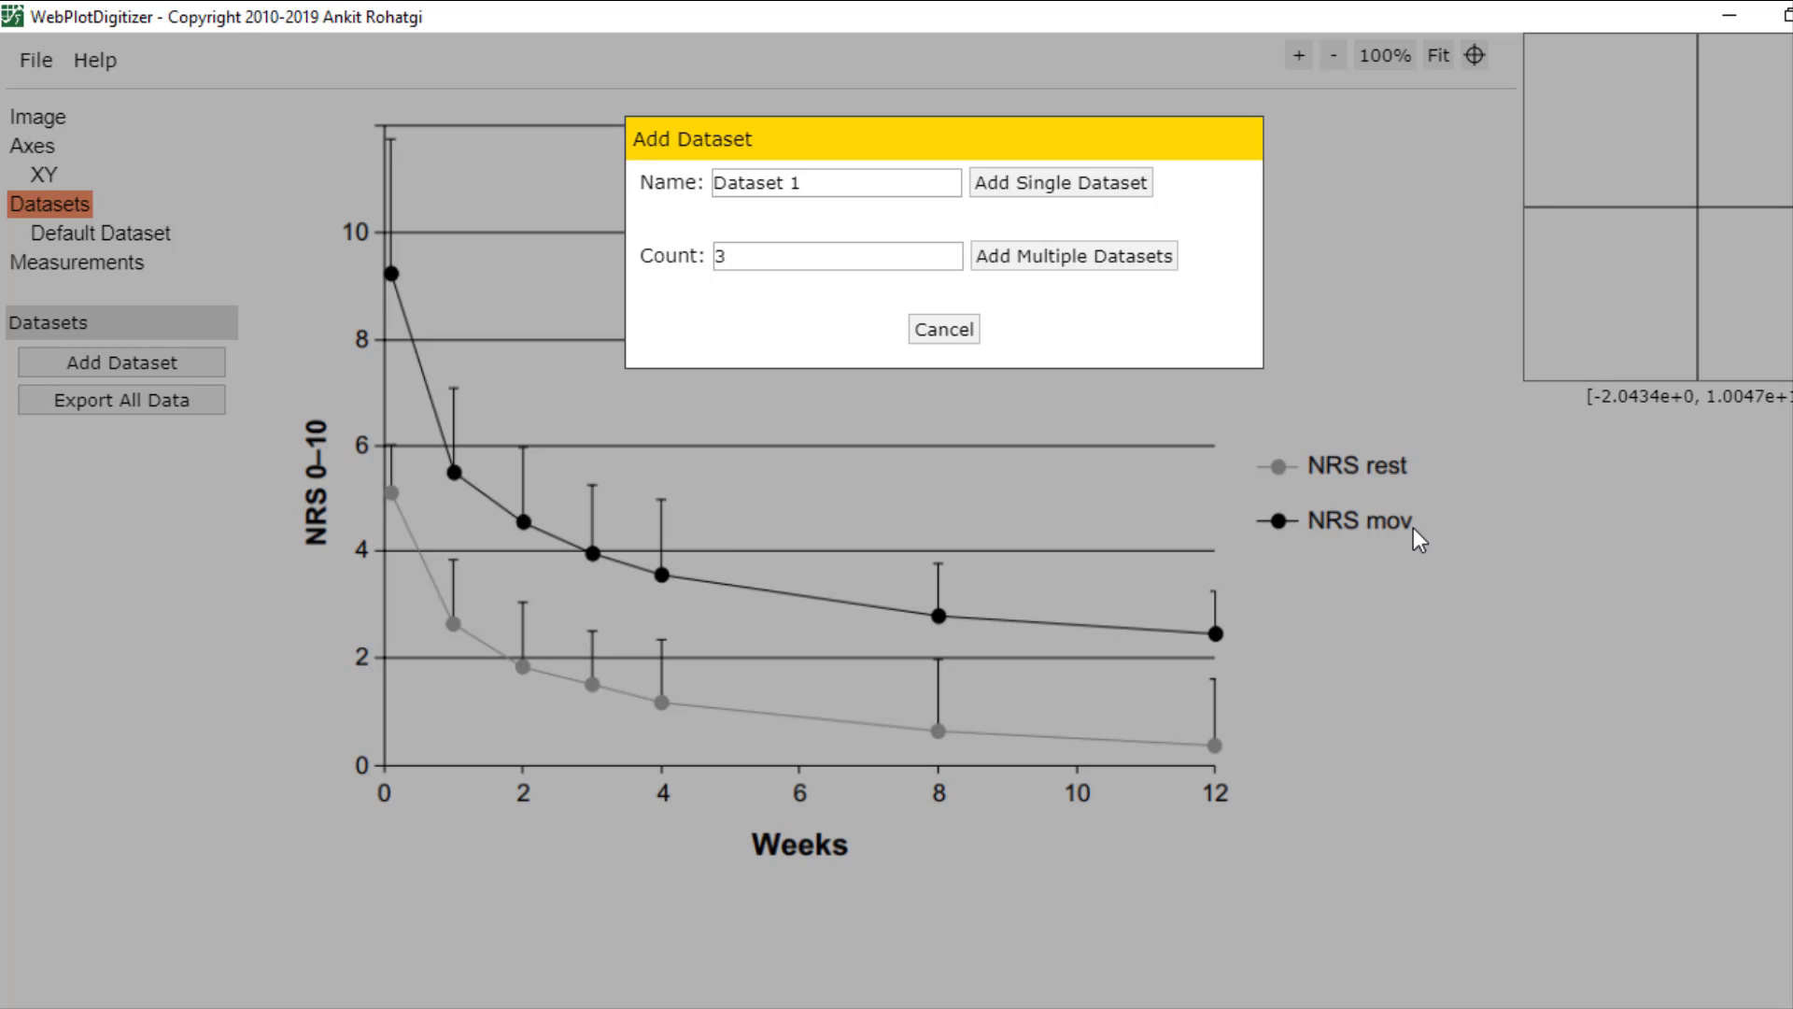
{"action": "mouse_move", "coordinate": [1379, 524]}
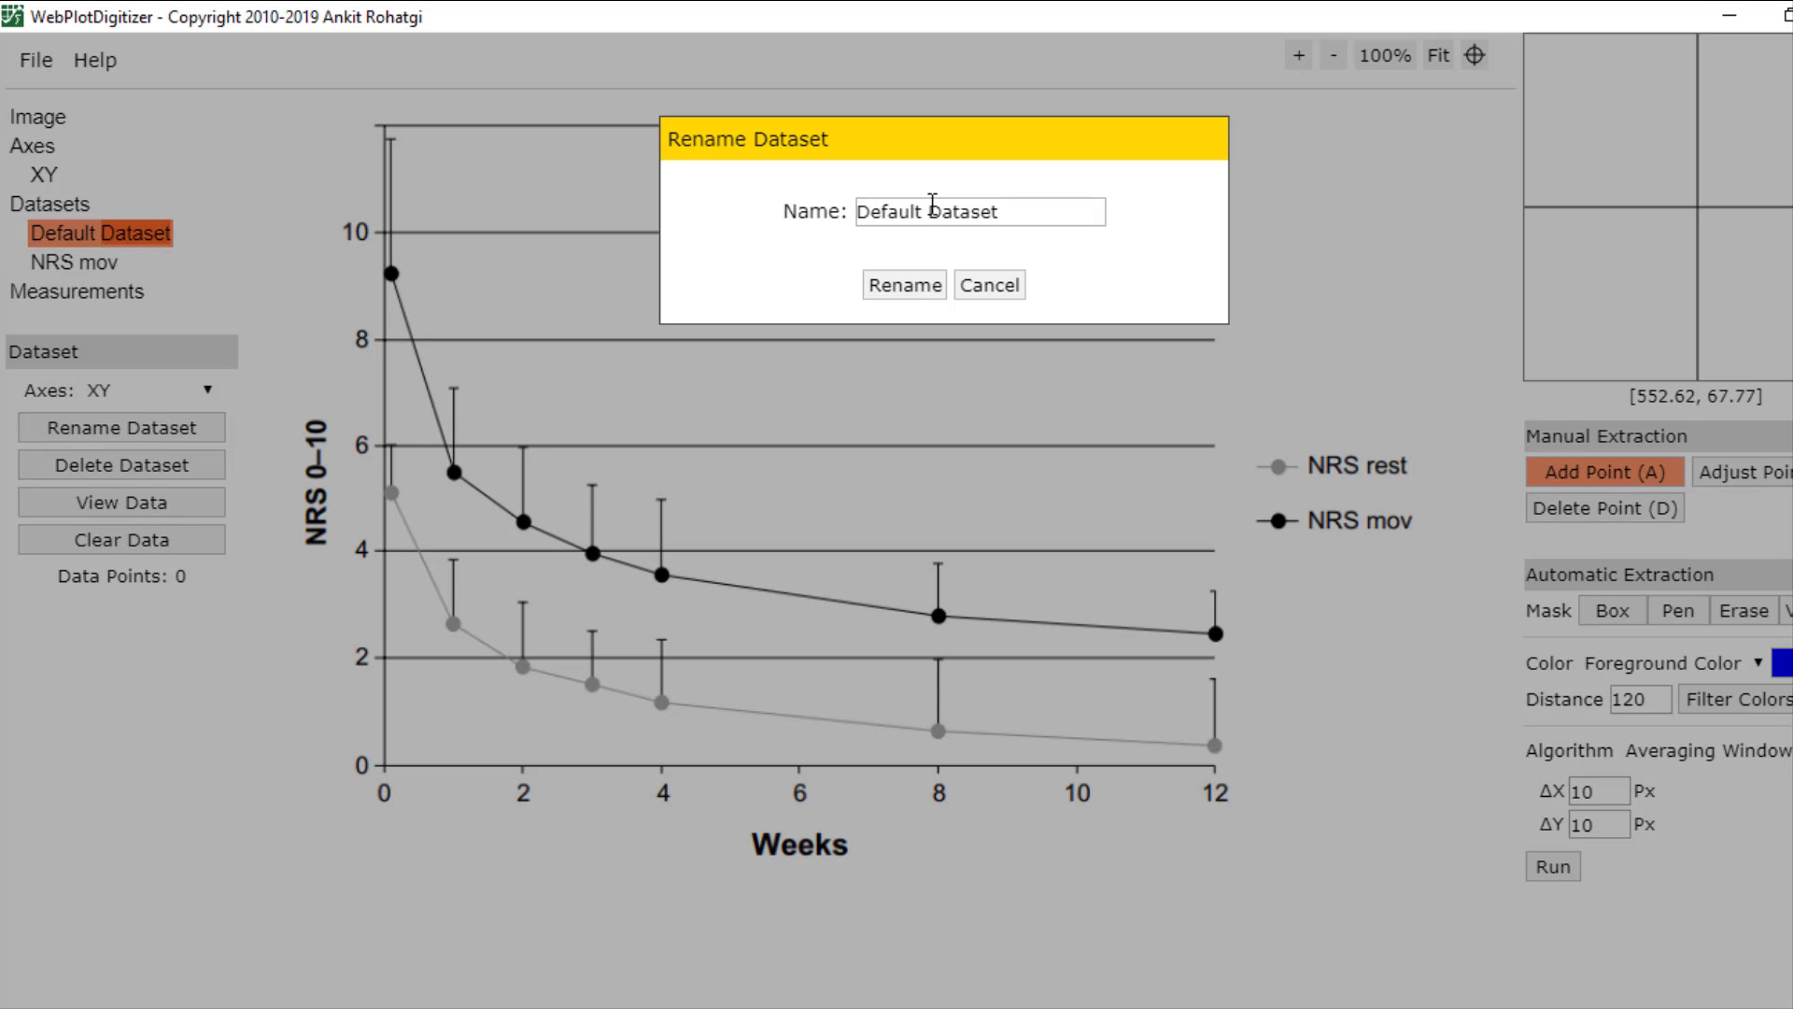
{"action": "type", "text": "NRS rest"}
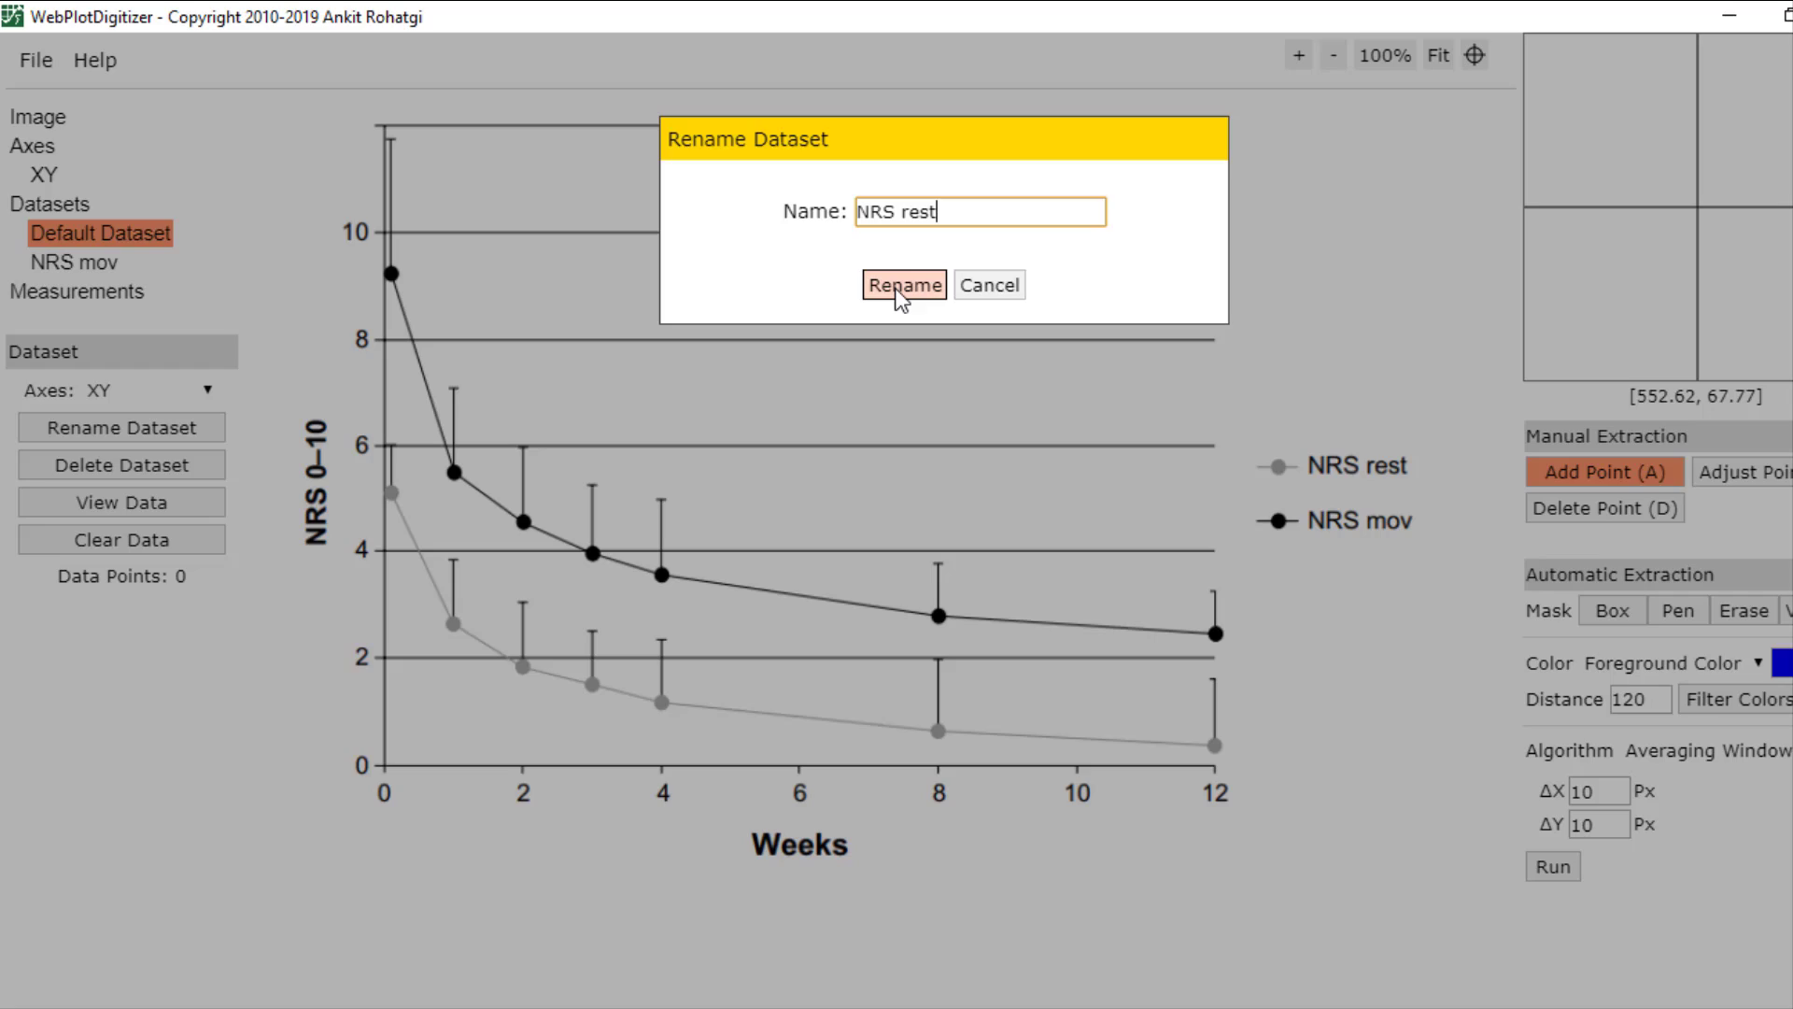
{"action": "left_click", "coordinate": [903, 284]}
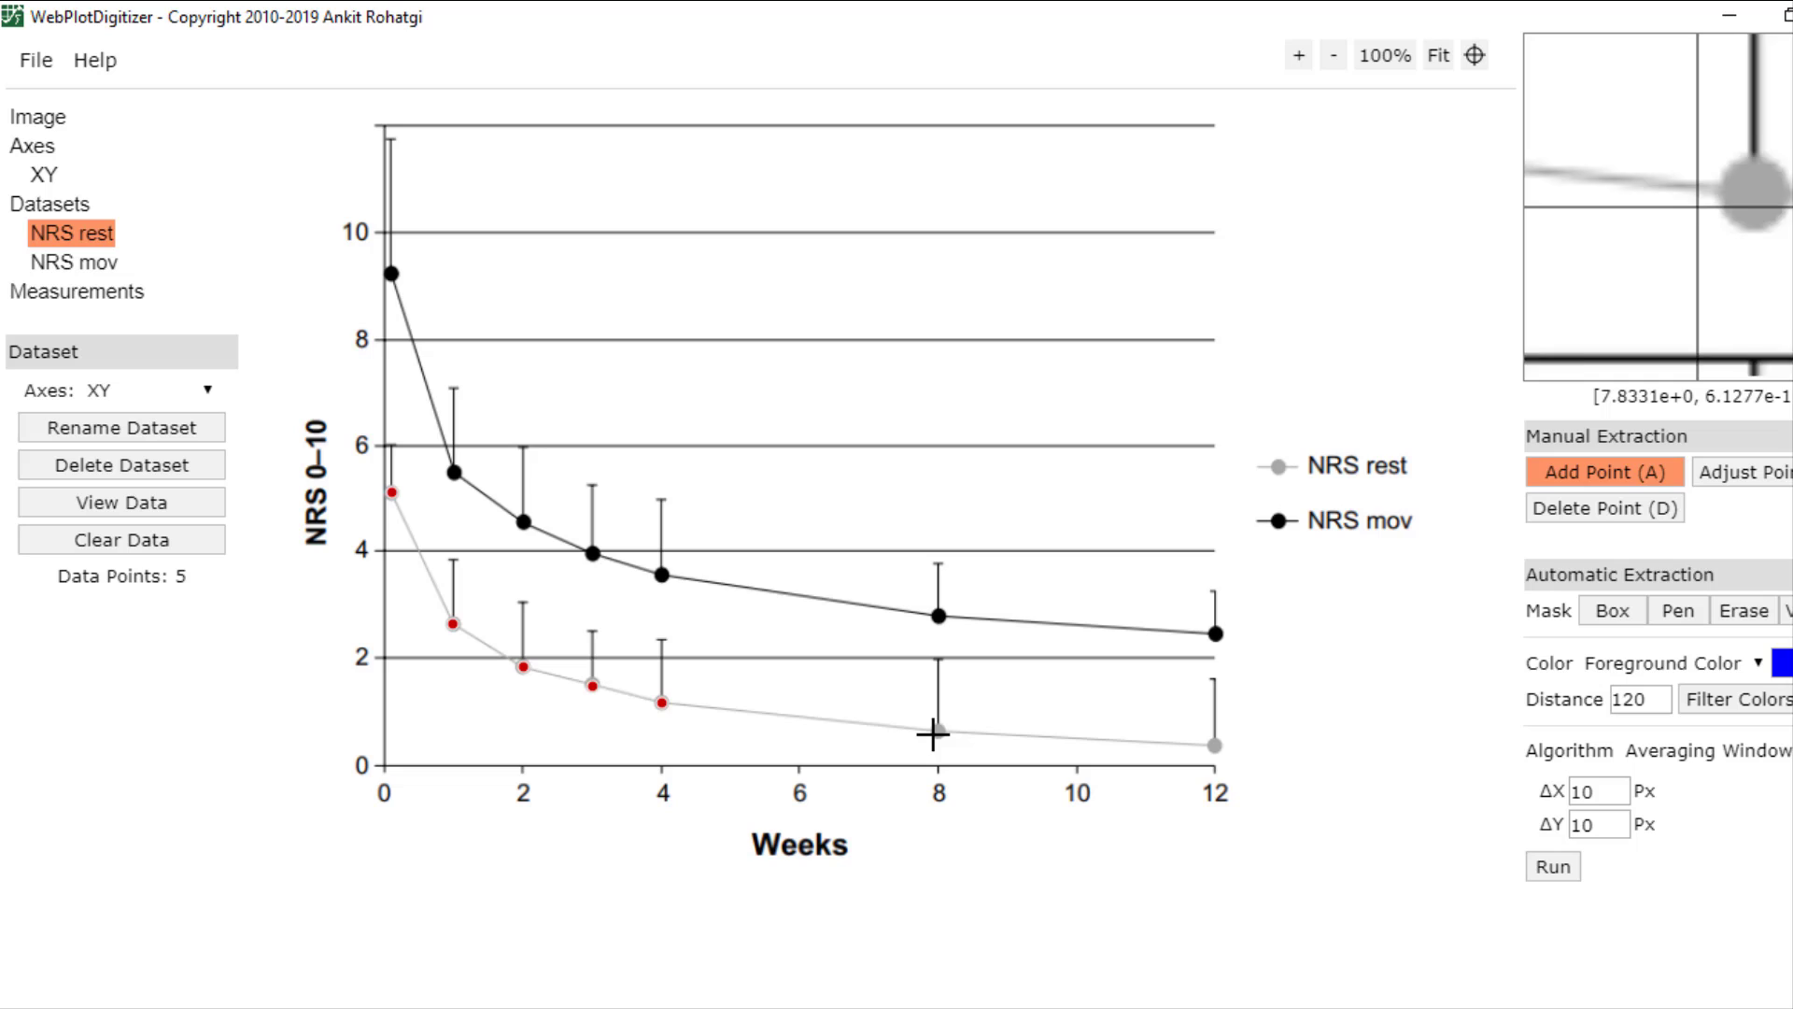
Mark the week 8 NRS rest point, then the first NRS mov point at week 0, then export all datasets
{"action": "left_click", "coordinate": [933, 732]}
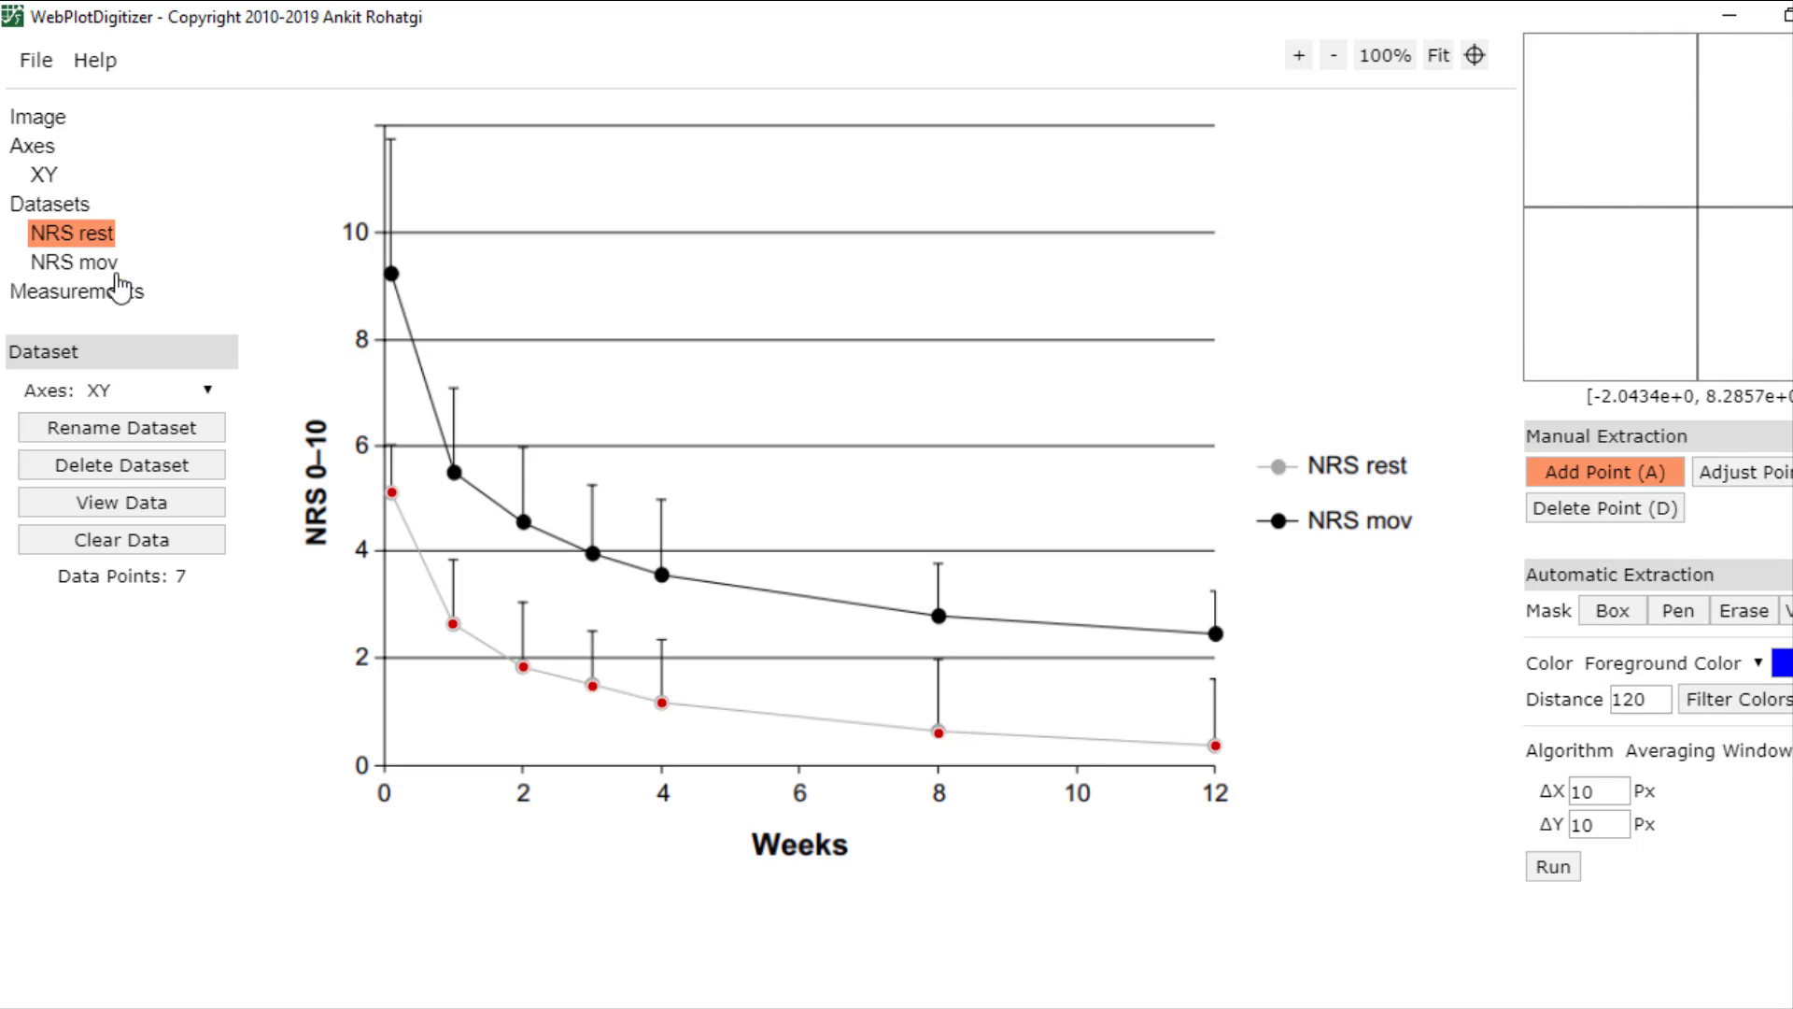
{"action": "left_click", "coordinate": [73, 261]}
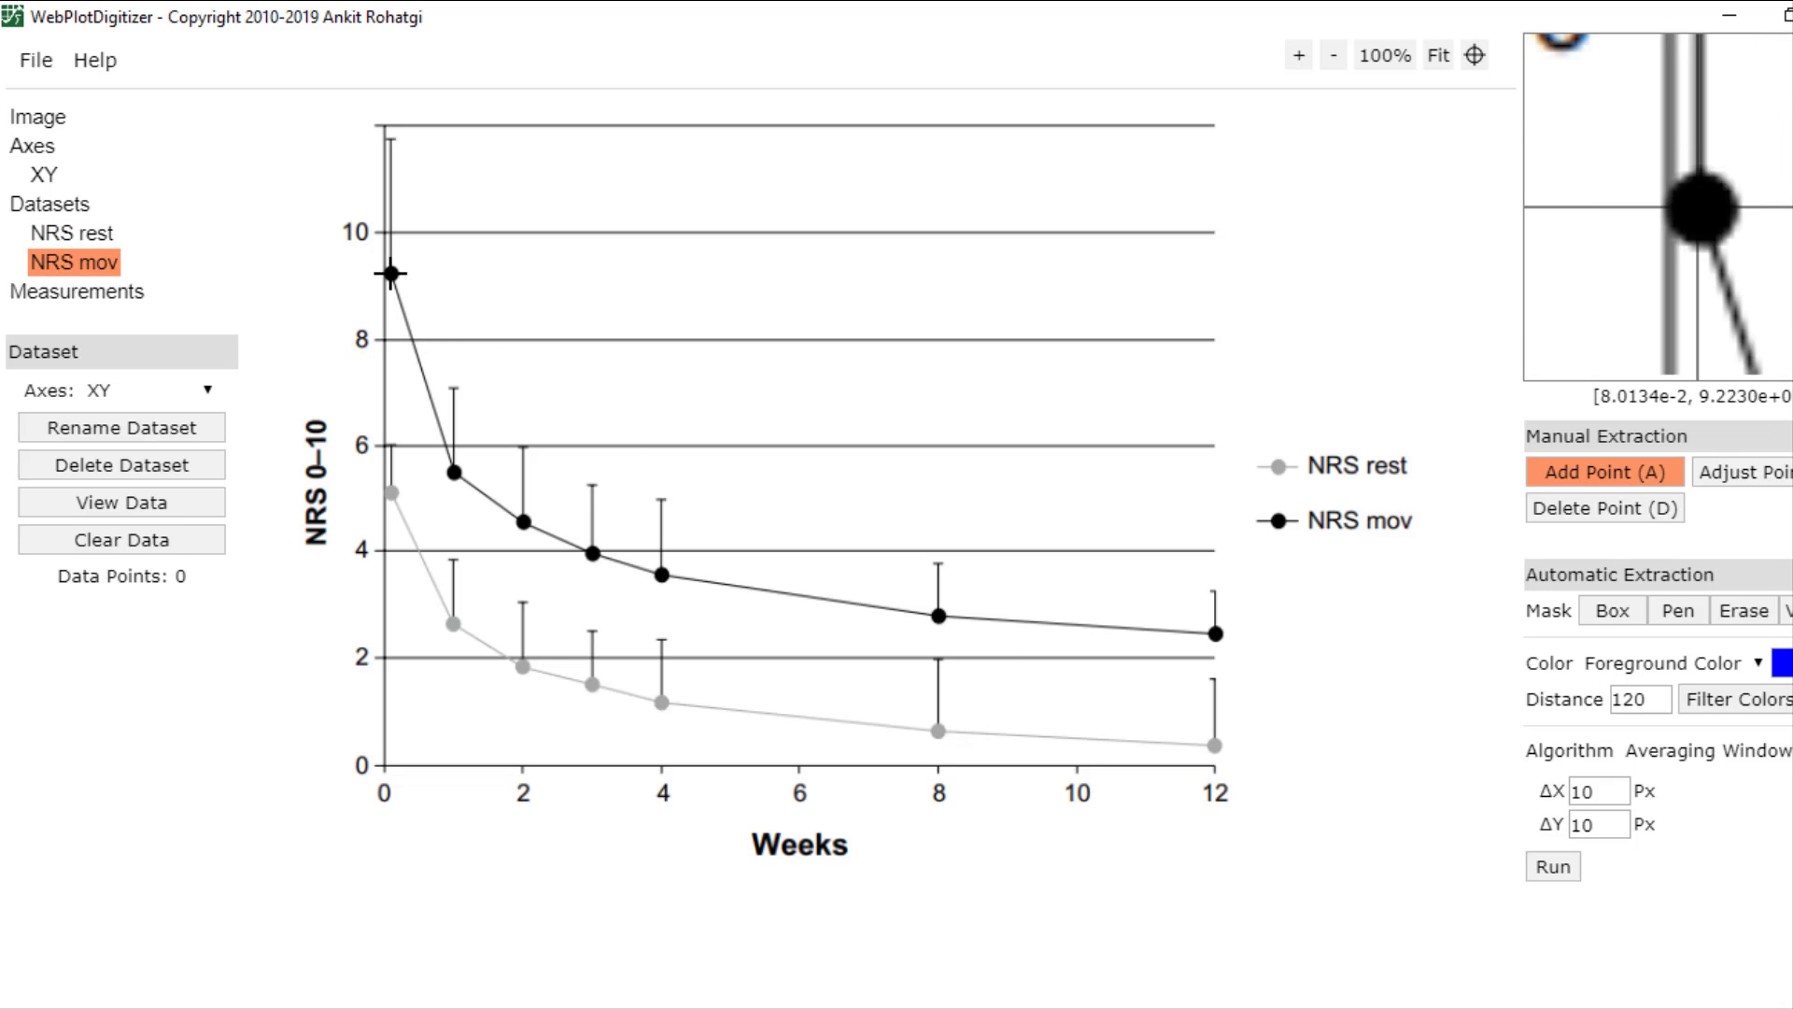
{"action": "left_click", "coordinate": [524, 525]}
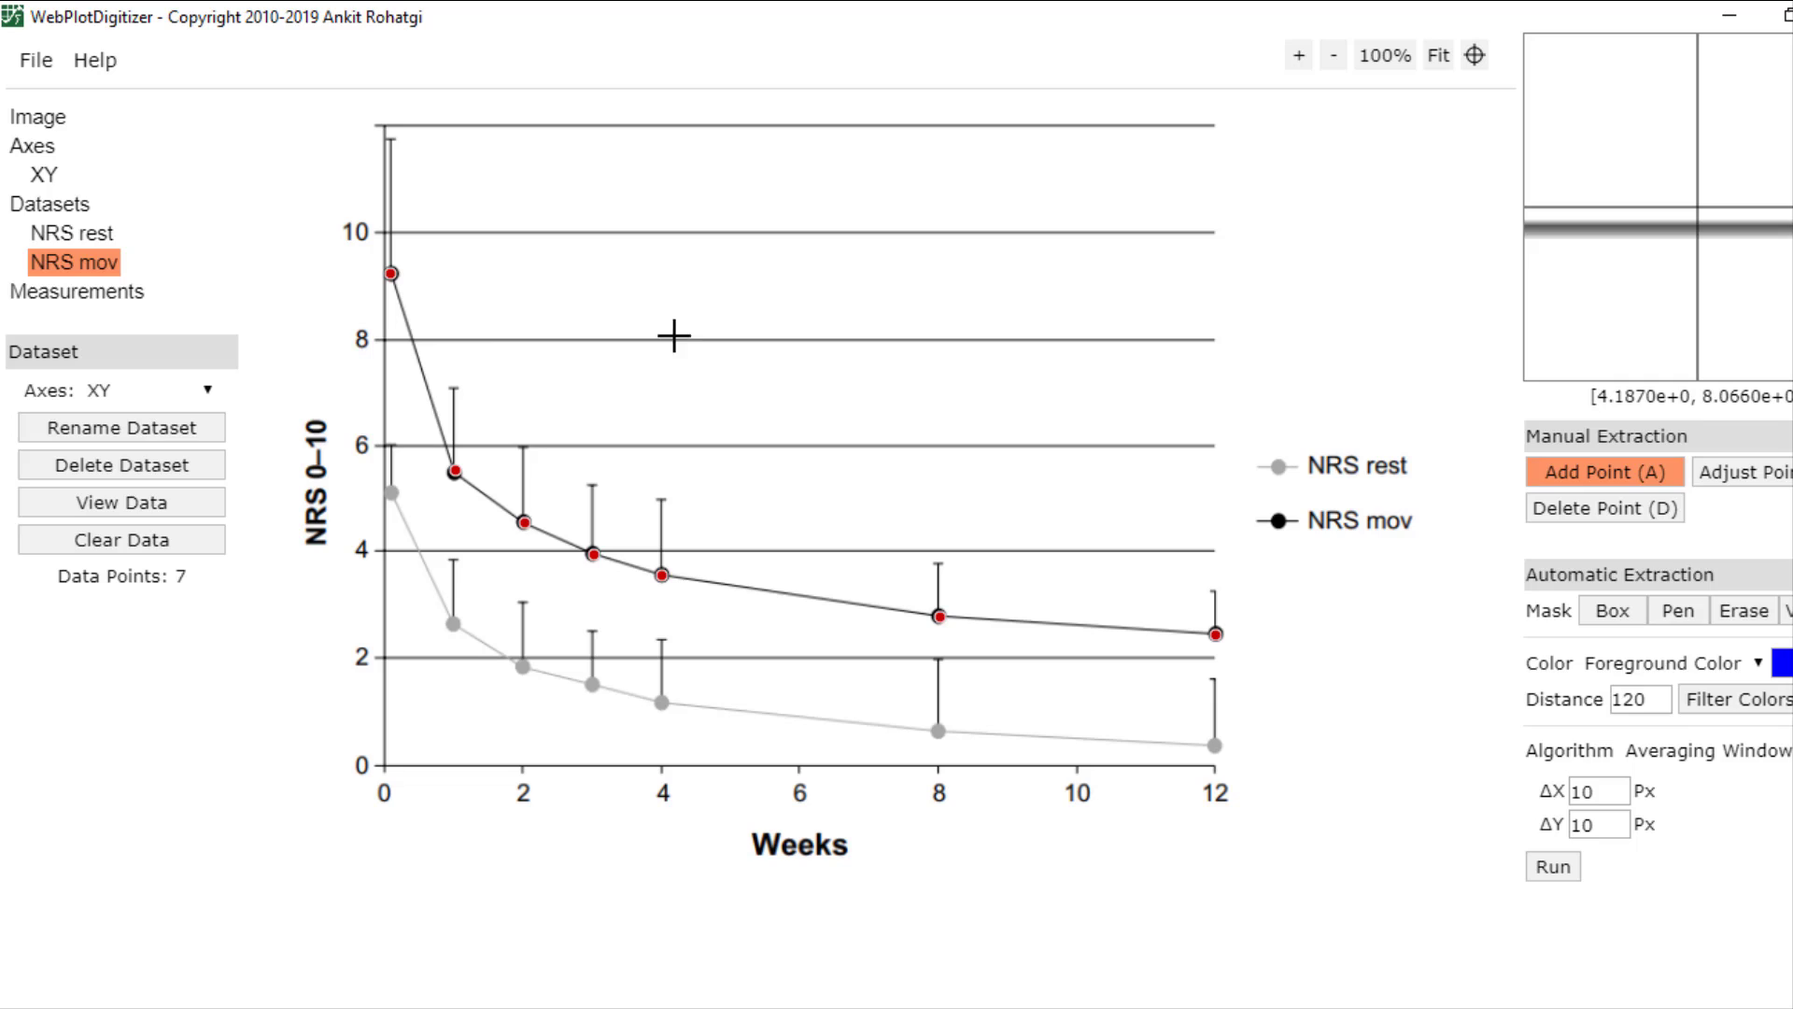
{"action": "left_click", "coordinate": [121, 429]}
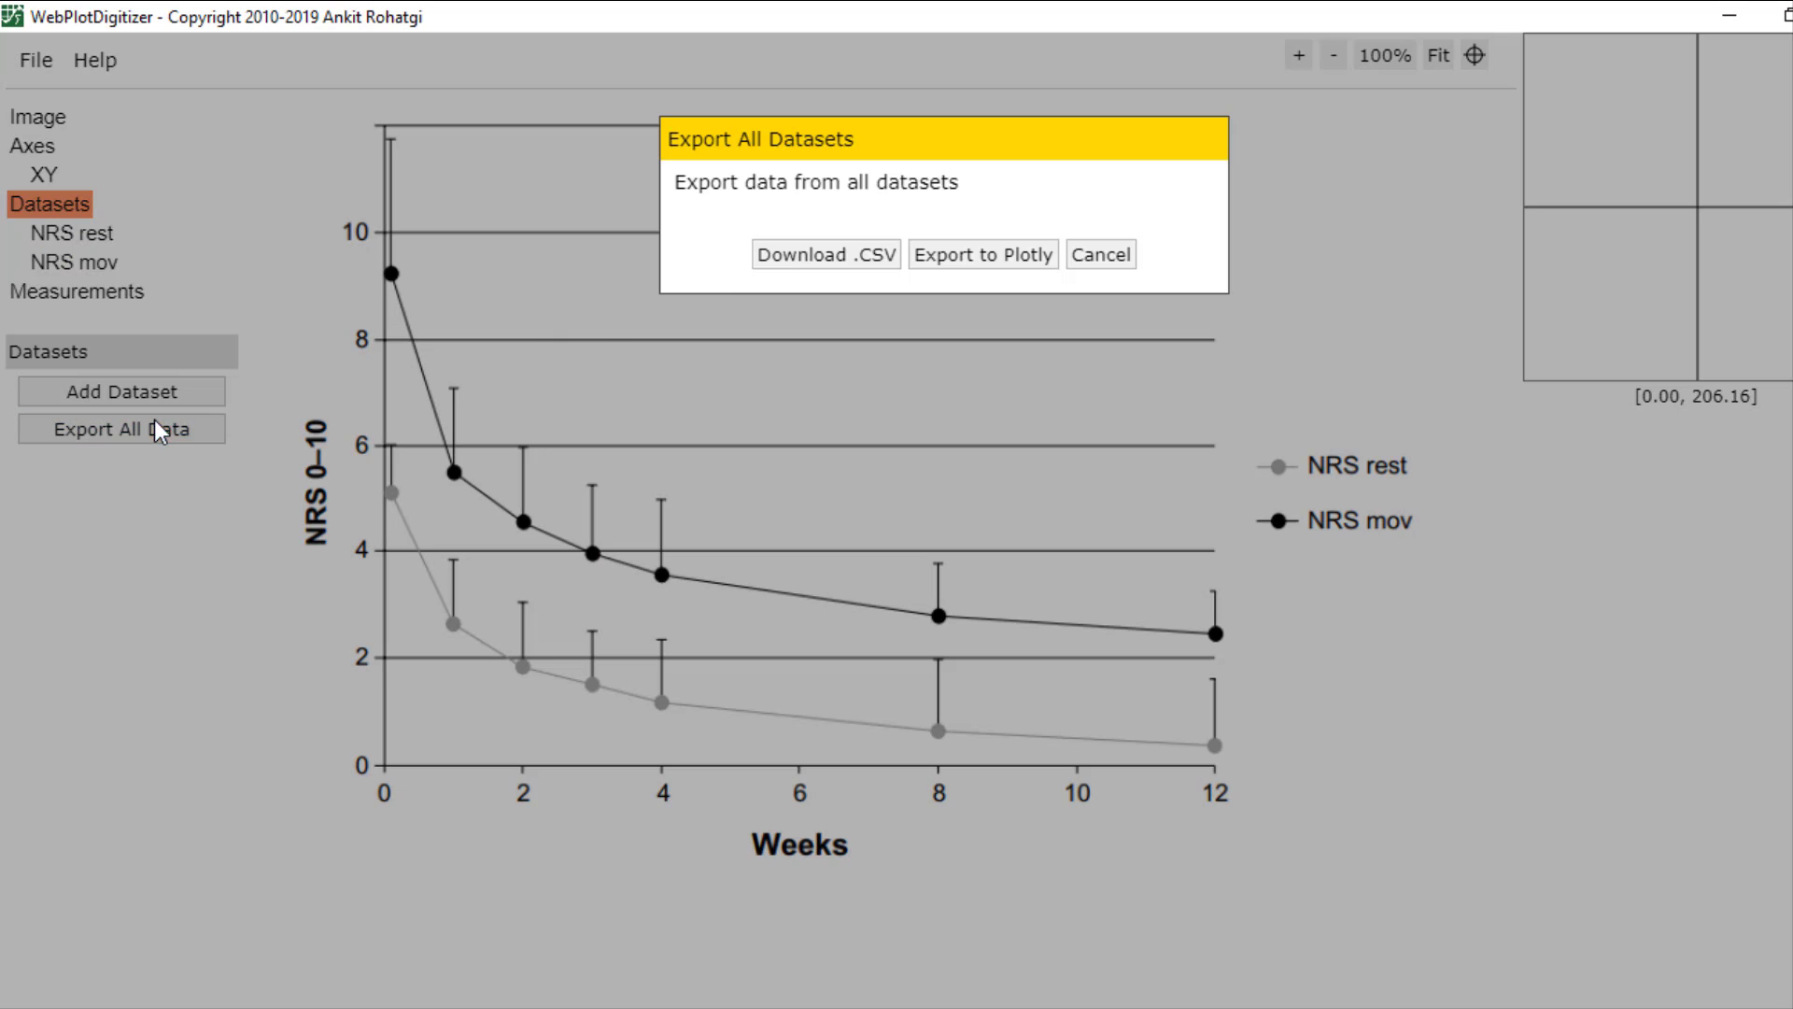
Download all datasets as a CSV named 'scatter plot'
{"action": "left_click", "coordinate": [982, 254]}
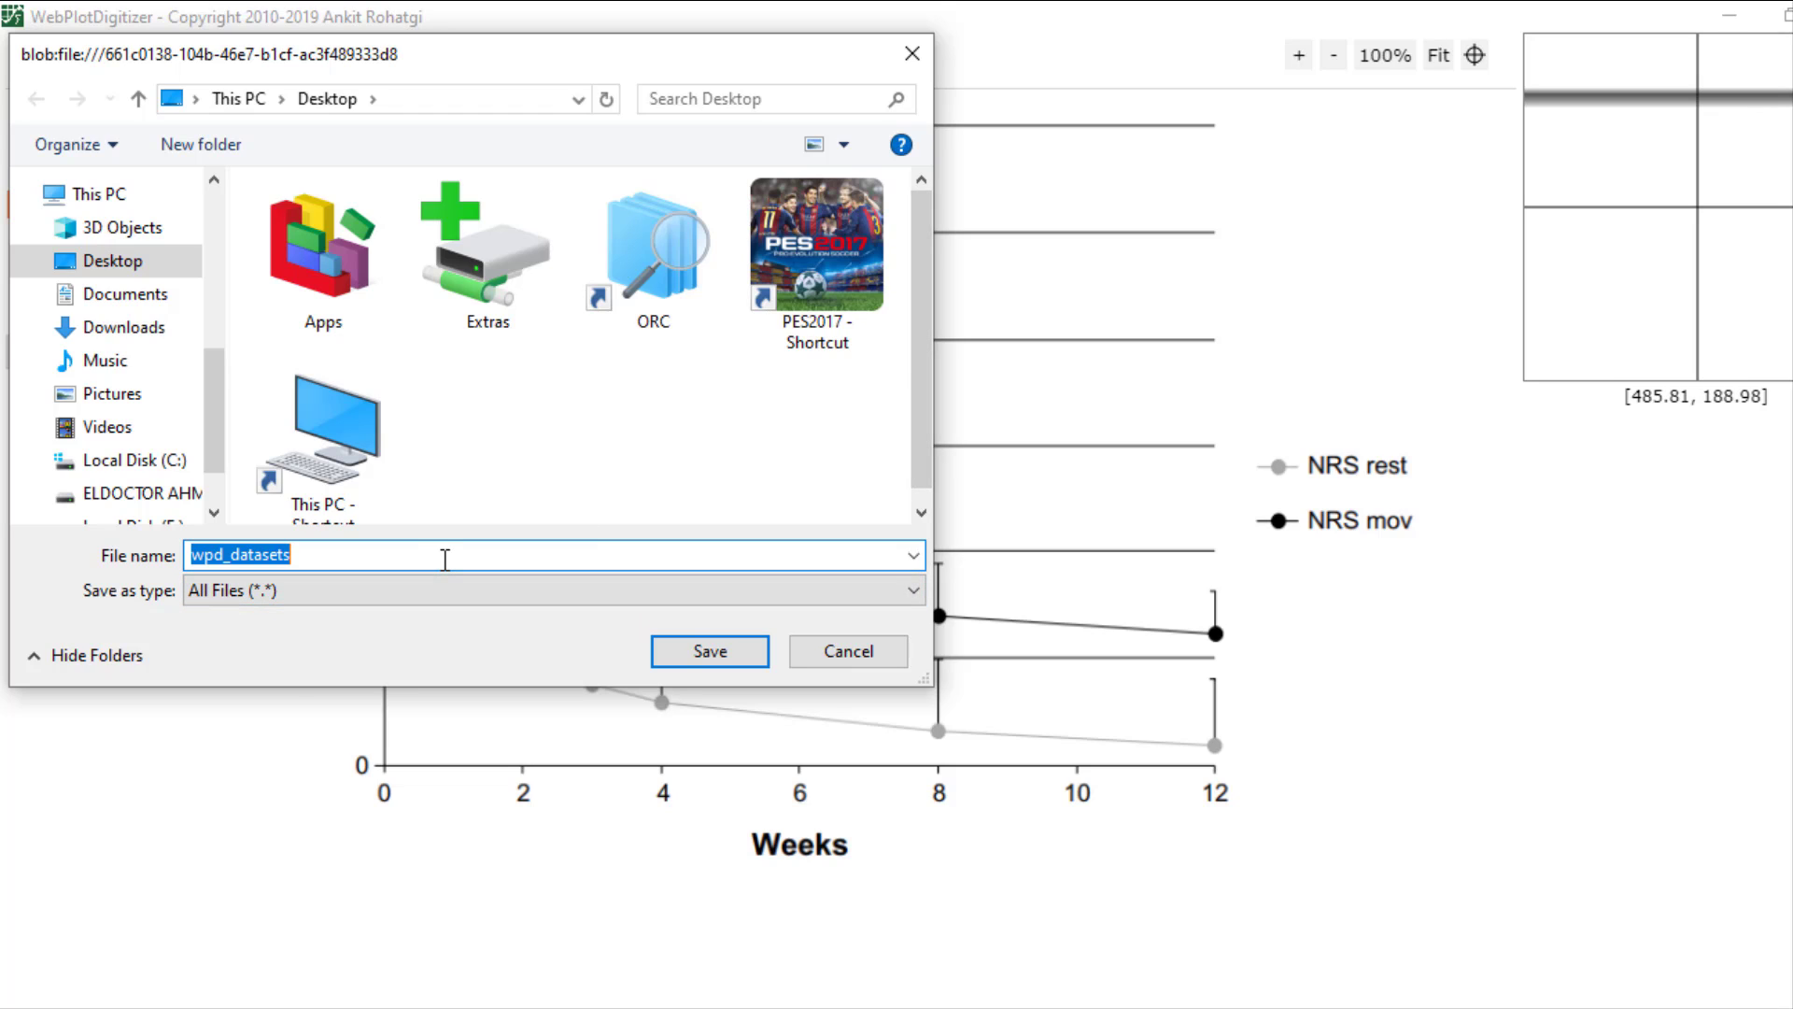
{"action": "type", "text": "scatter p"}
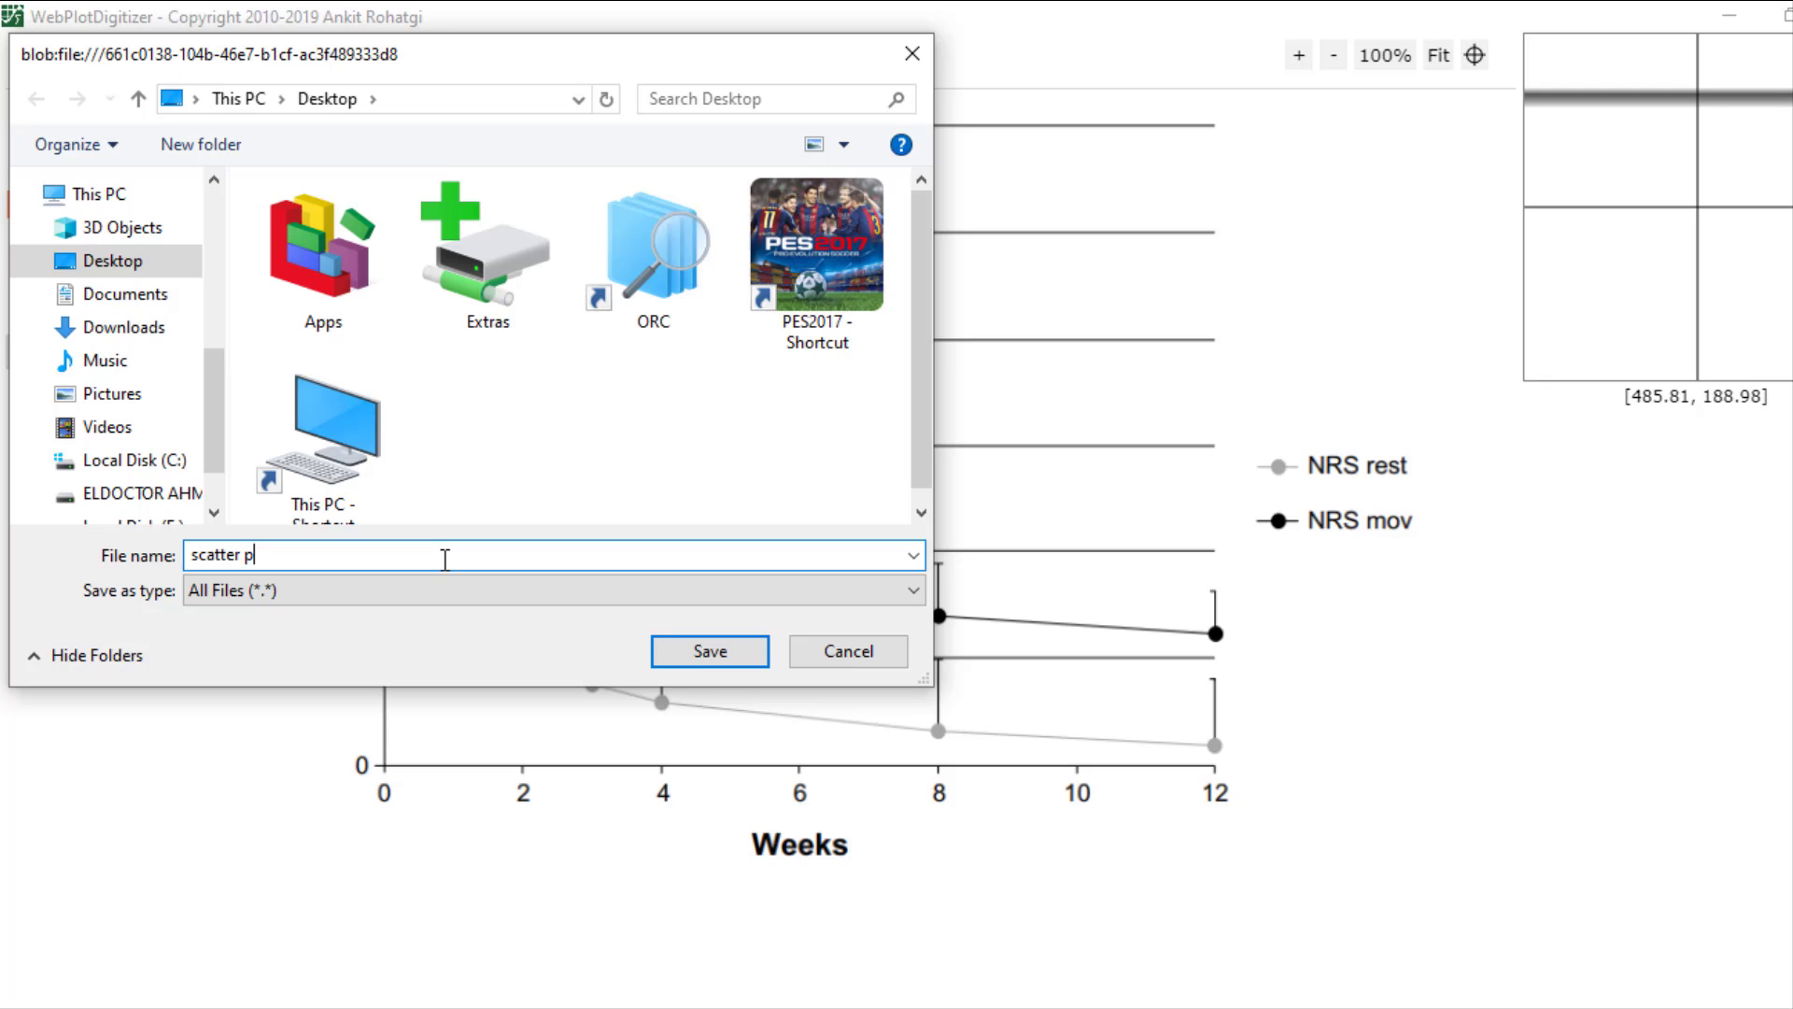
{"action": "type", "text": "lot"}
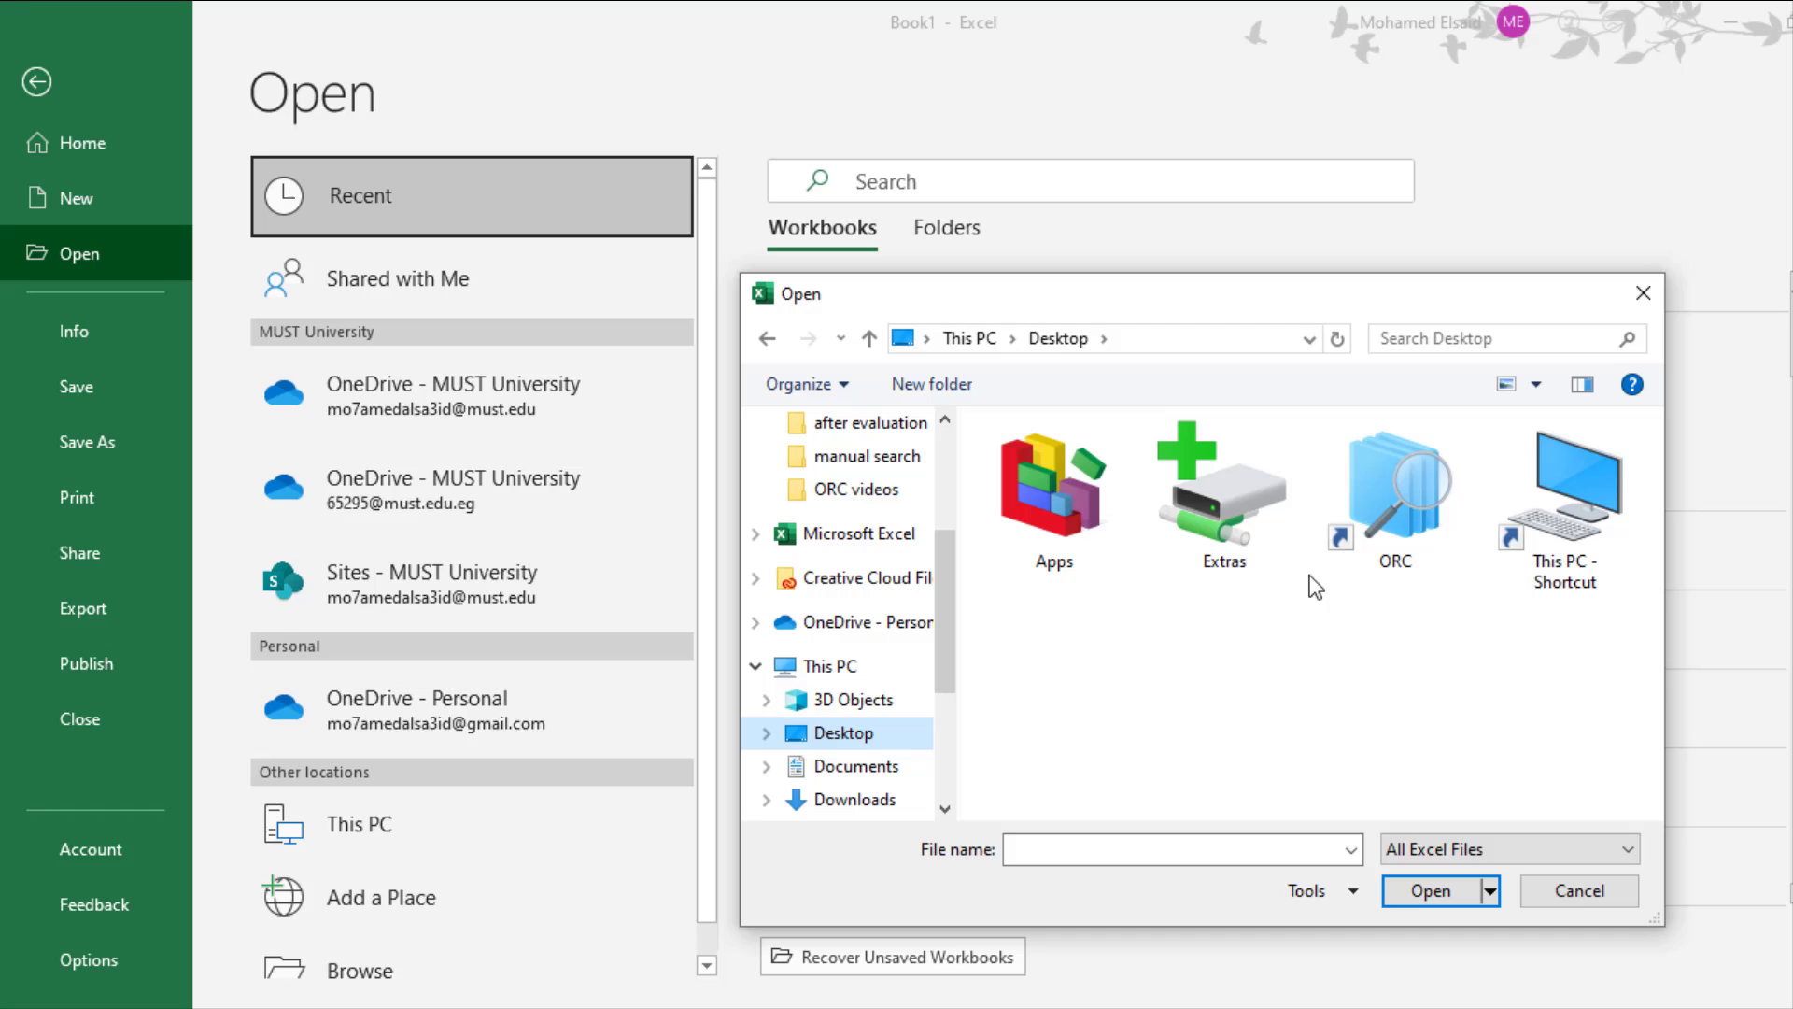
Open the scatter plot CSV in Excel as comma-delimited data
{"action": "left_click", "coordinate": [1504, 849]}
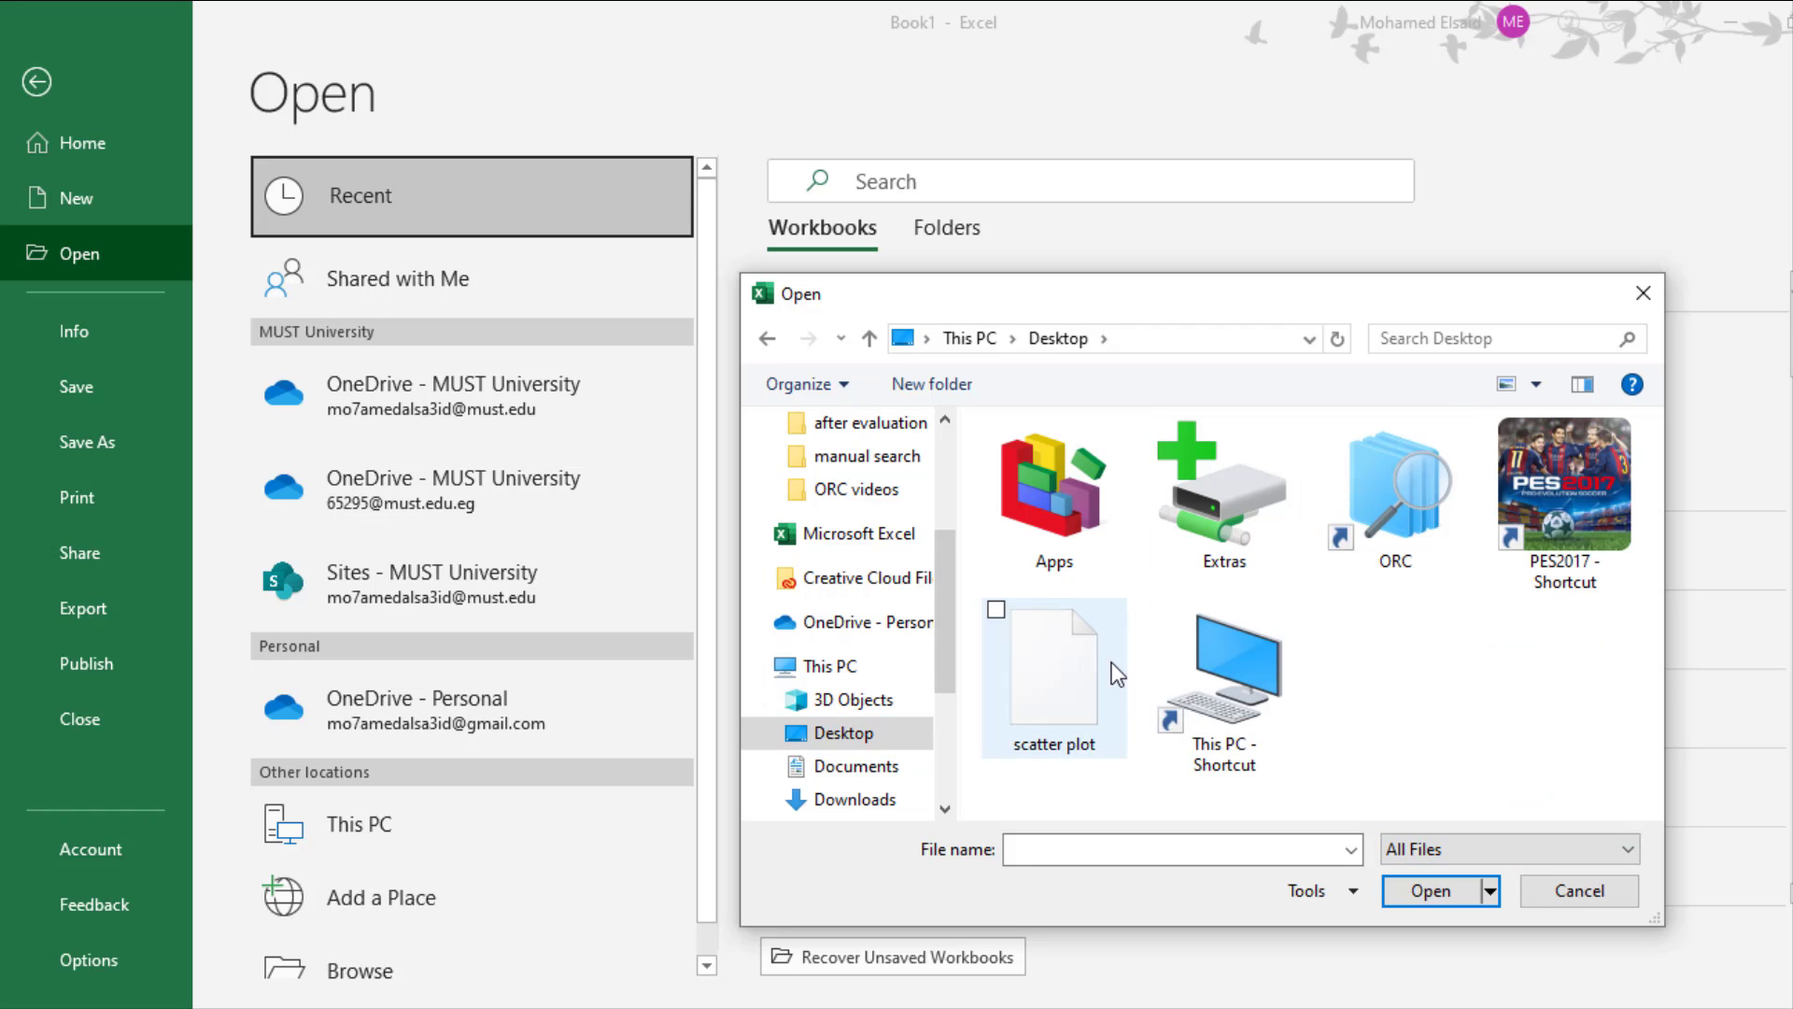
{"action": "left_click", "coordinate": [1574, 890]}
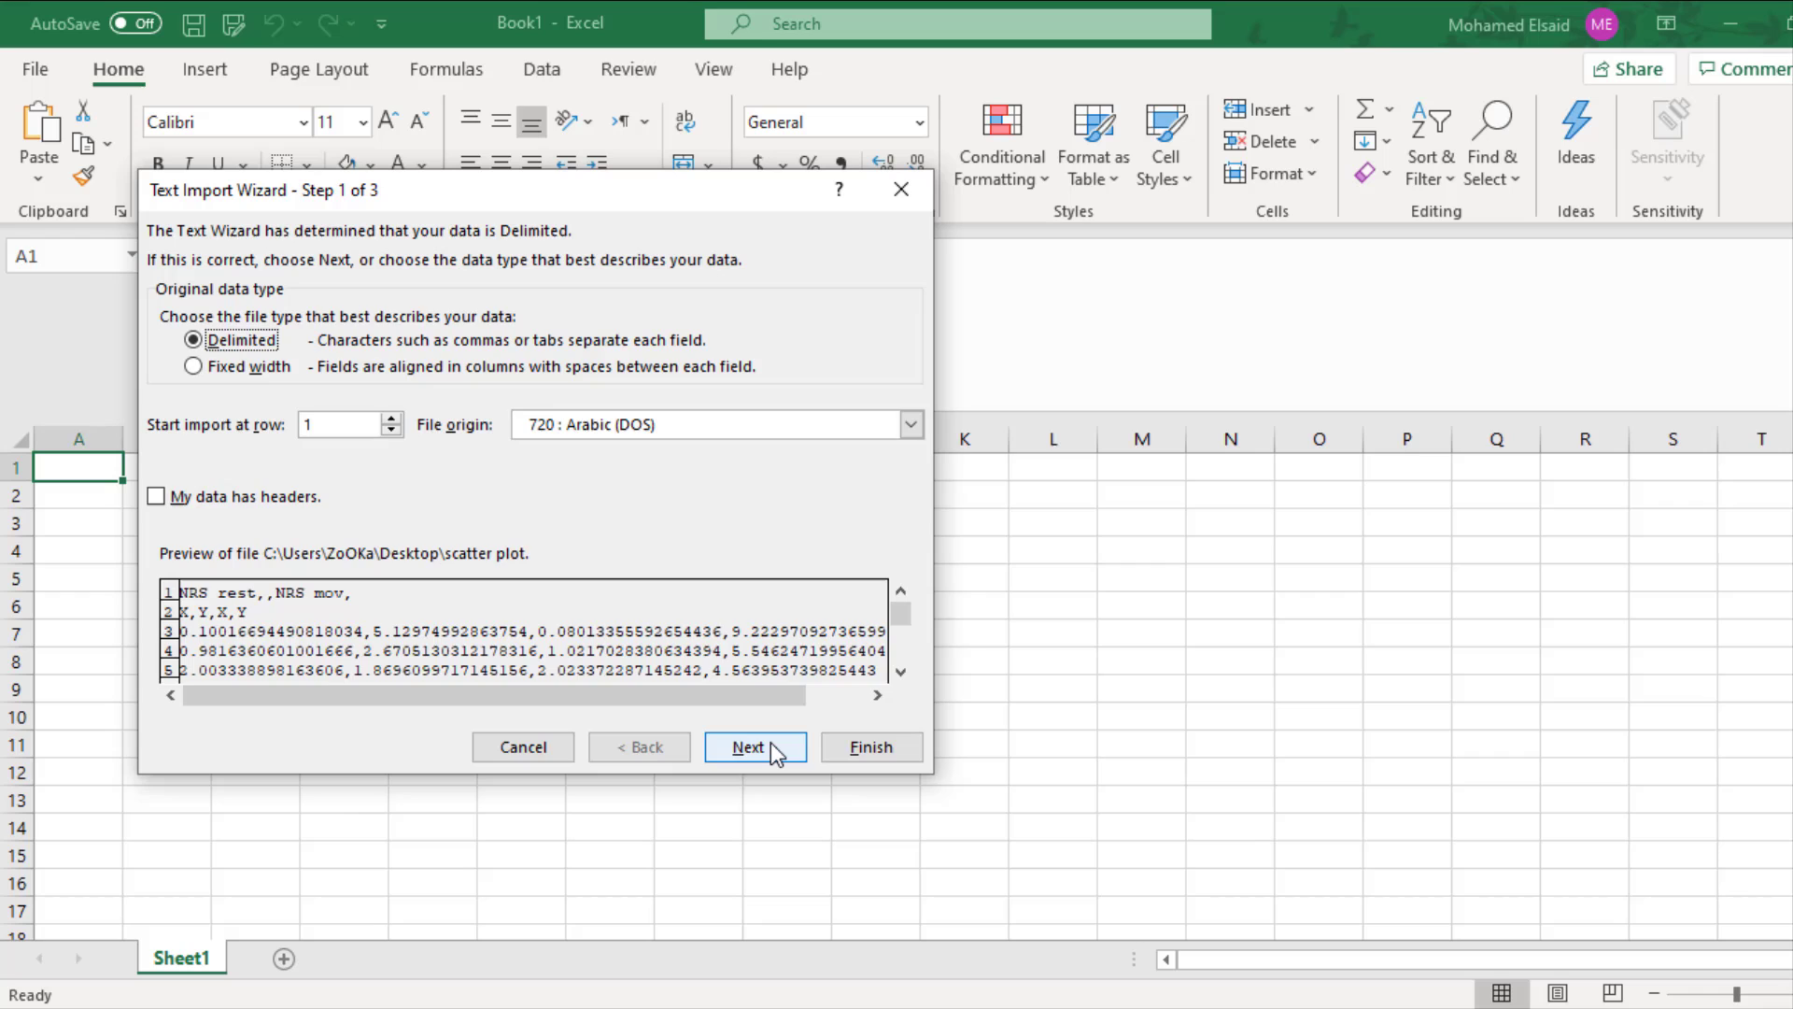
{"action": "left_click", "coordinate": [753, 747]}
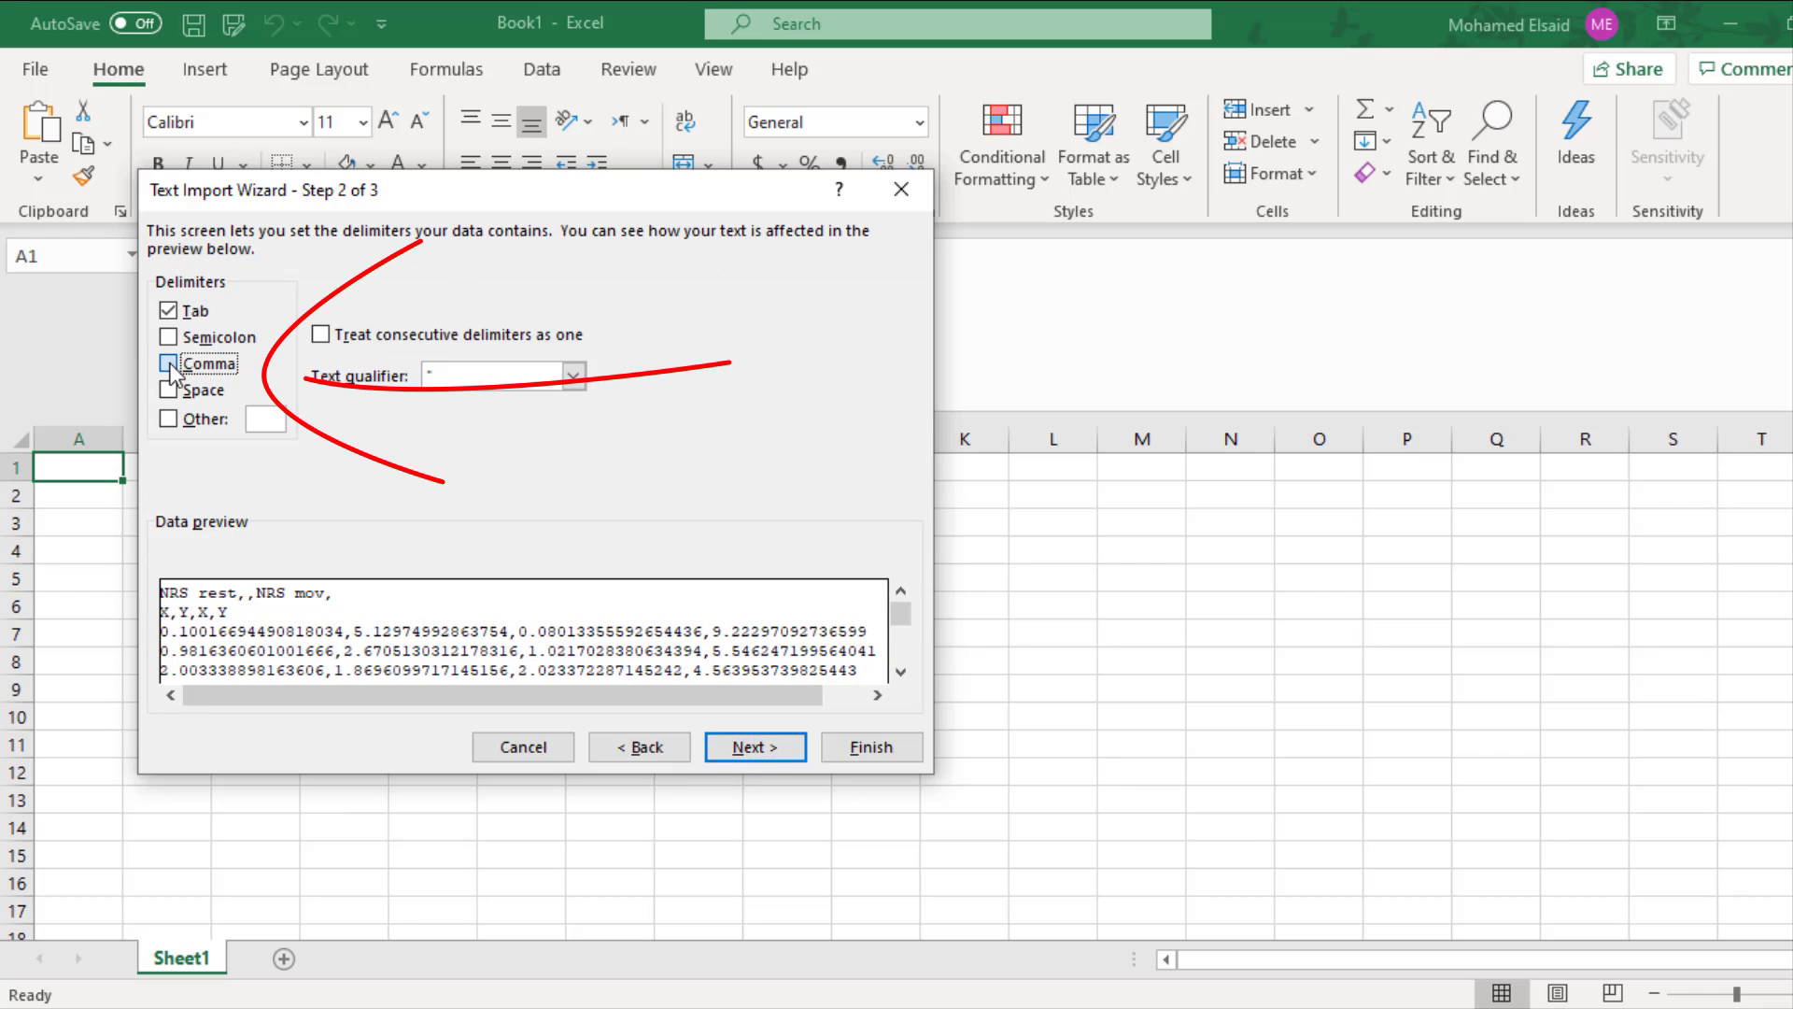
{"action": "left_click", "coordinate": [752, 745]}
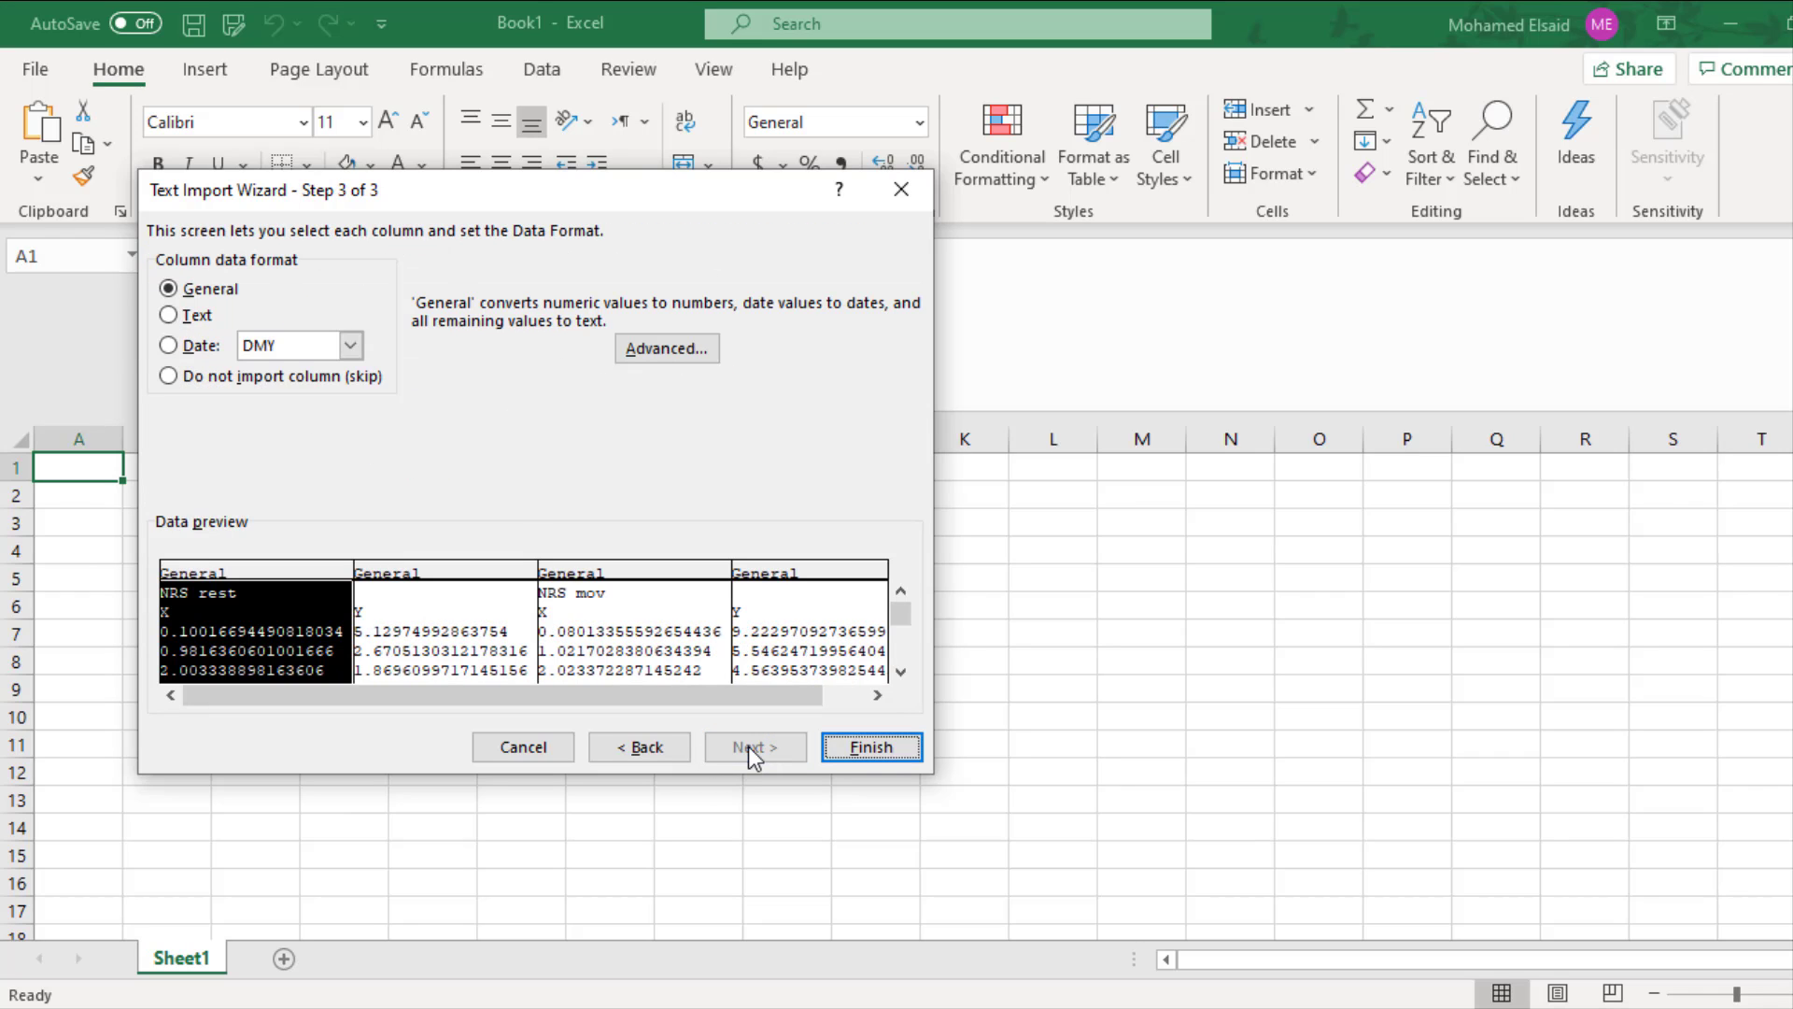
{"action": "left_click", "coordinate": [870, 747]}
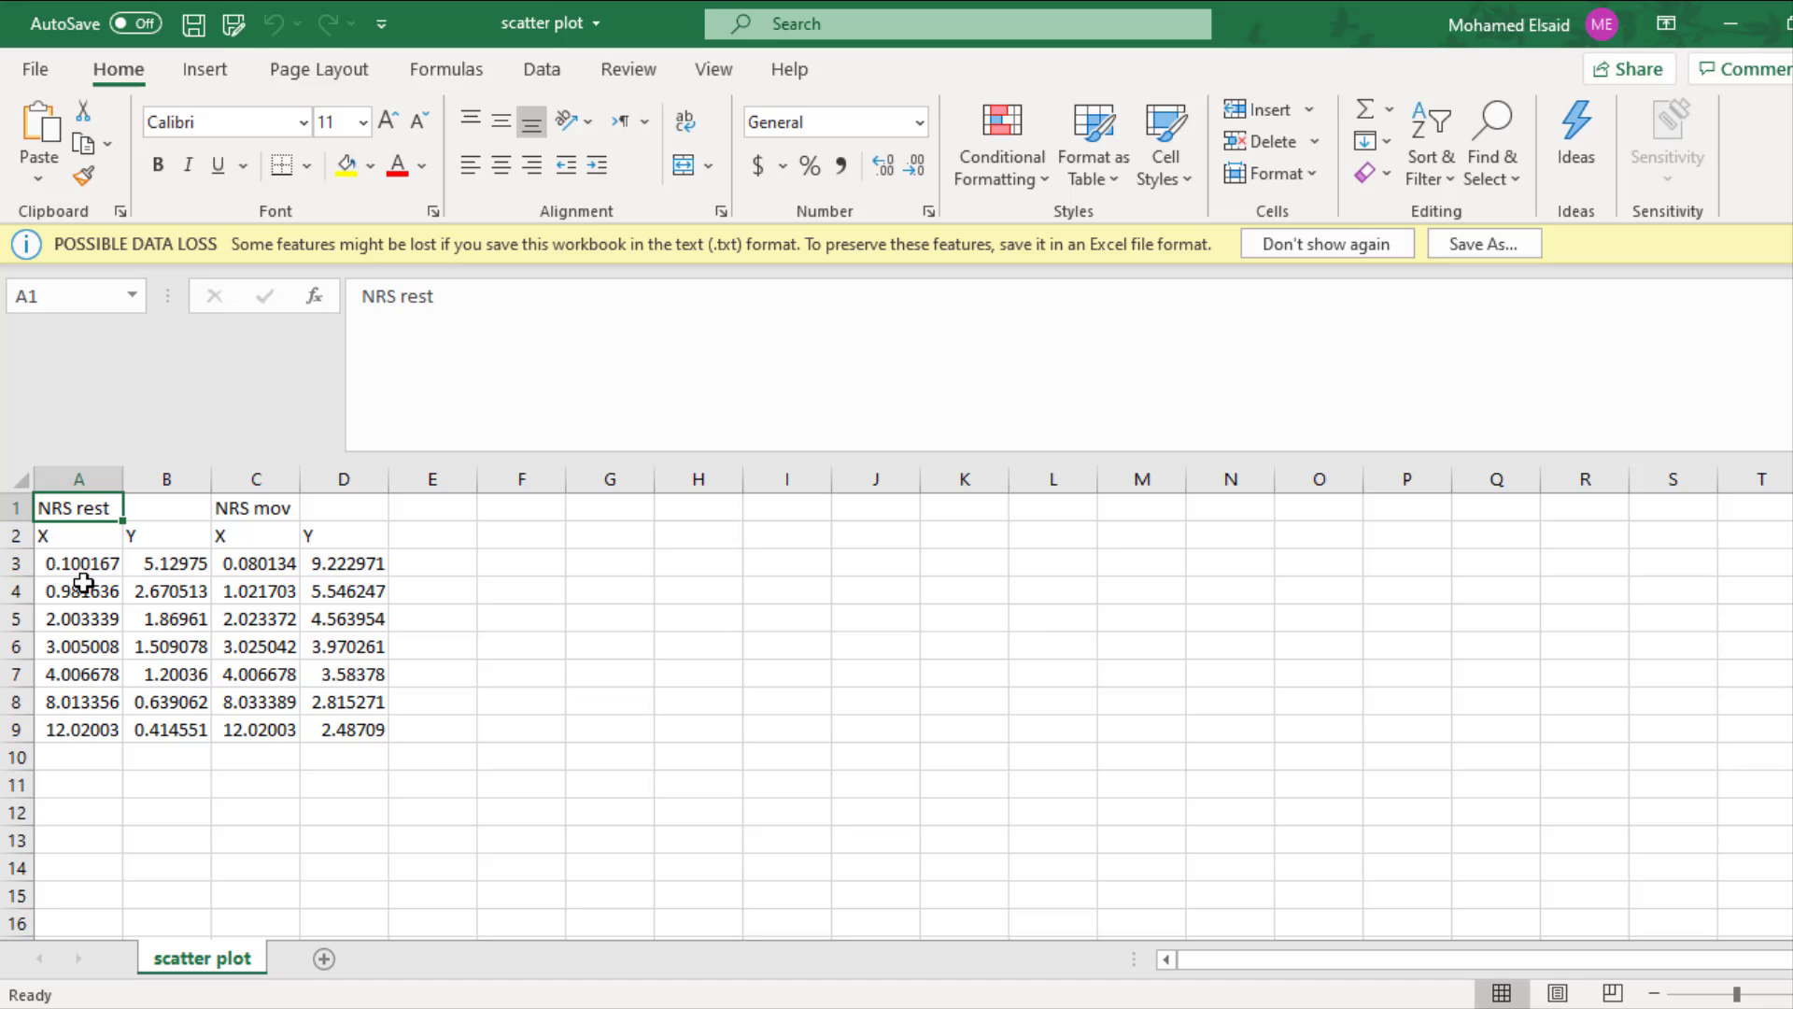
{"action": "mouse_move", "coordinate": [92, 577]}
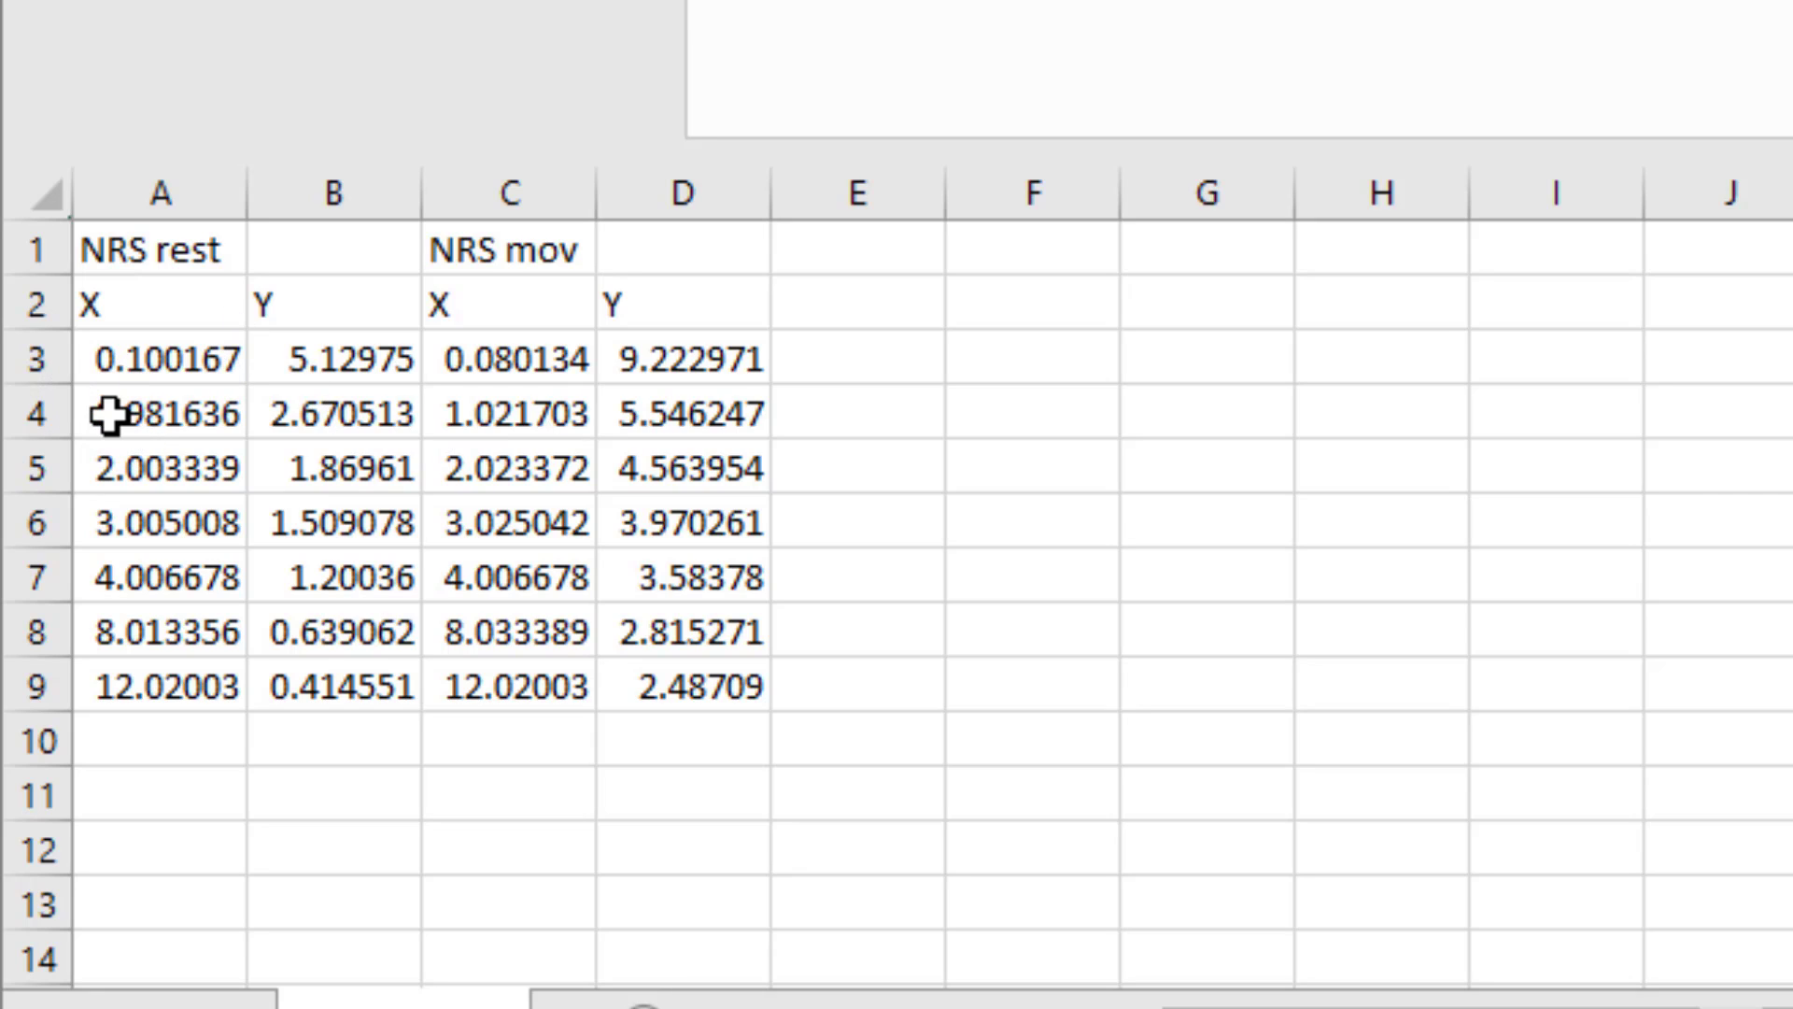
Replace NRS rest X values with whole weeks 0, 1, 2, 3, 4, 8, 12 and copy them to NRS mov
{"action": "left_click", "coordinate": [160, 413]}
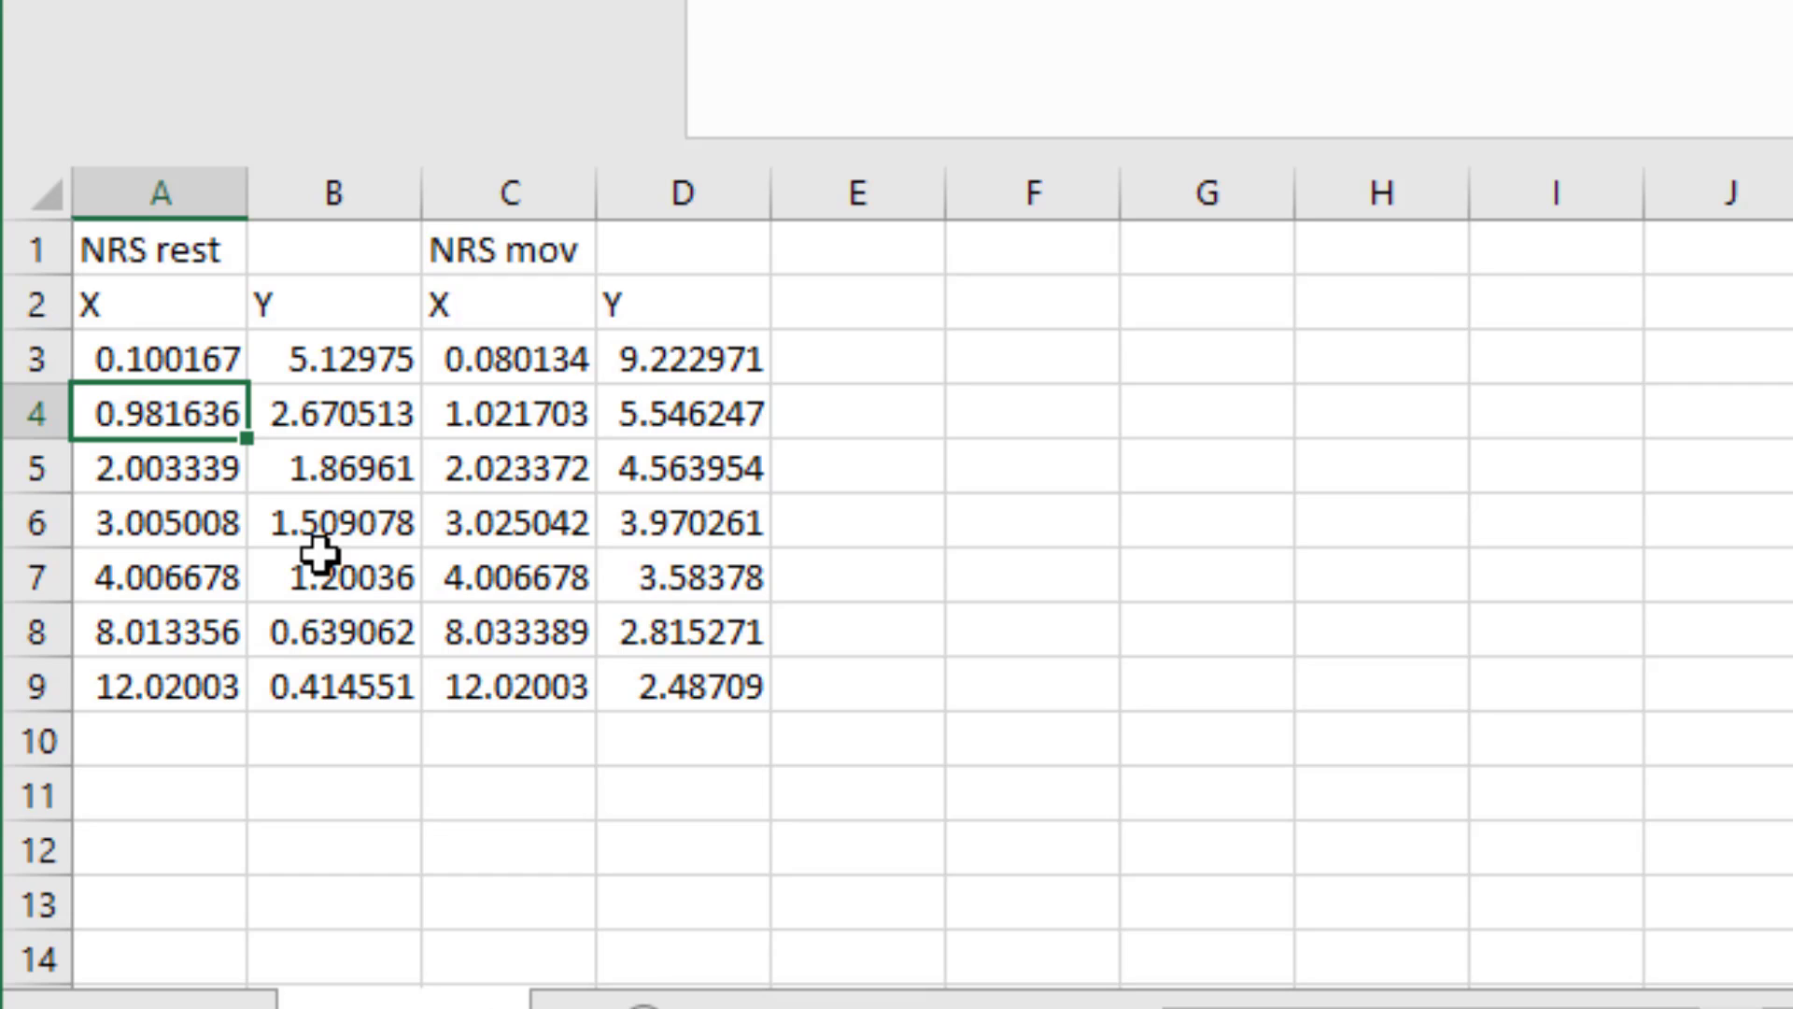
{"action": "type", "text": "1"}
{"action": "left_click", "coordinate": [160, 468]}
{"action": "type", "text": "2"}
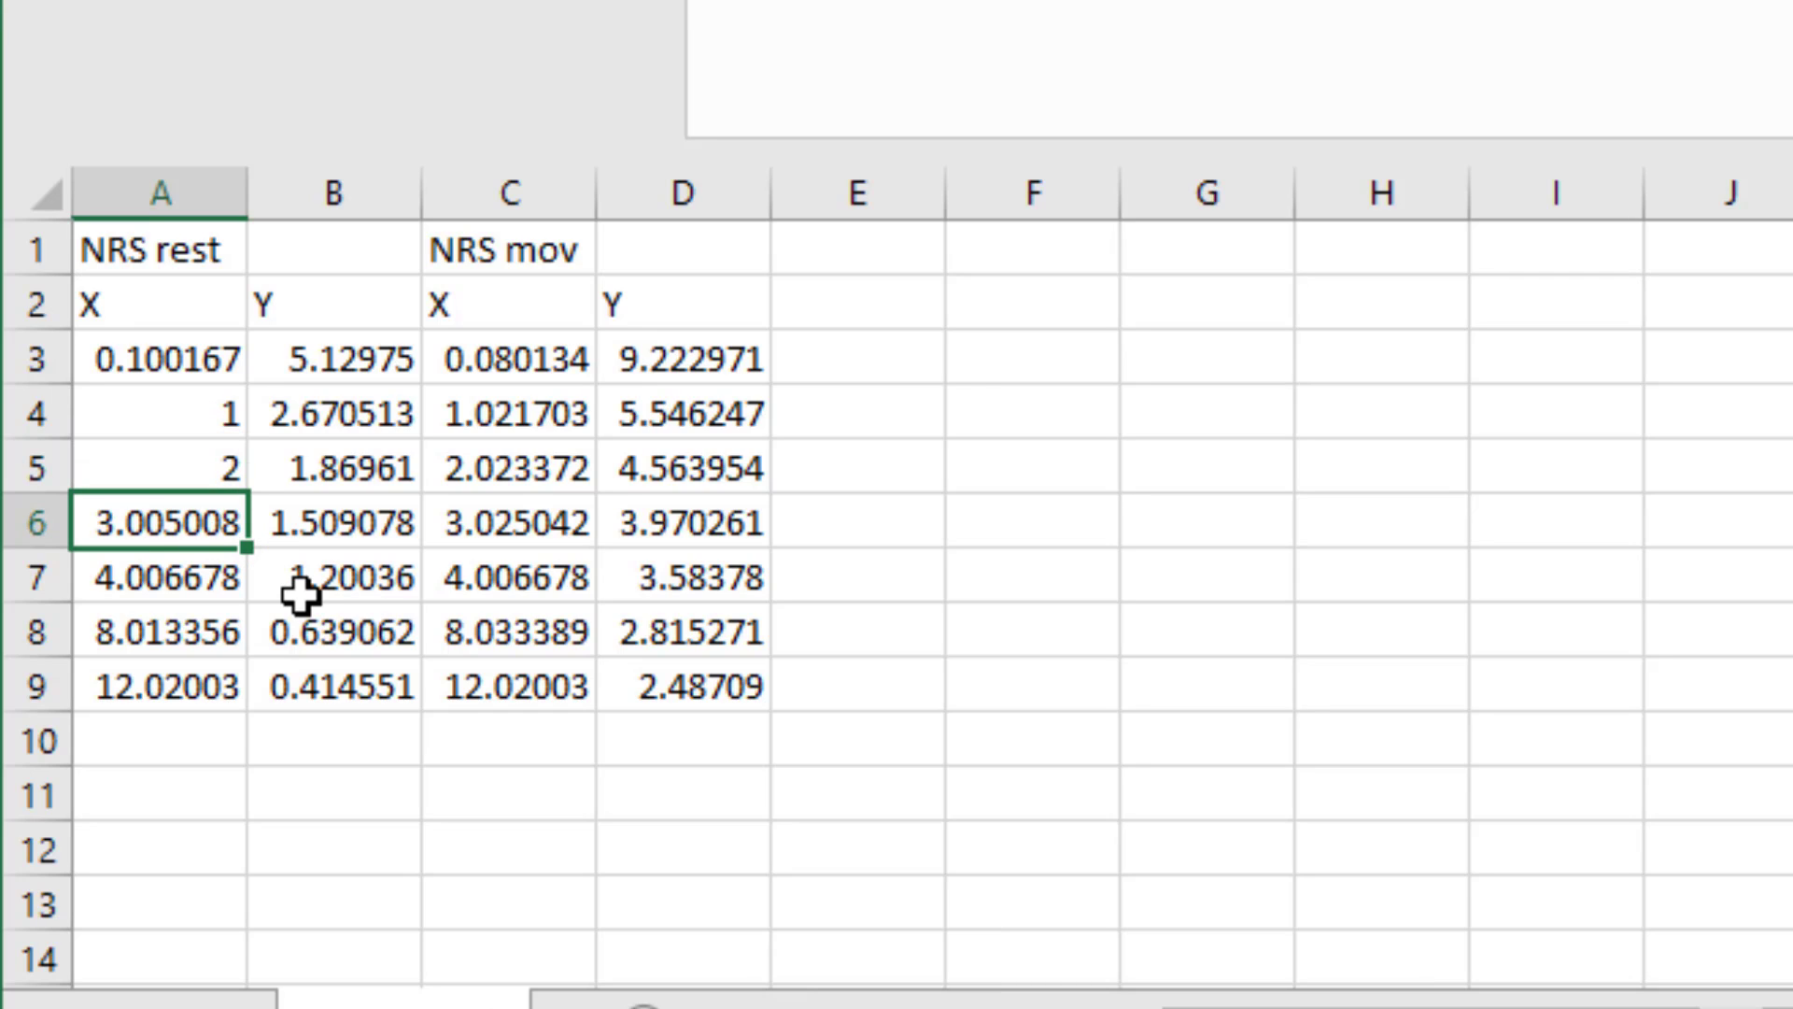
{"action": "type", "text": "3"}
{"action": "left_click", "coordinate": [160, 685]}
{"action": "type", "text": "12"}
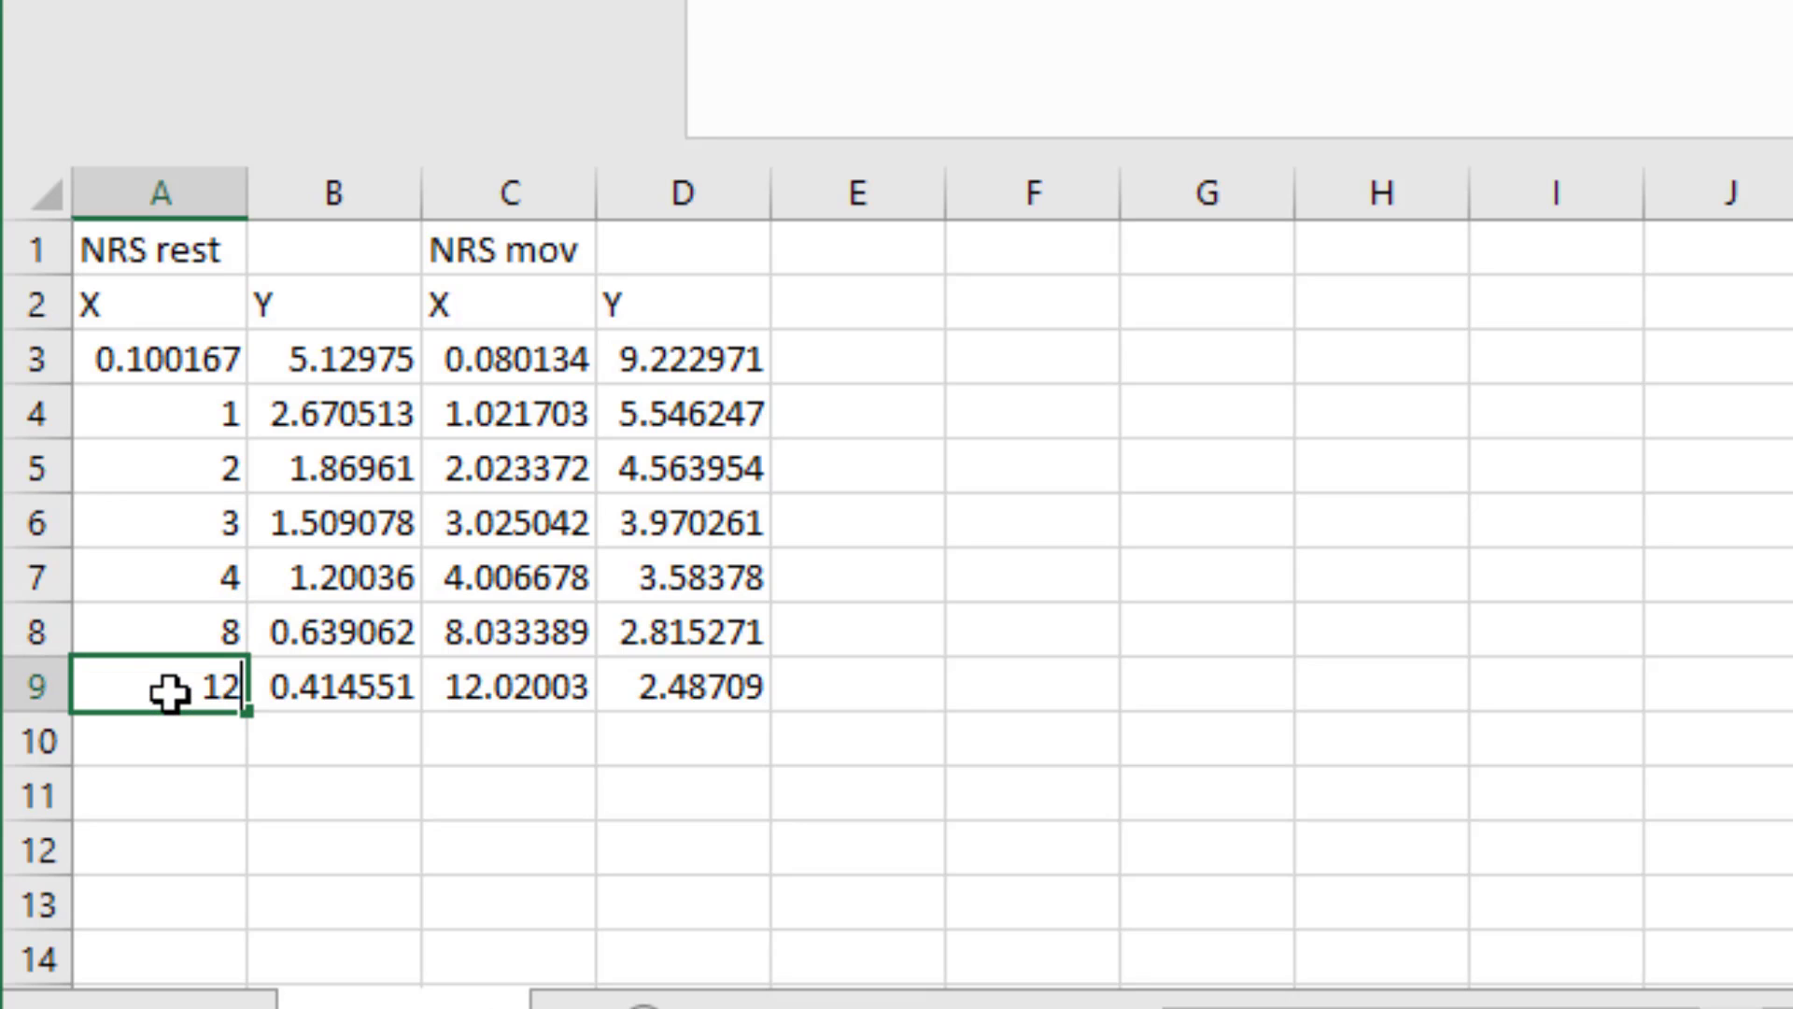
{"action": "left_click", "coordinate": [160, 358]}
{"action": "type", "text": "0"}
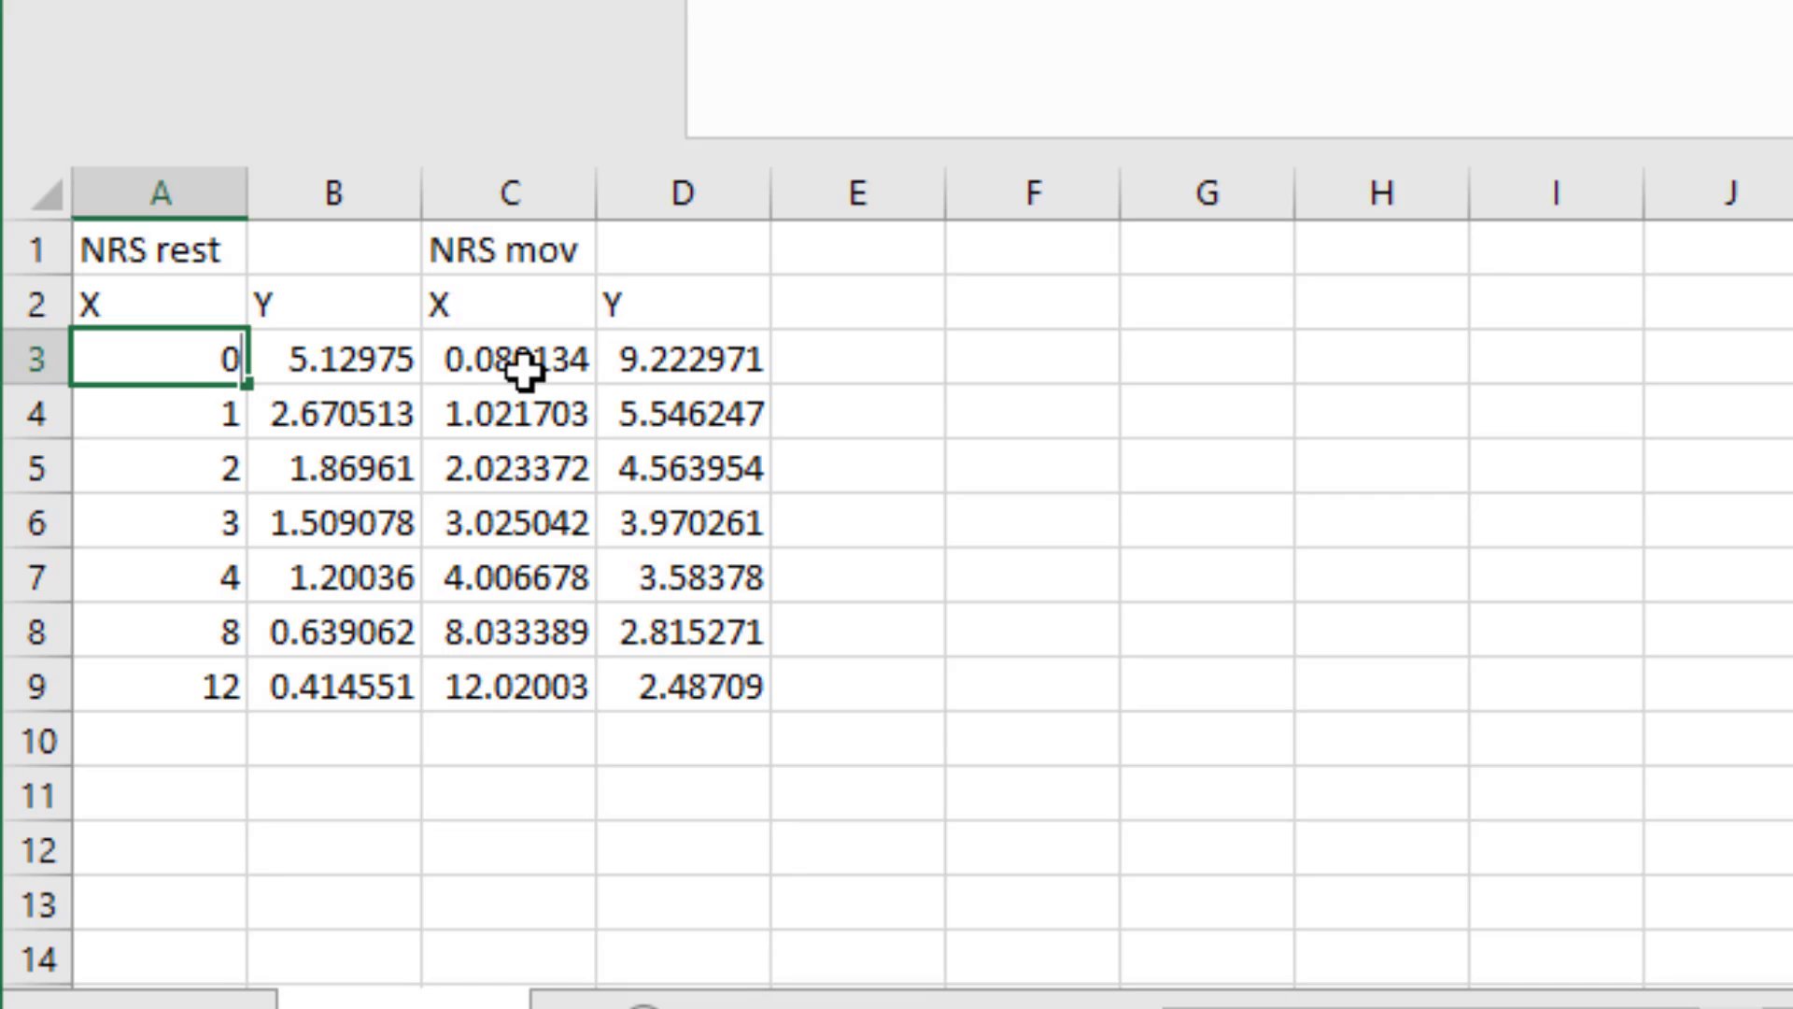
{"action": "left_click", "coordinate": [509, 357]}
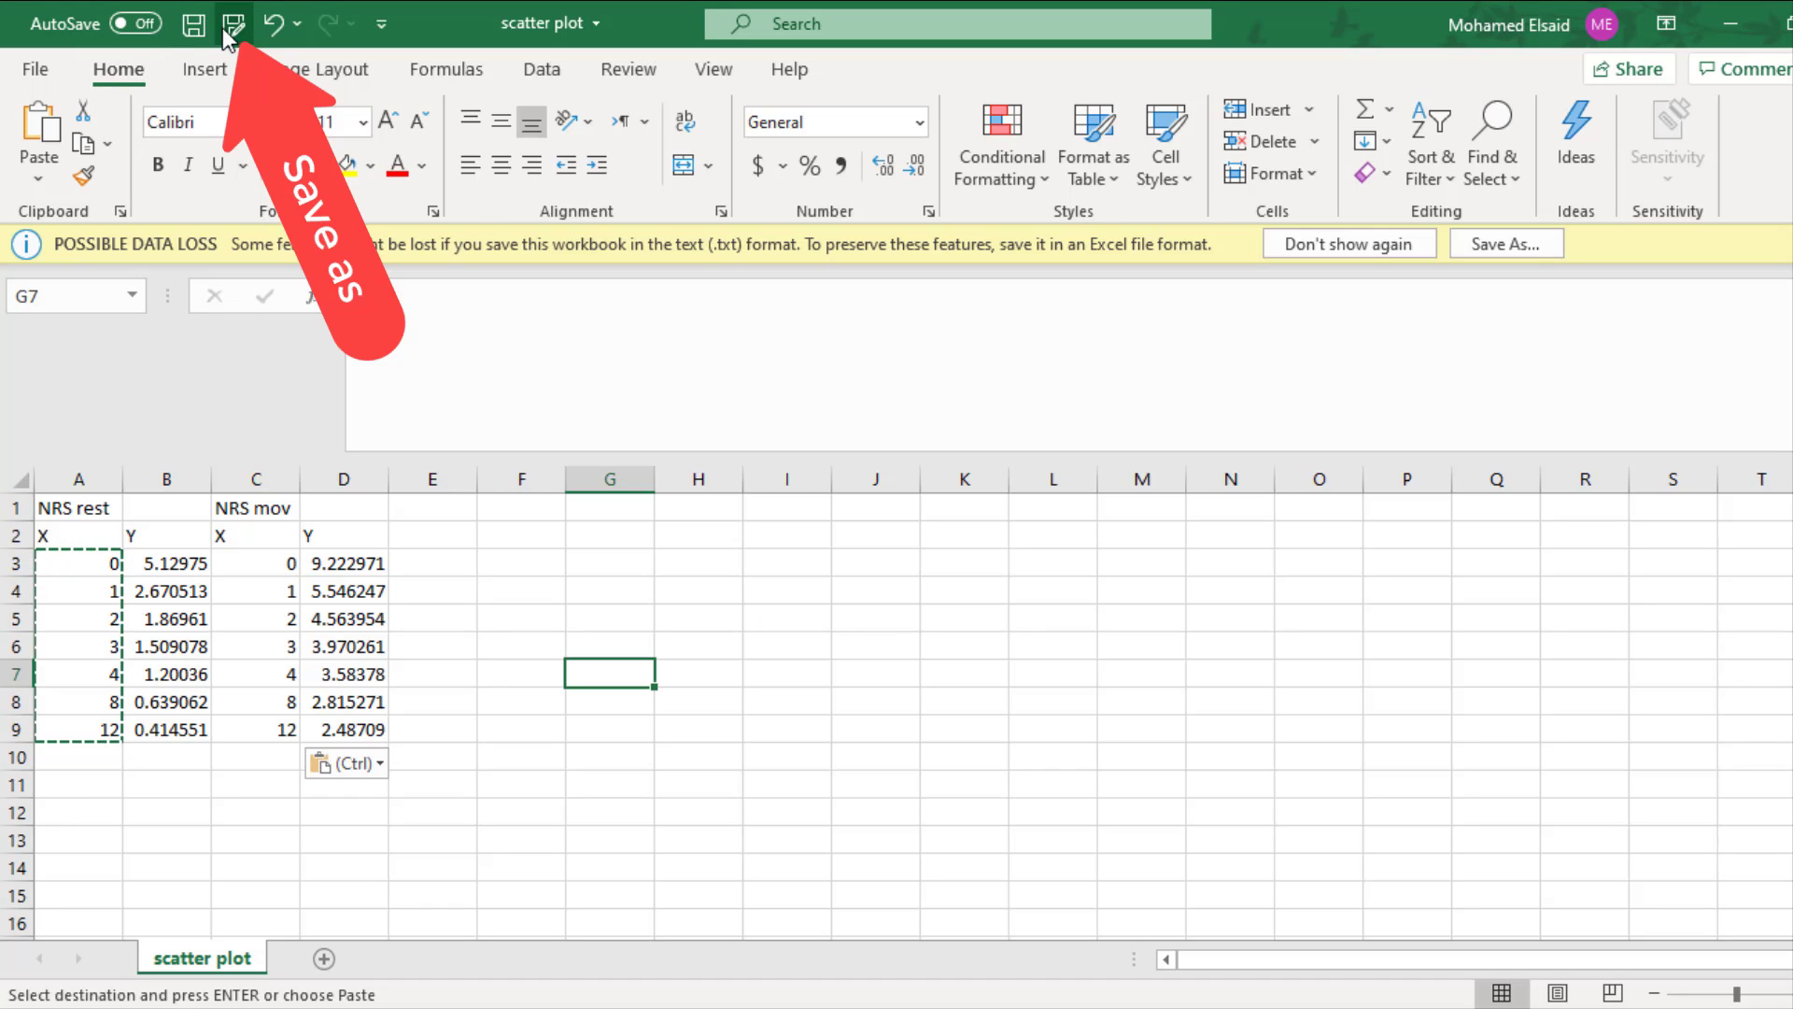
Save the scatter plot file as an Excel Workbook instead of tab-delimited text
{"action": "left_click", "coordinate": [234, 22]}
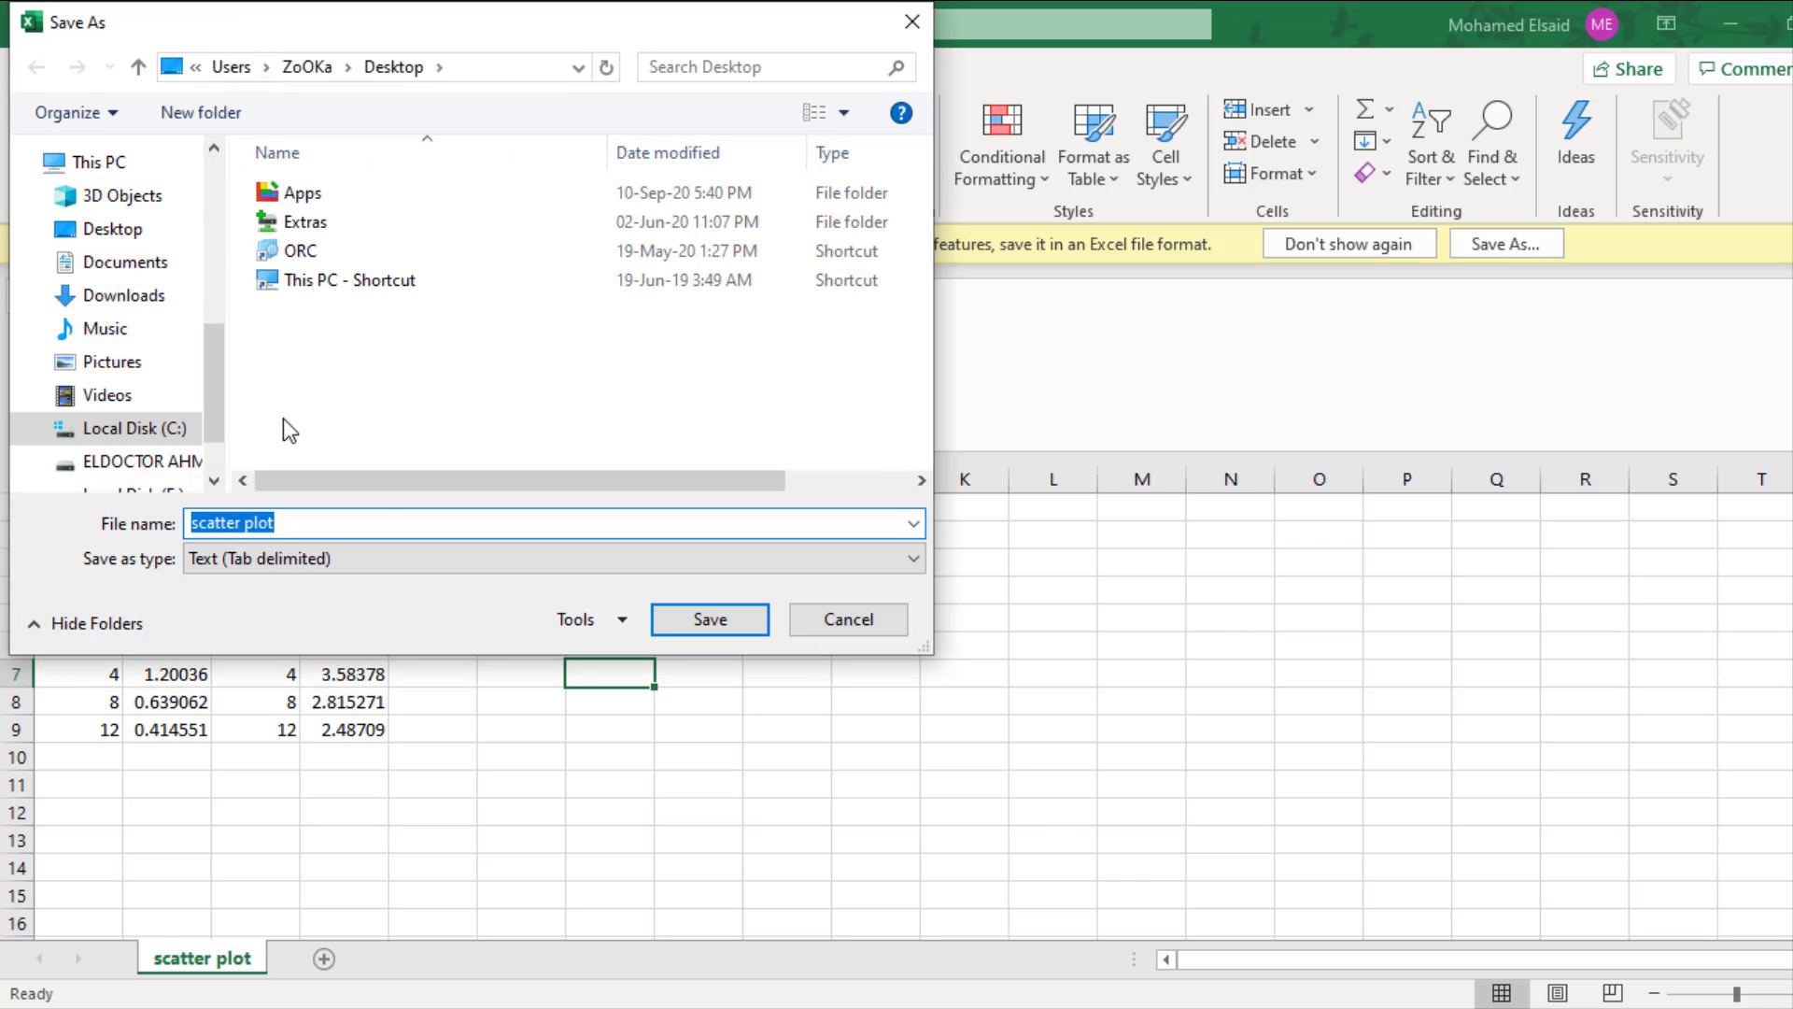
{"action": "left_click", "coordinate": [907, 558]}
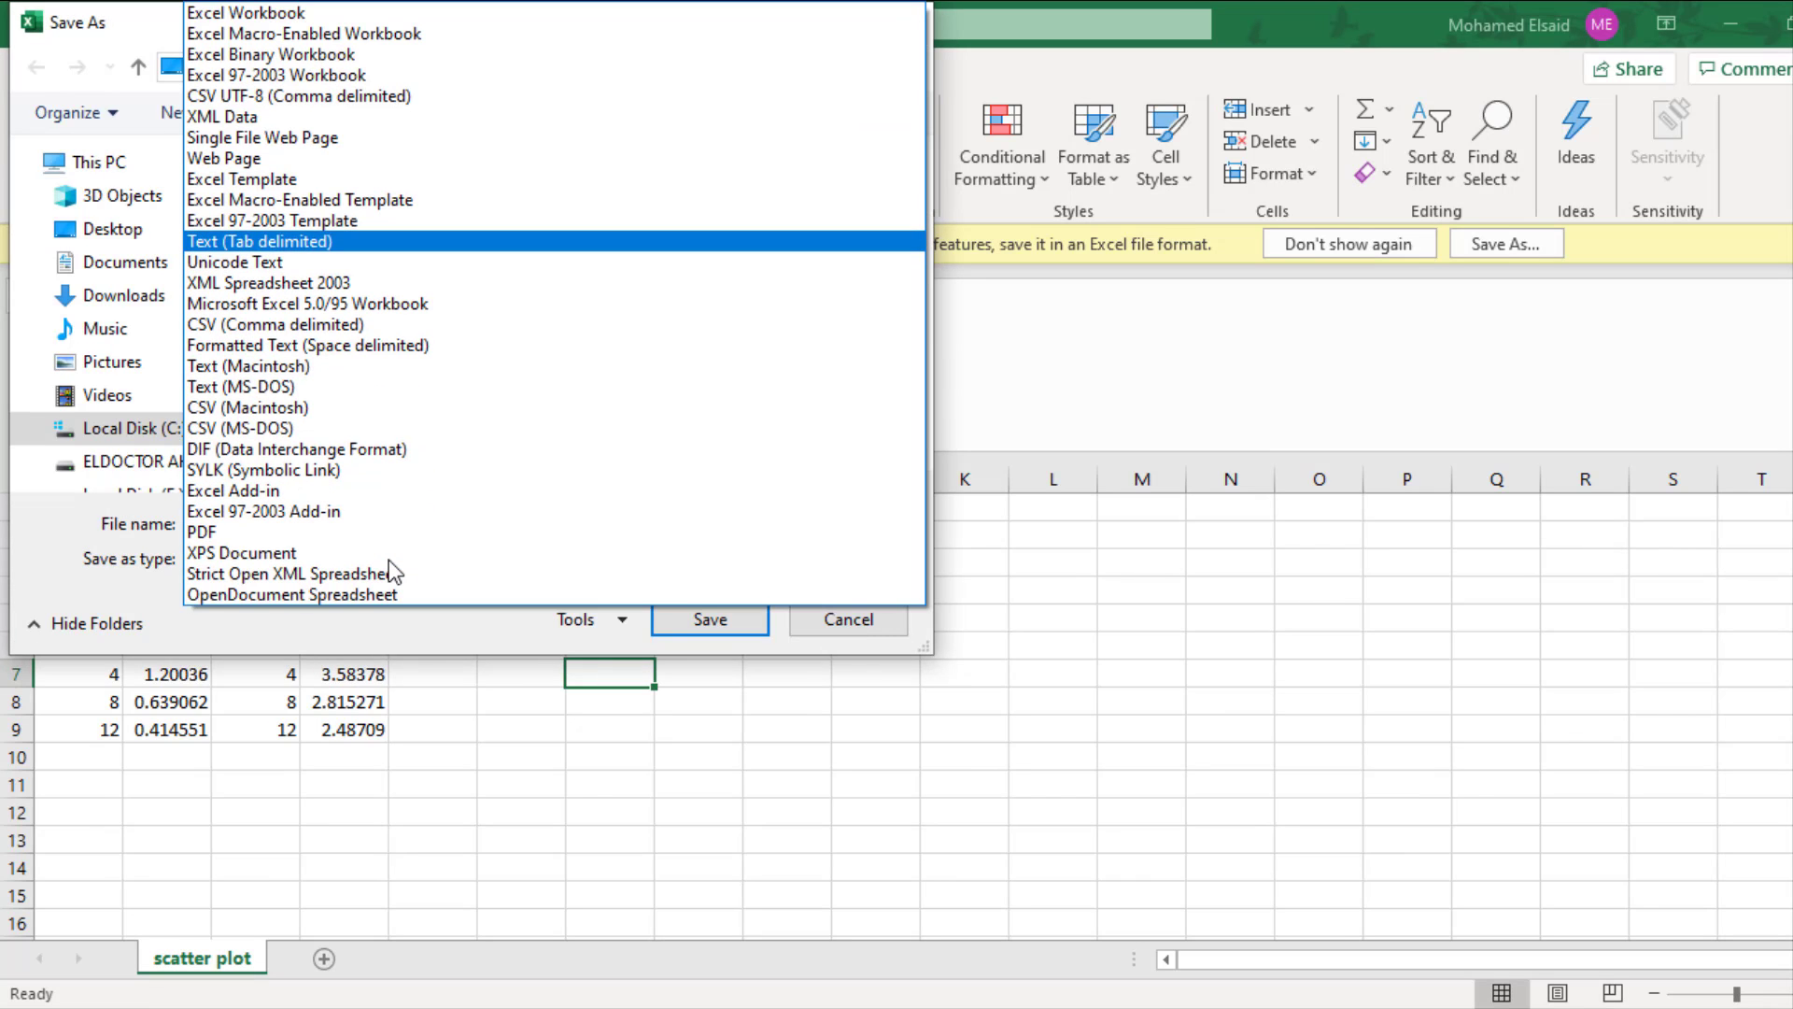
{"action": "mouse_move", "coordinate": [426, 20]}
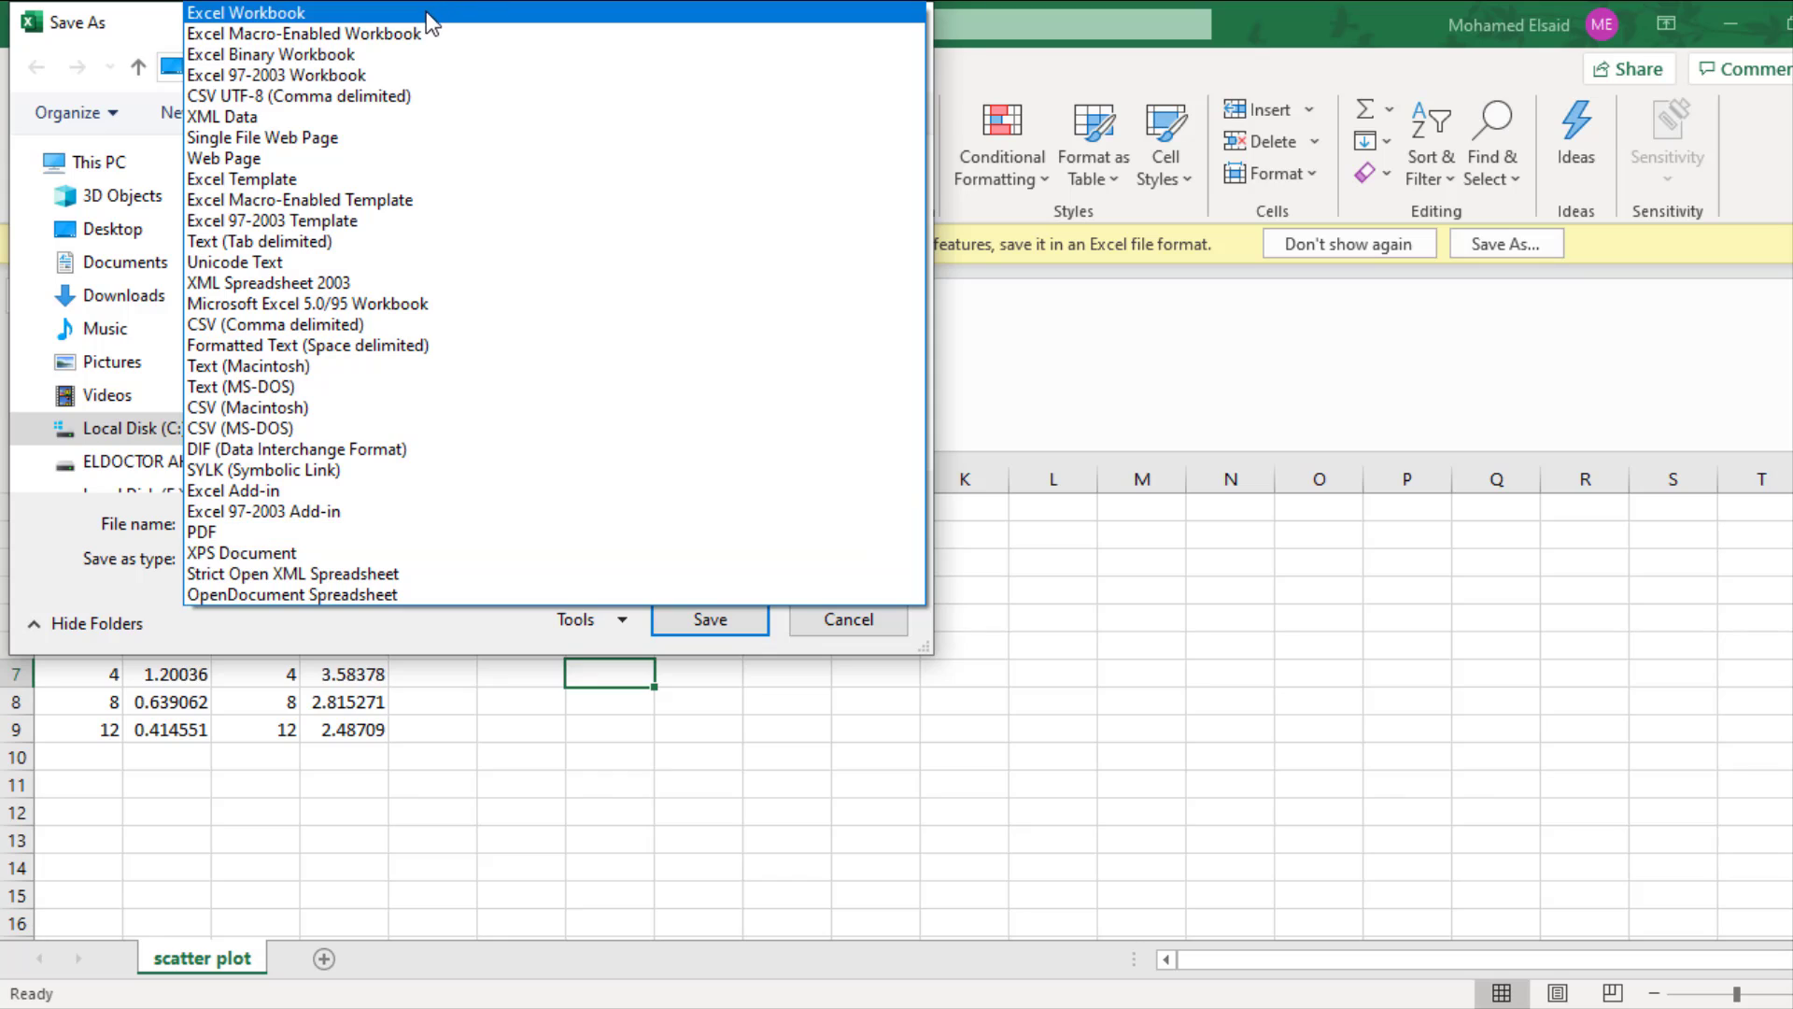
{"action": "mouse_move", "coordinate": [401, 27]}
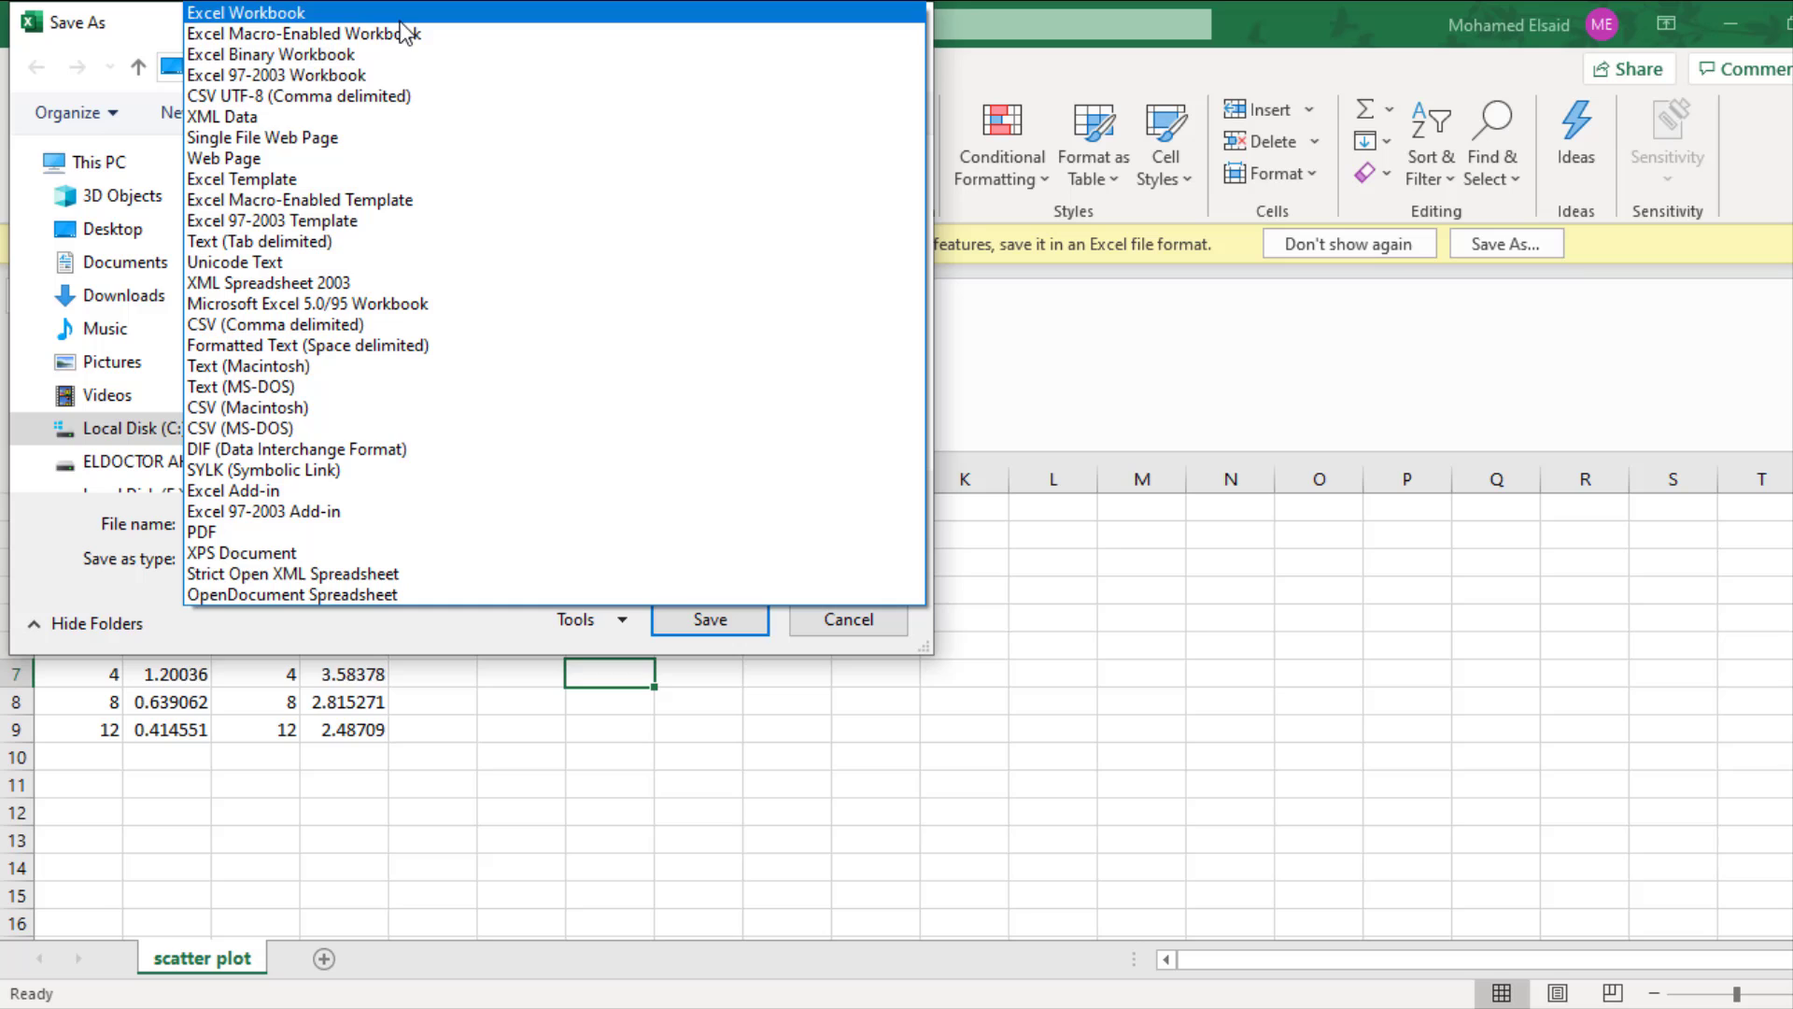
{"action": "left_click", "coordinate": [246, 12]}
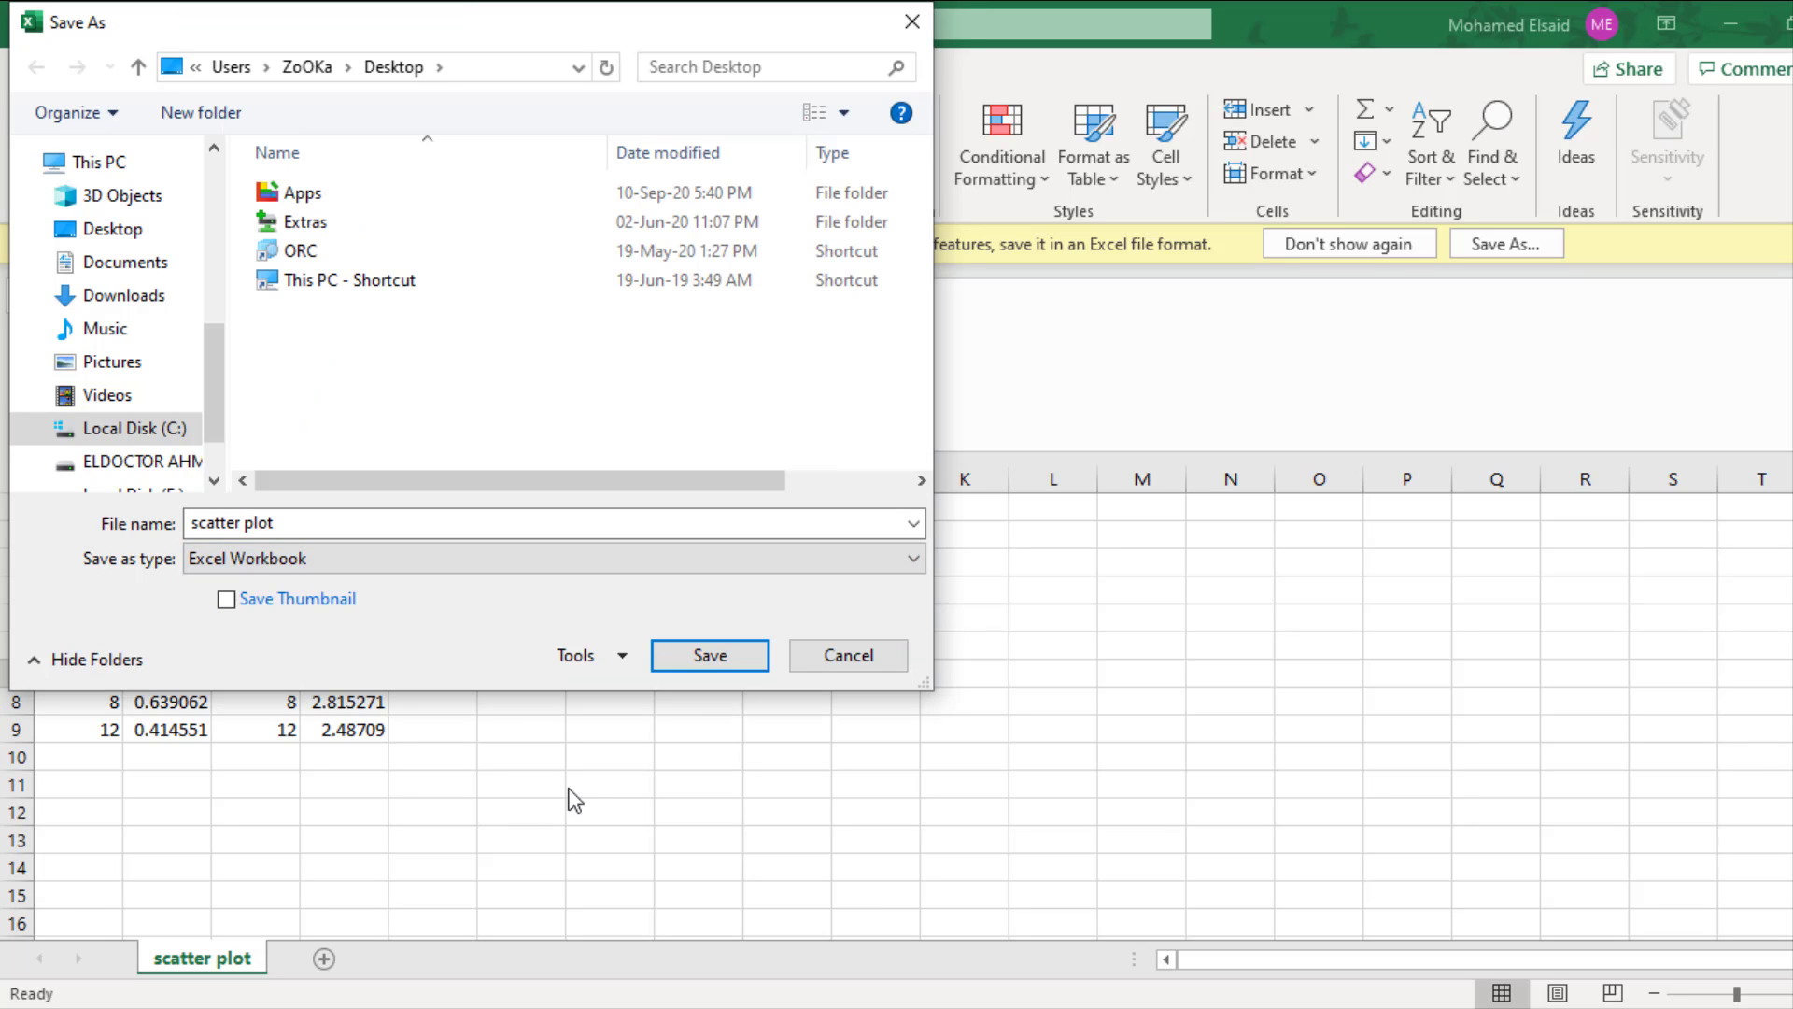
{"action": "left_click", "coordinate": [709, 656]}
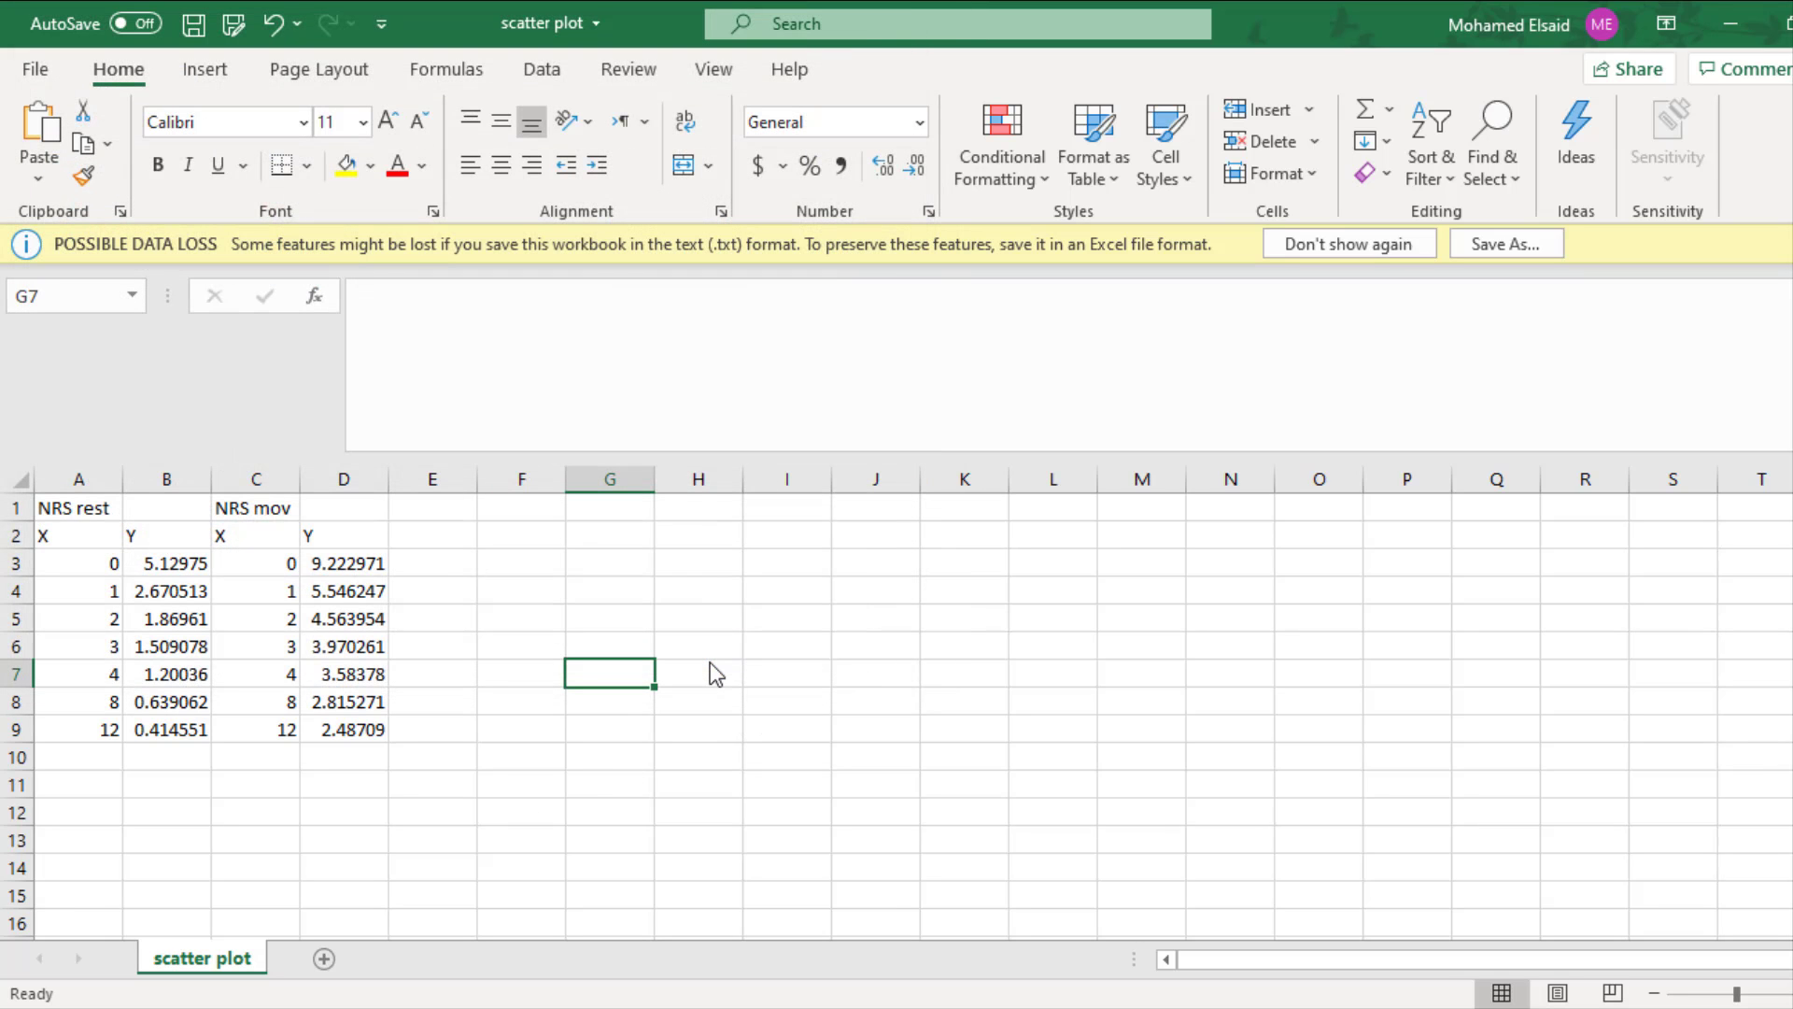